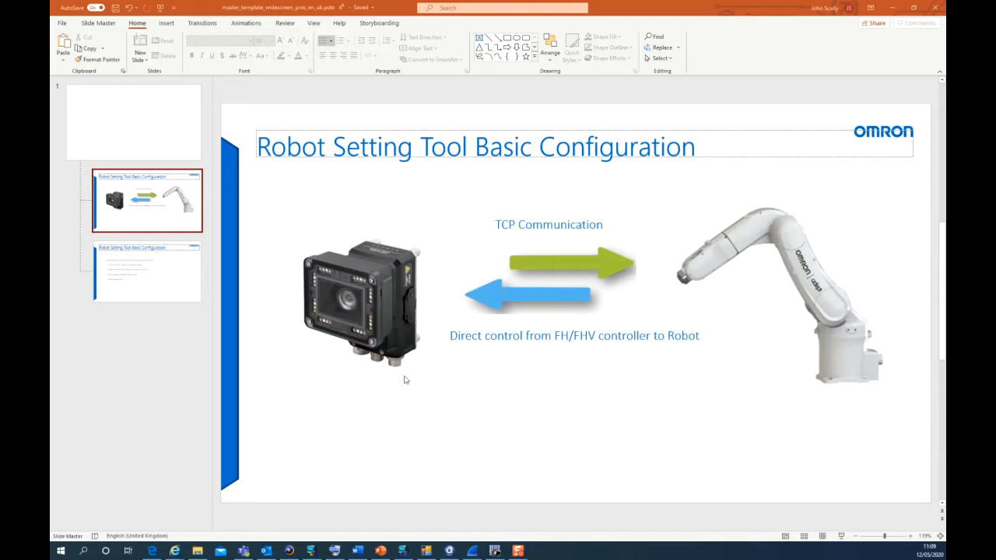
mouse_move(367, 315)
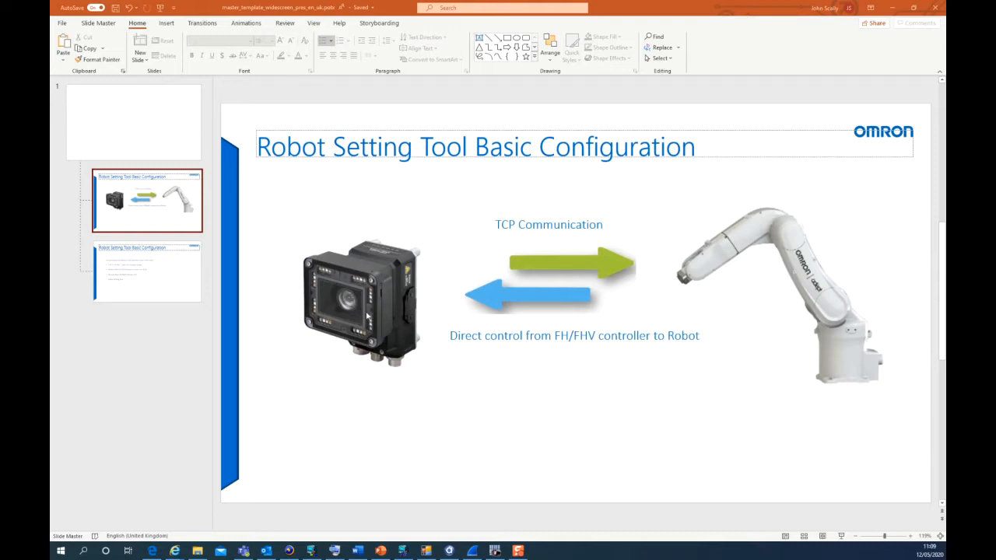
mouse_move(372, 298)
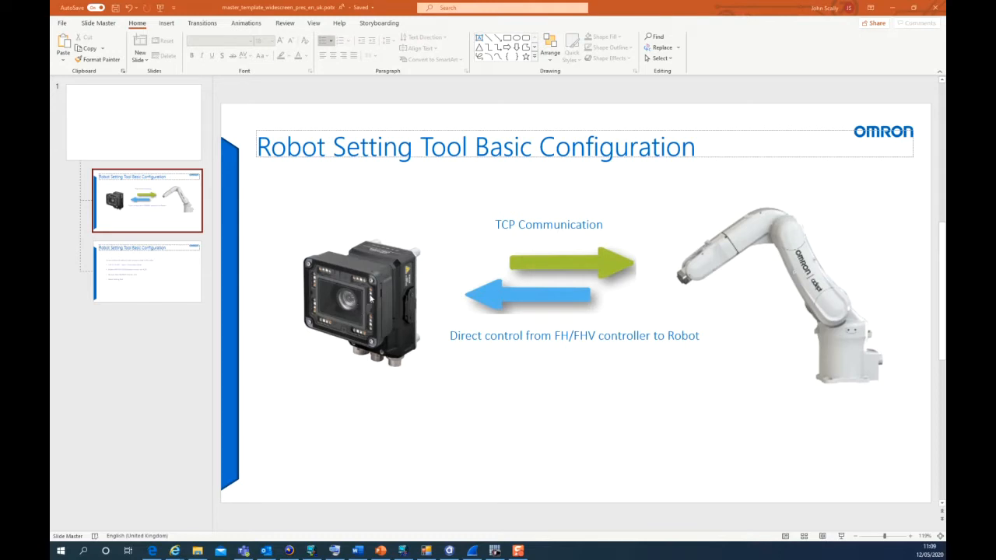
mouse_move(356, 298)
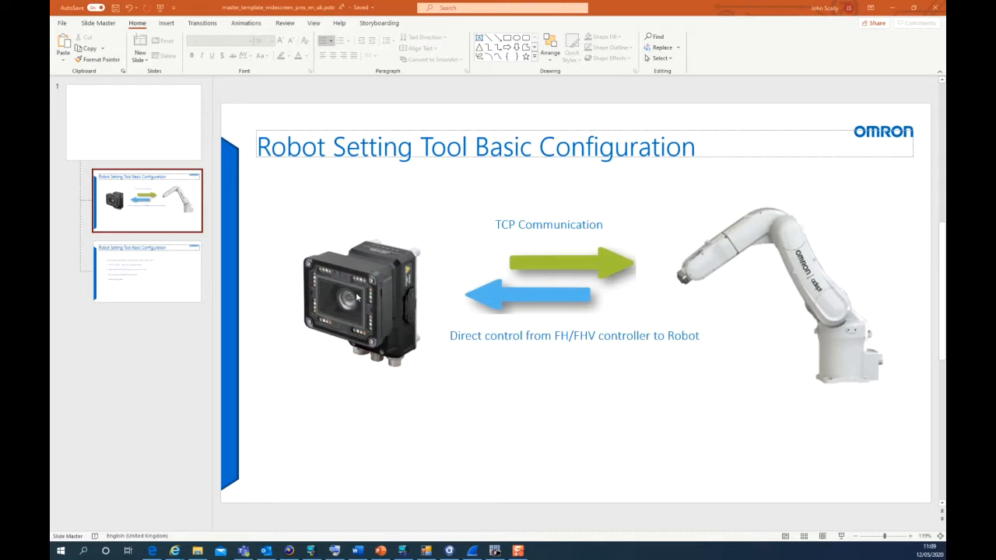
mouse_move(689, 371)
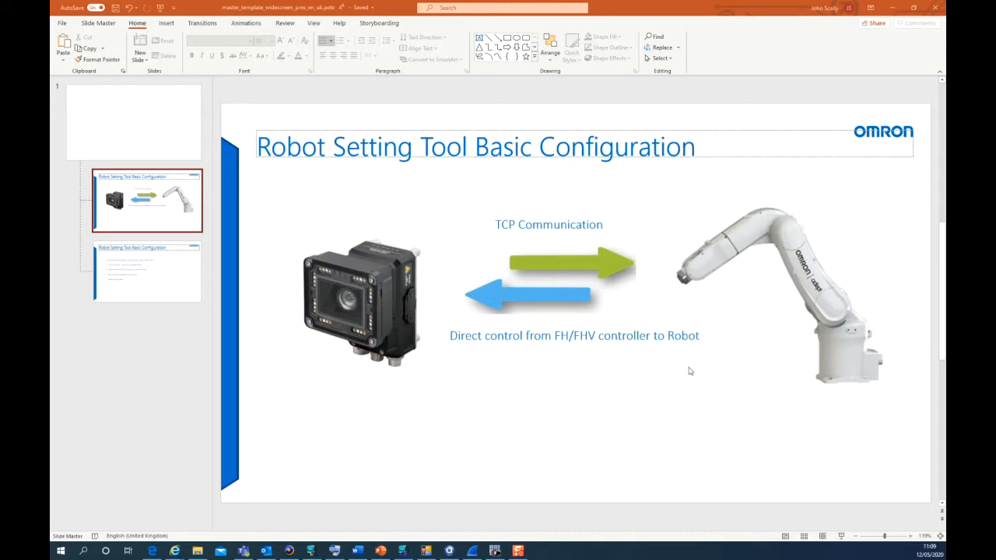
mouse_move(743, 333)
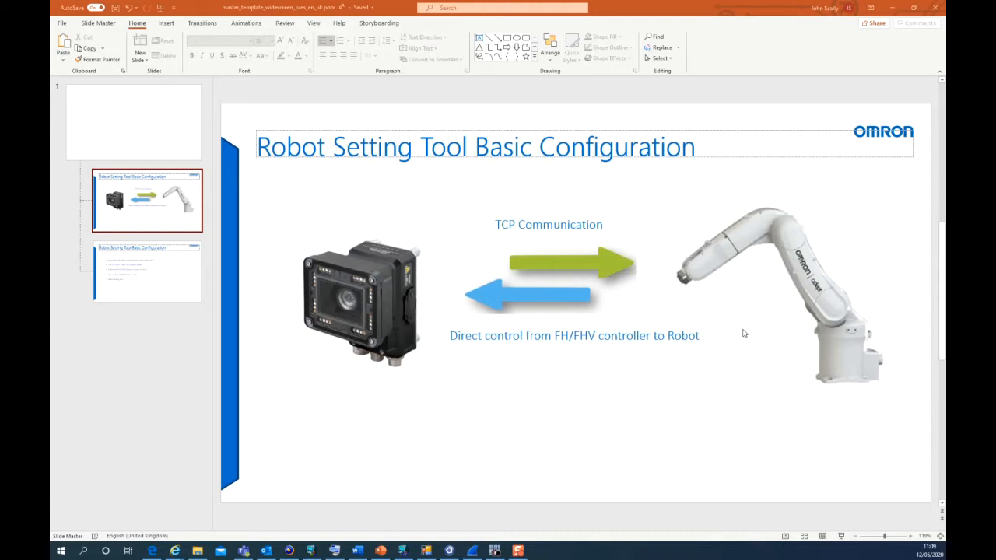
mouse_move(510, 234)
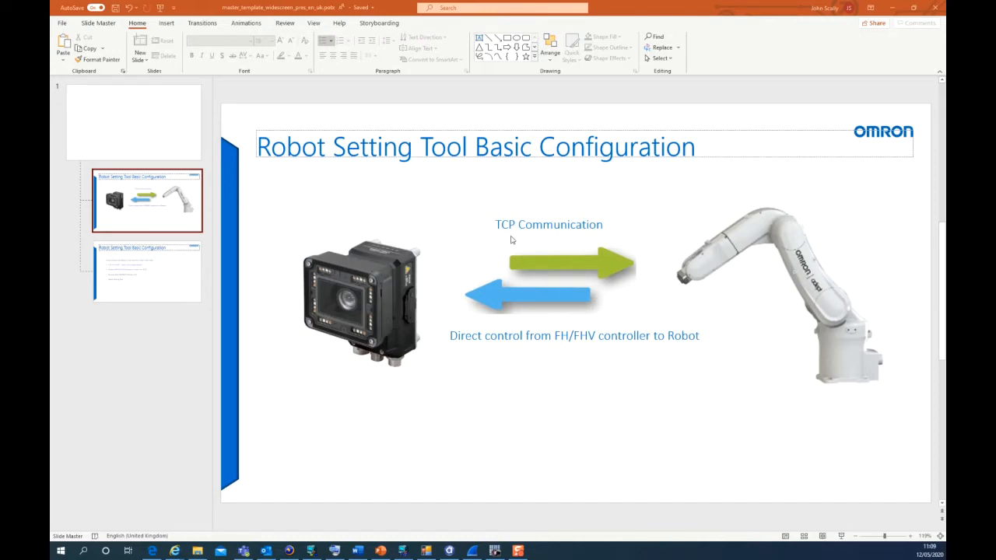
- Display the second slide, which lists the software and hardware versions used
left_click(147, 271)
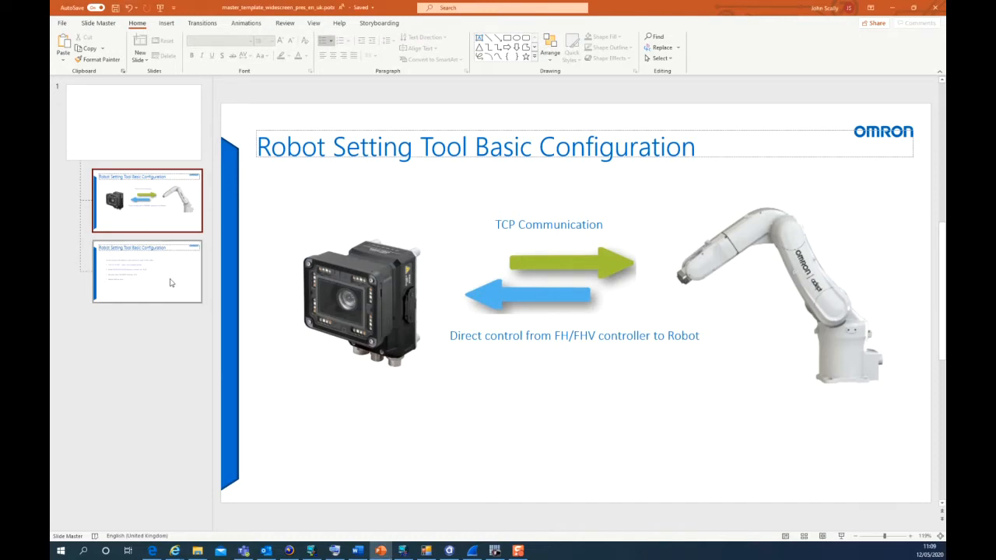
left_click(147, 271)
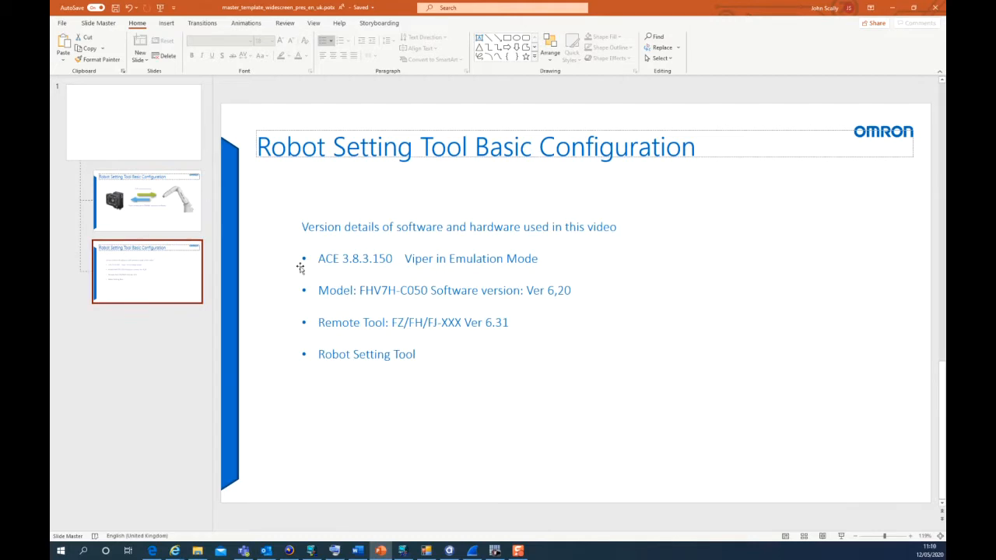
mouse_move(297, 296)
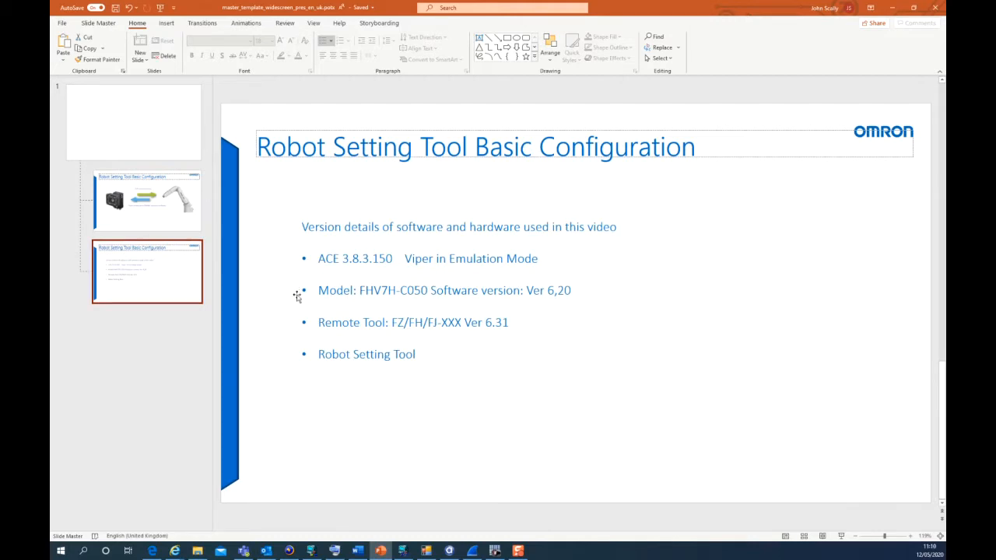
mouse_move(380, 302)
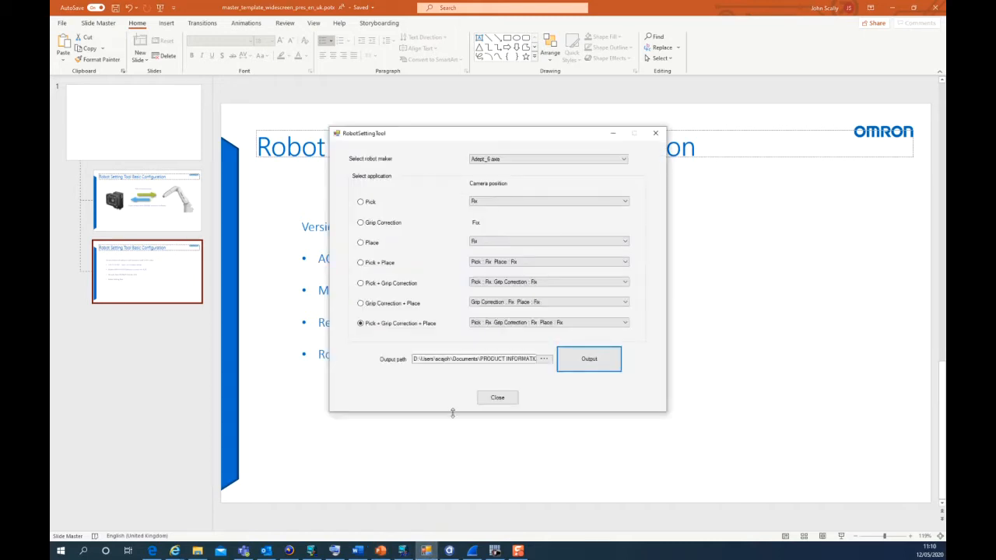
- Output Adept_6 axis Pick + Grip Correction + Place settings and open the new dated folder
left_click(545, 158)
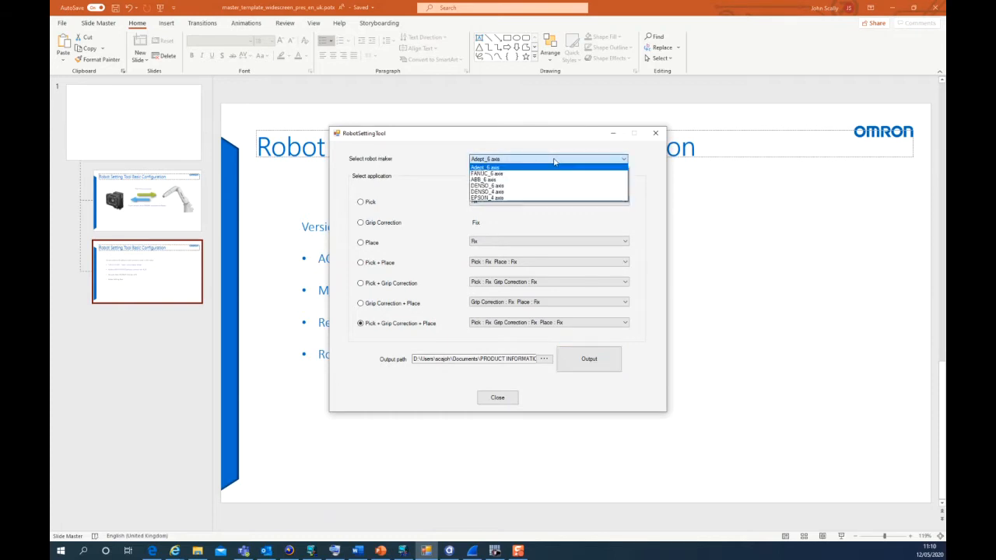
left_click(484, 166)
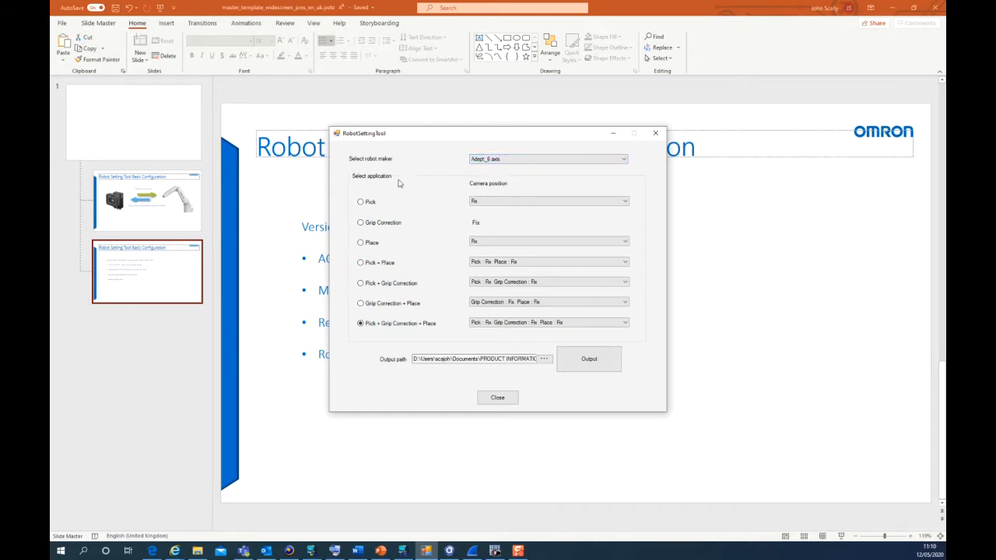
mouse_move(382, 199)
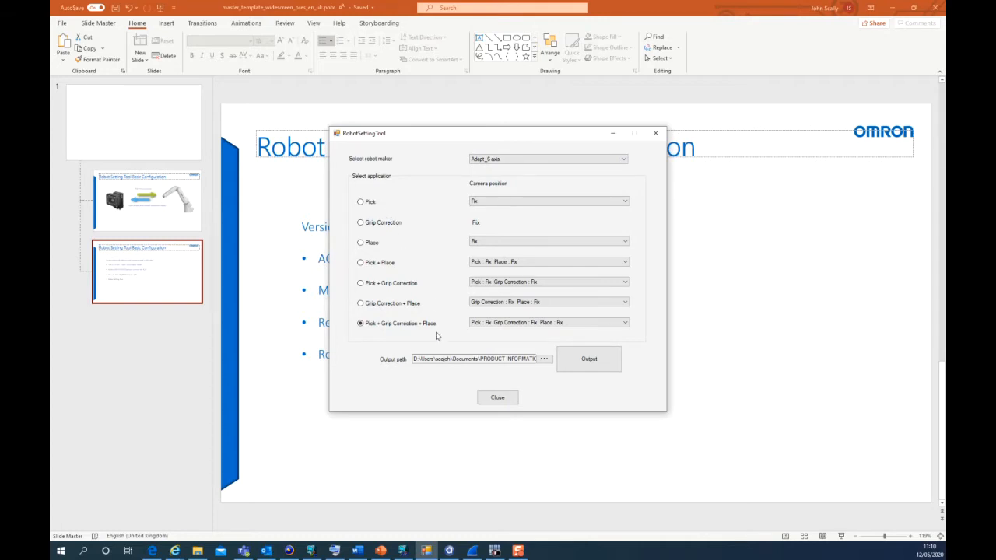
mouse_move(390, 335)
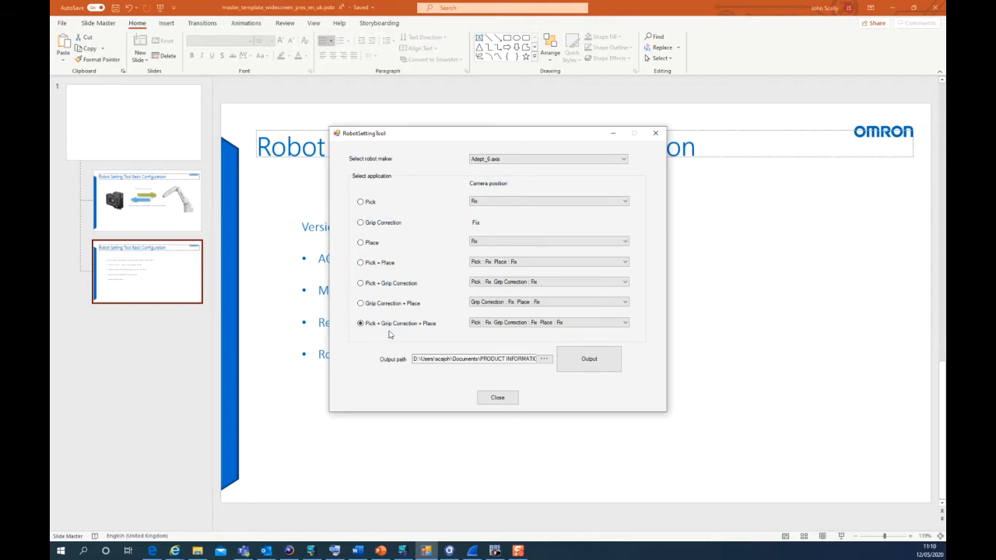
mouse_move(408, 335)
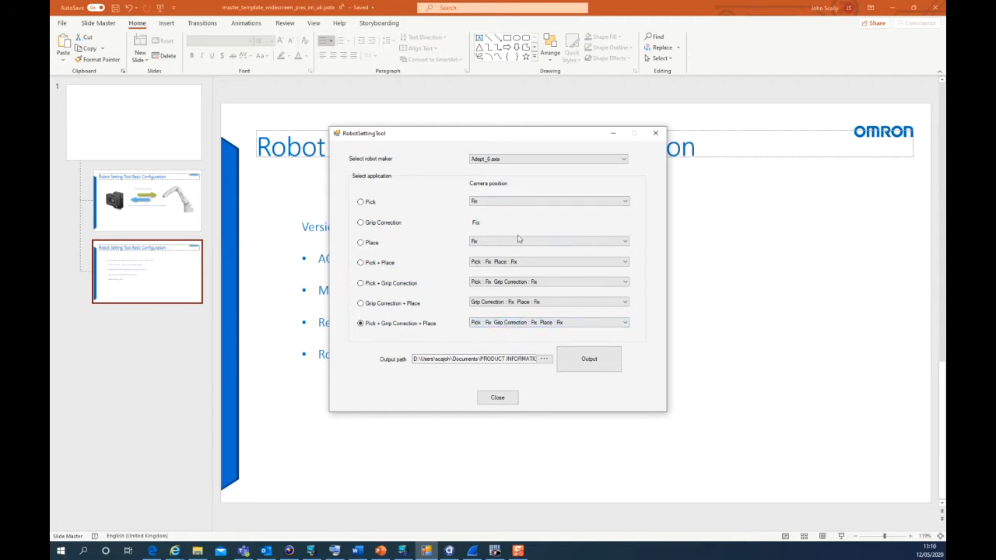
left_click(623, 322)
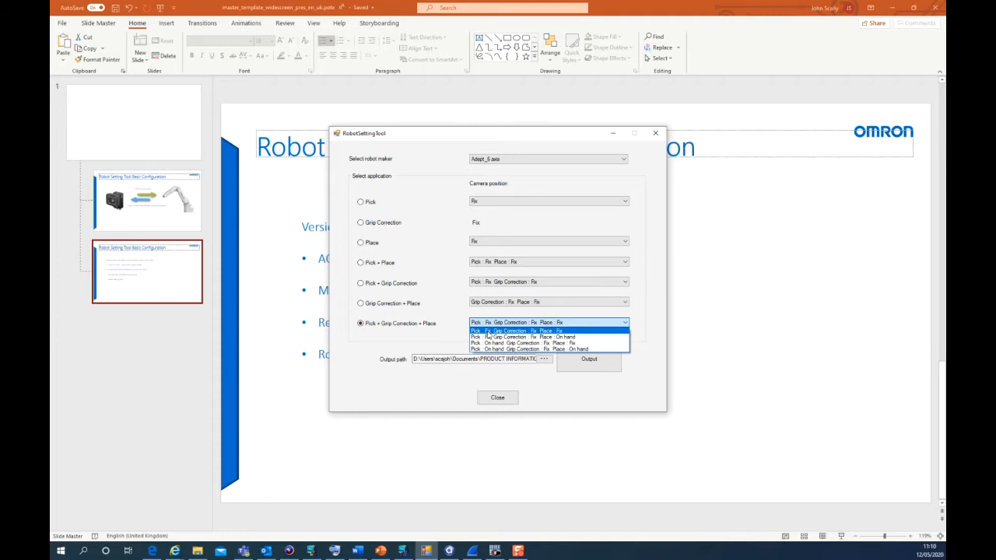
left_click(549, 322)
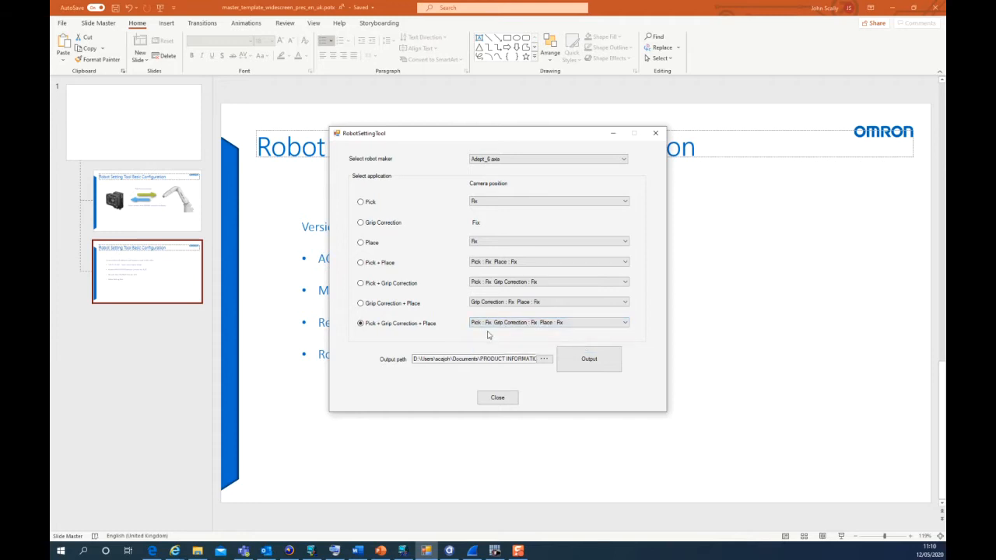
mouse_move(392, 365)
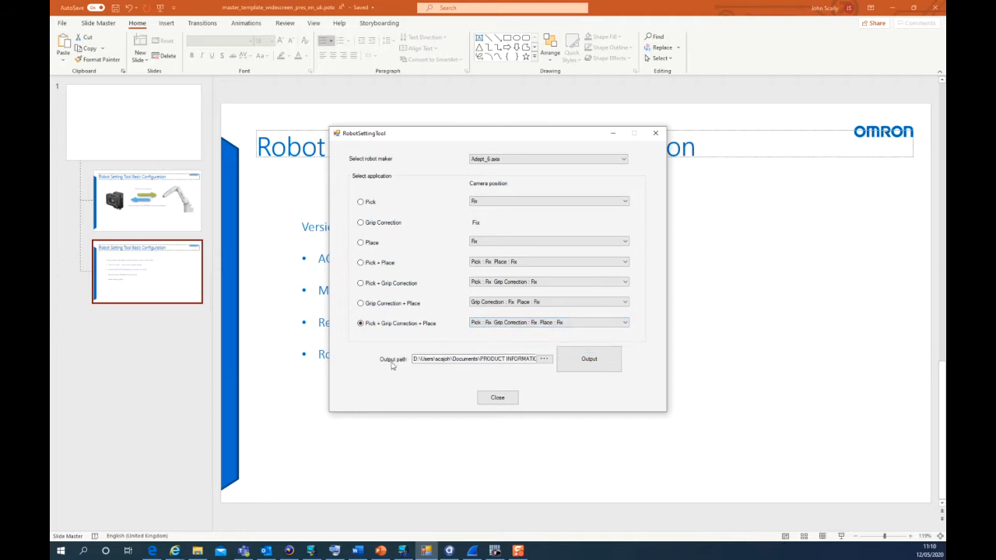
mouse_move(431, 381)
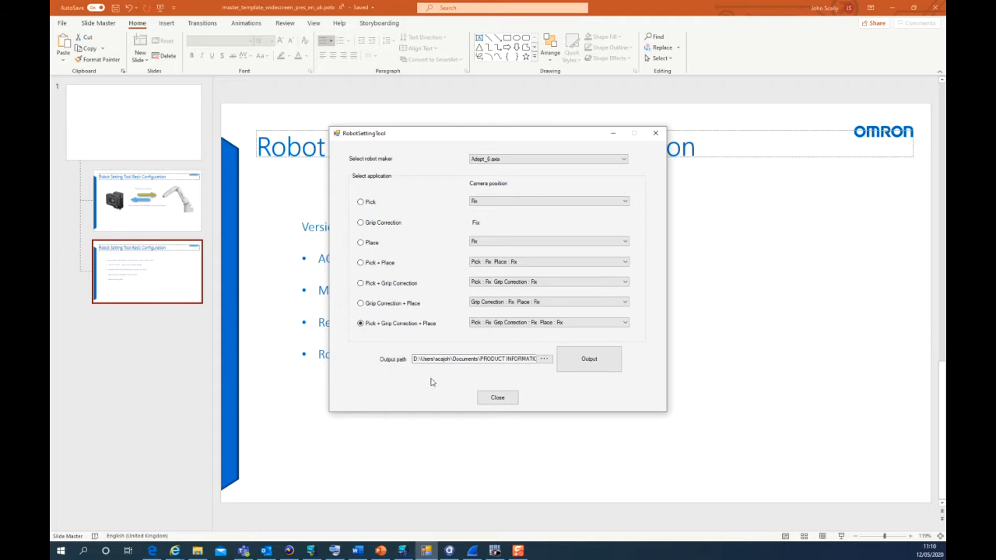
mouse_move(589, 359)
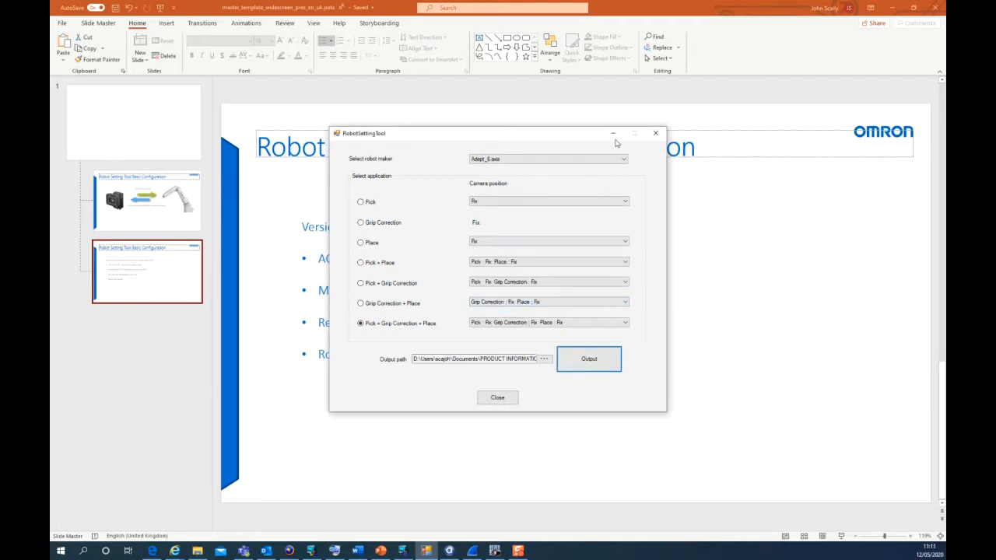
left_click(497, 397)
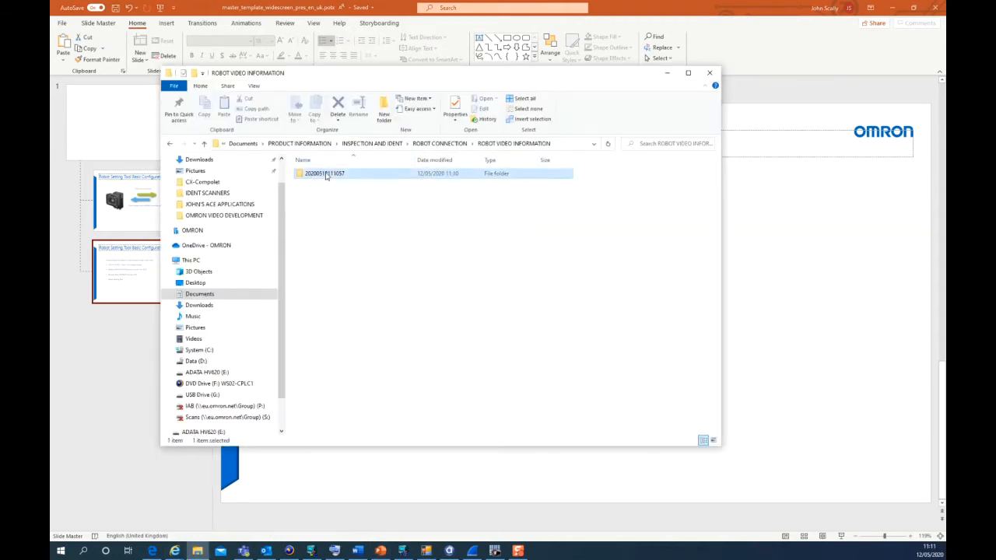
double_click(327, 172)
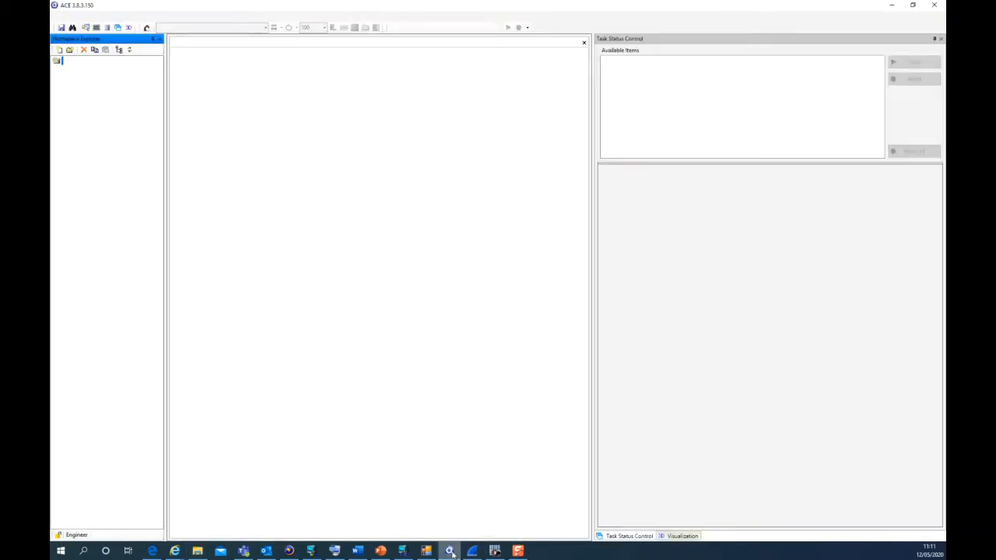
- Connect to controller 10.5.6.12 with Open in Emulation Mode, answering Yes to Configure Robots
left_click(61, 15)
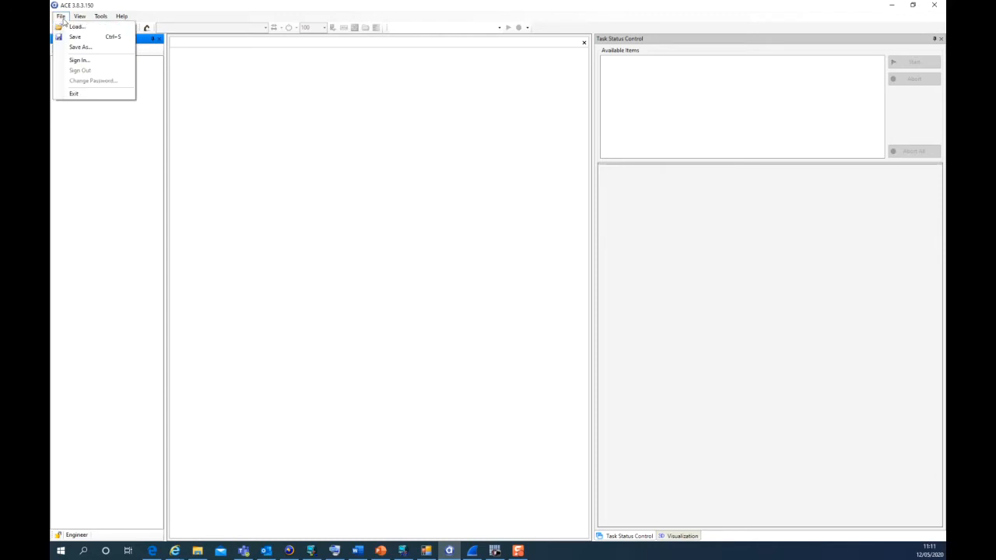
left_click(77, 25)
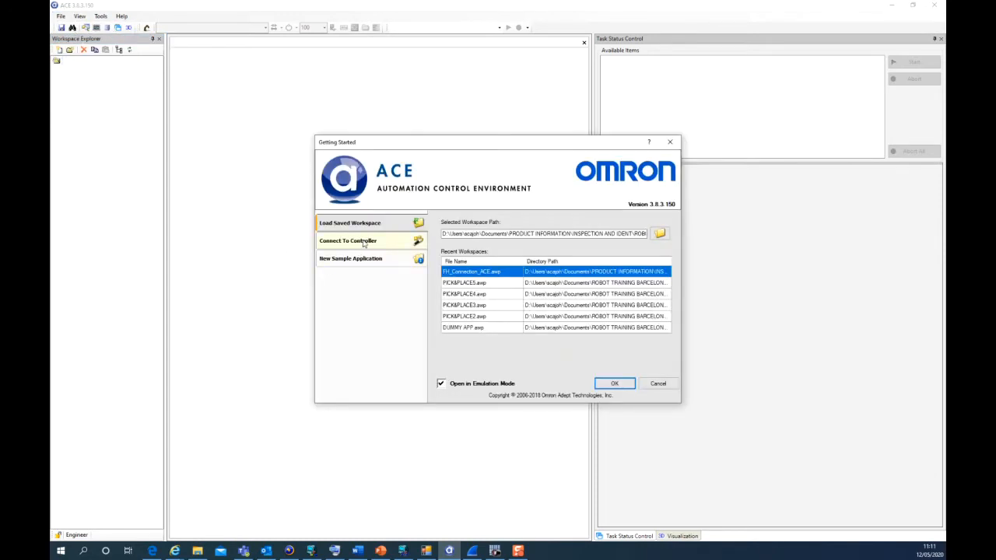
left_click(348, 241)
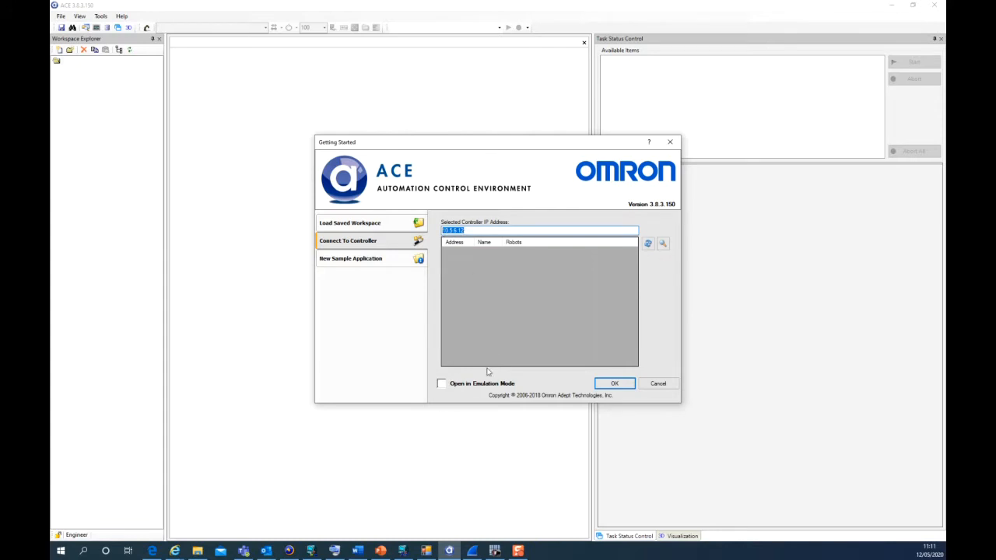
left_click(441, 383)
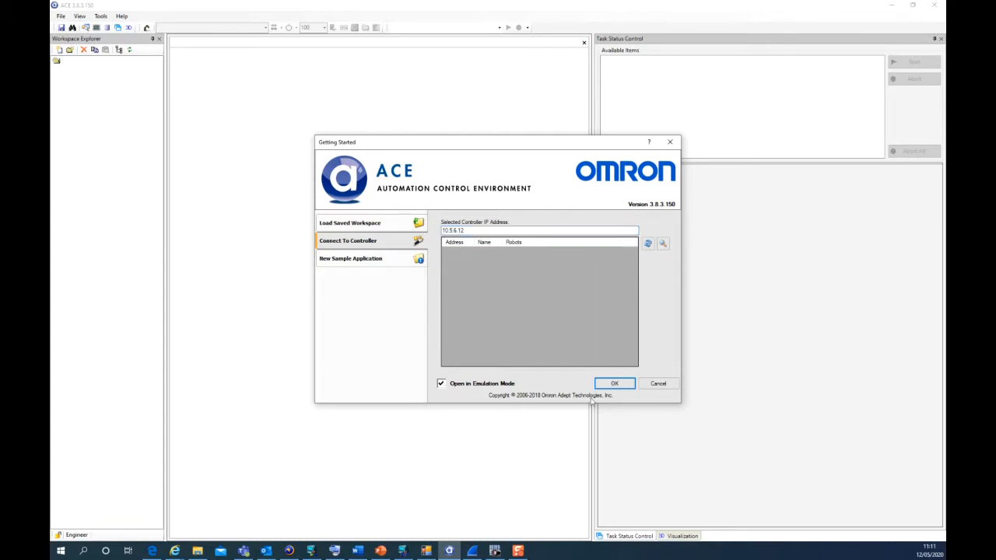
left_click(613, 383)
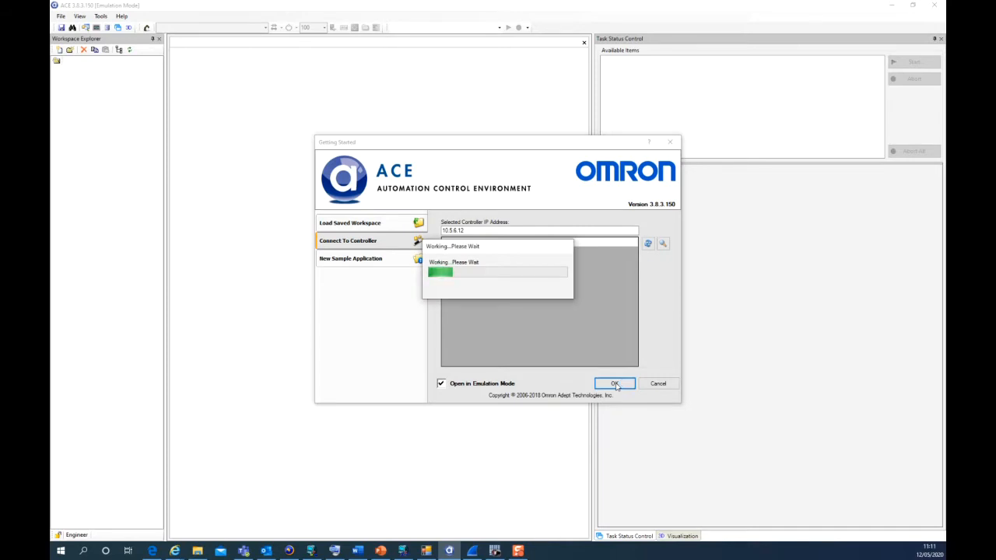
left_click(614, 383)
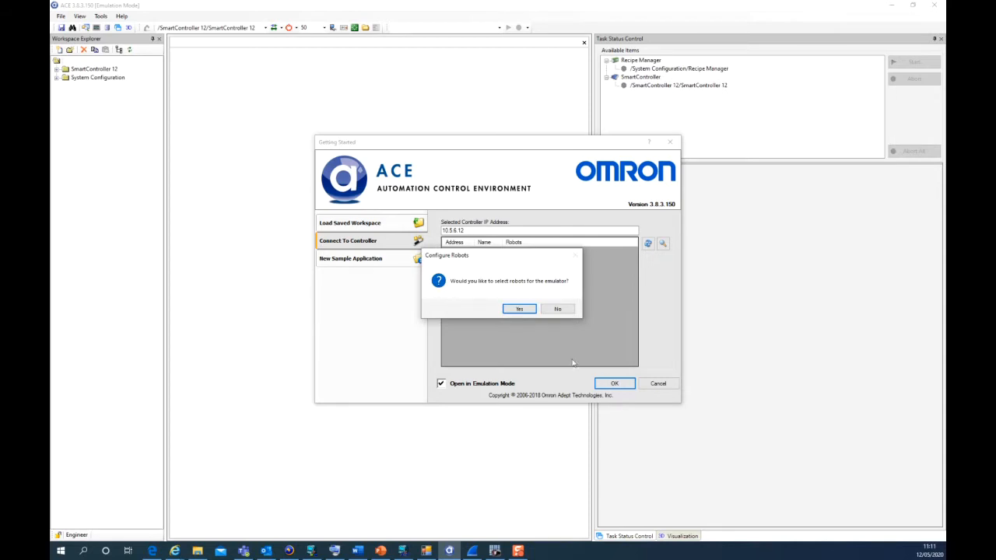
left_click(557, 309)
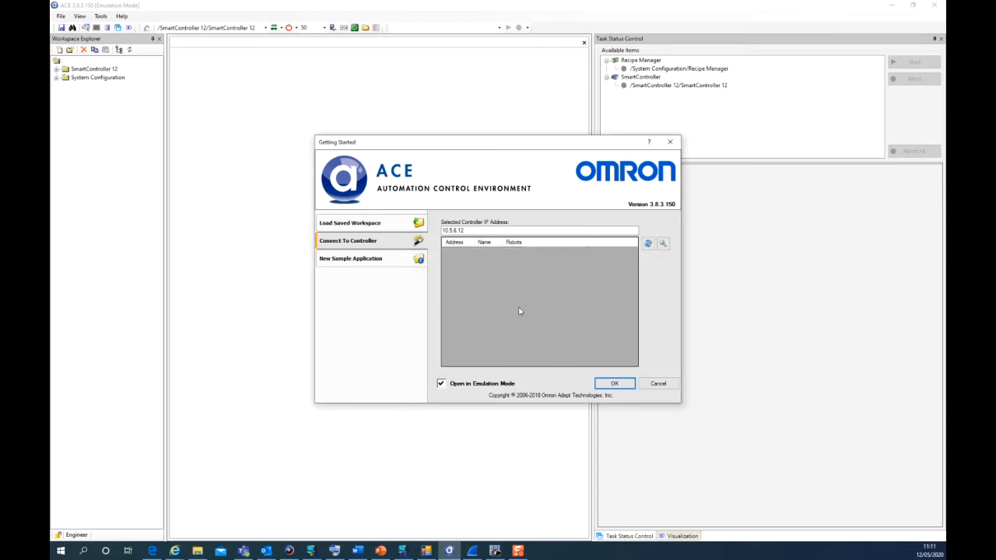
- Install the Viper 650 in the Configure Robots wizard and apply it to SmartController 12
left_click(614, 383)
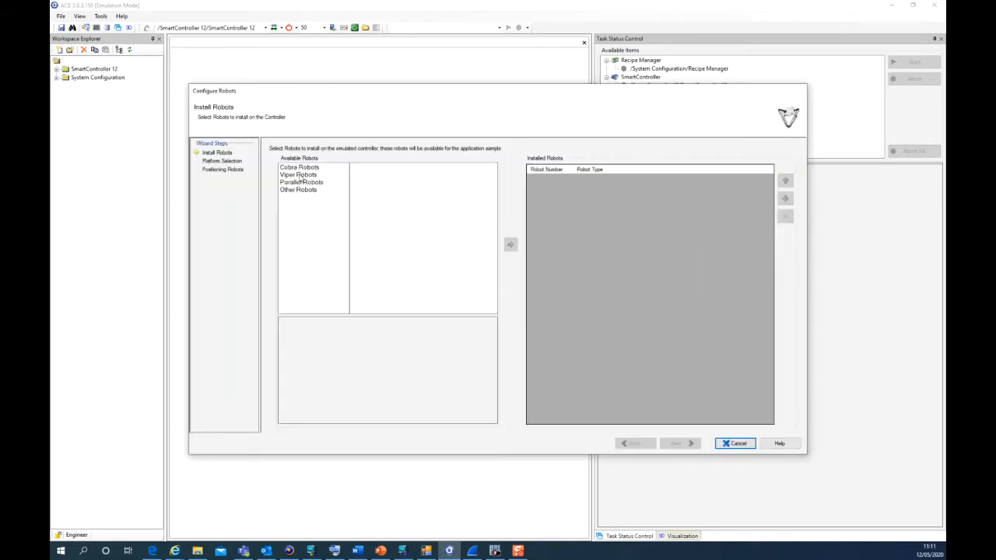
left_click(299, 174)
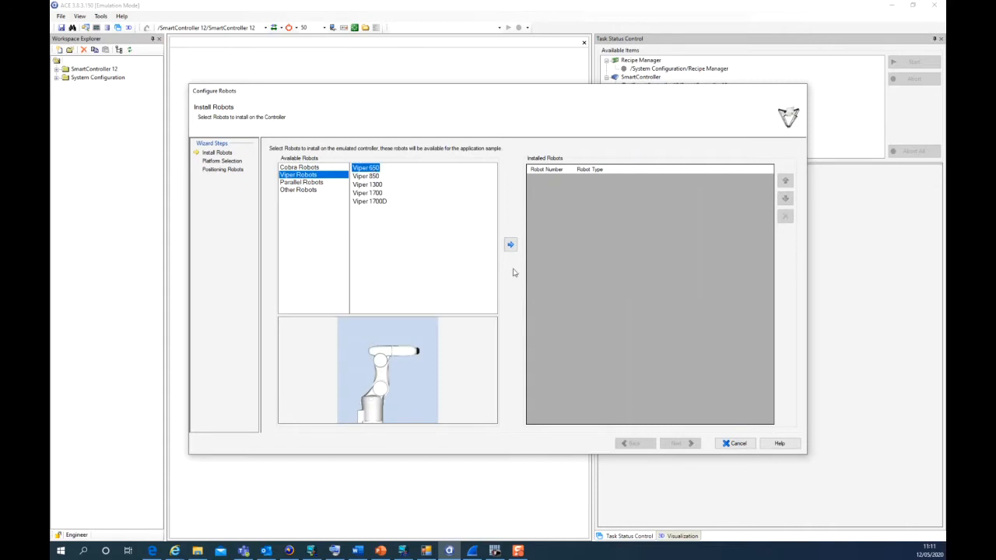
left_click(510, 244)
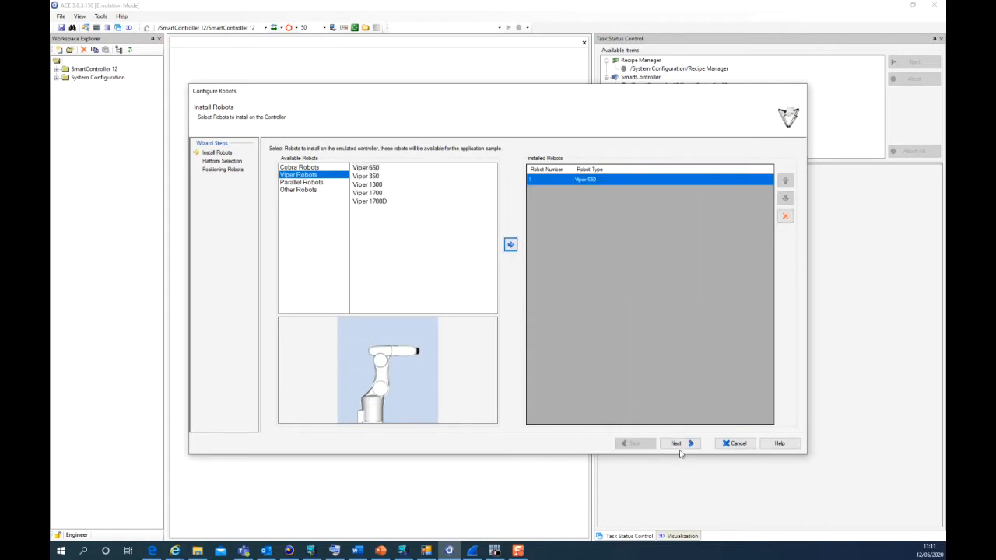
left_click(676, 444)
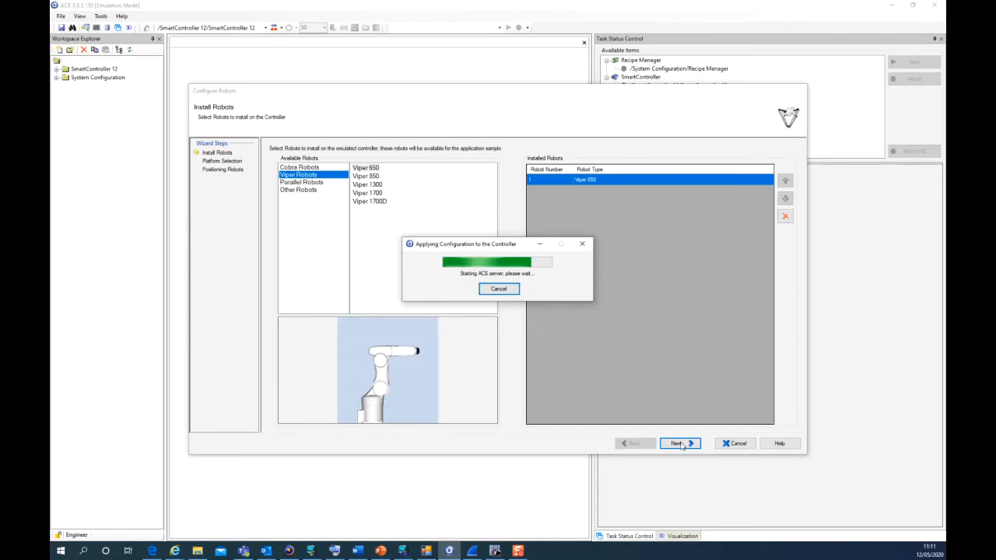
left_click(676, 443)
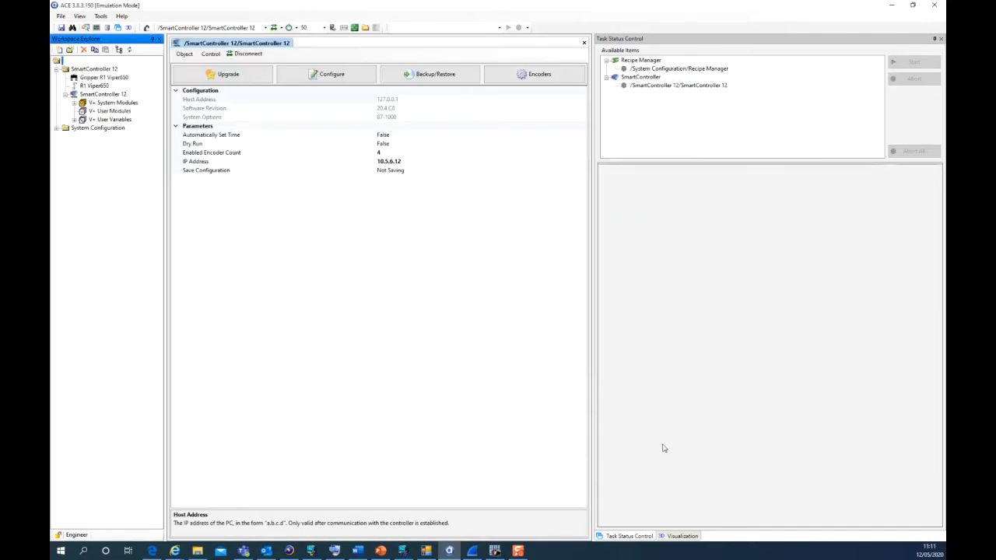
- Switch to the 3D Visualization tab to see the emulated Viper 650 model
left_click(681, 535)
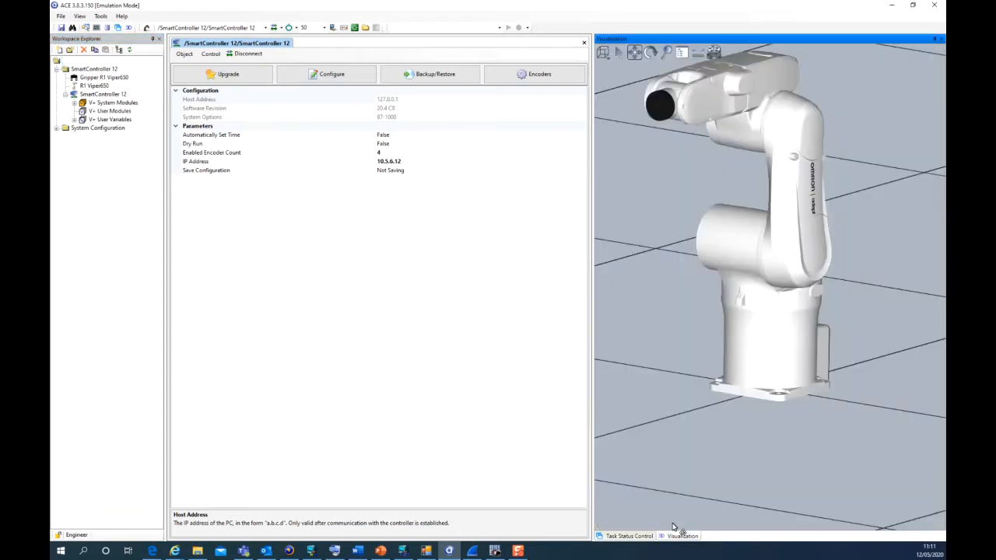
mouse_move(389, 358)
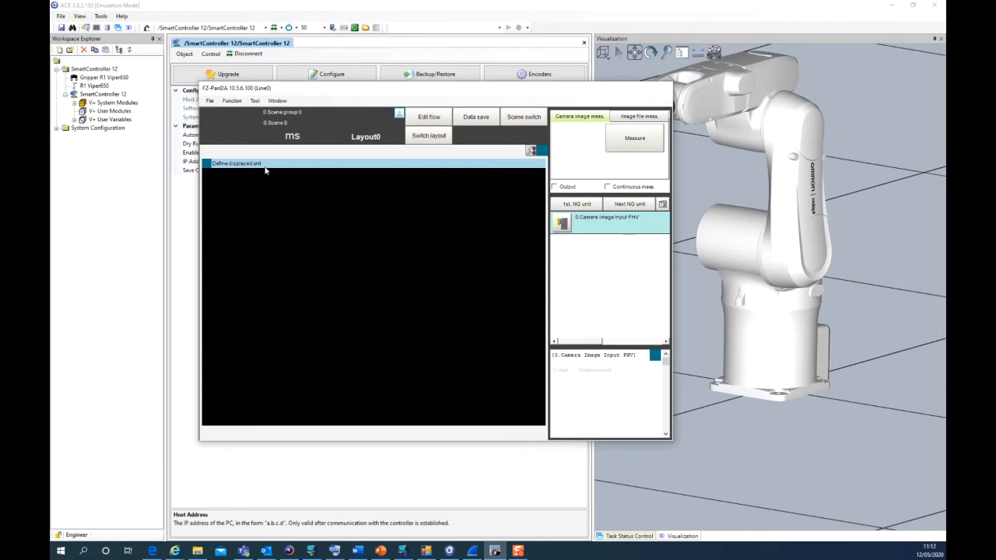
left_click(256, 101)
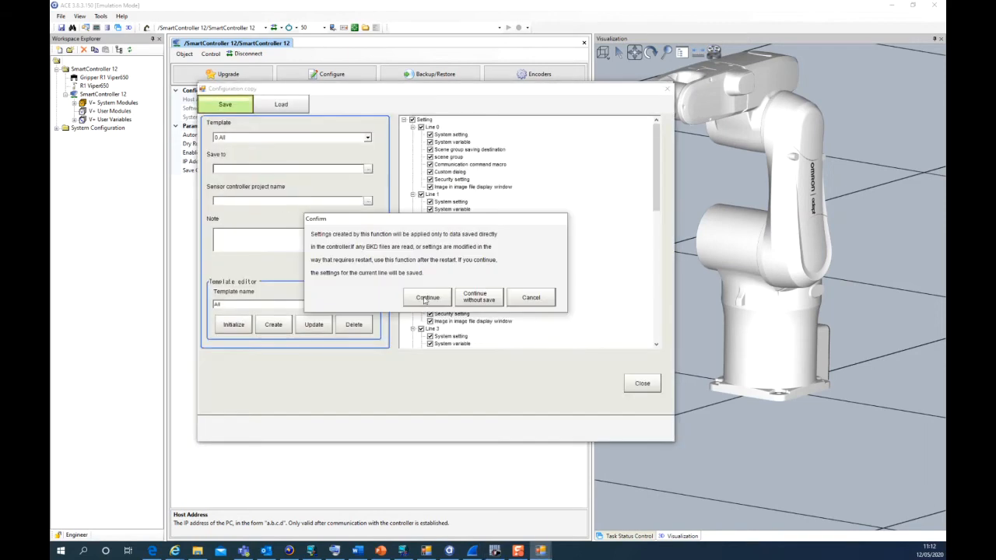
left_click(427, 297)
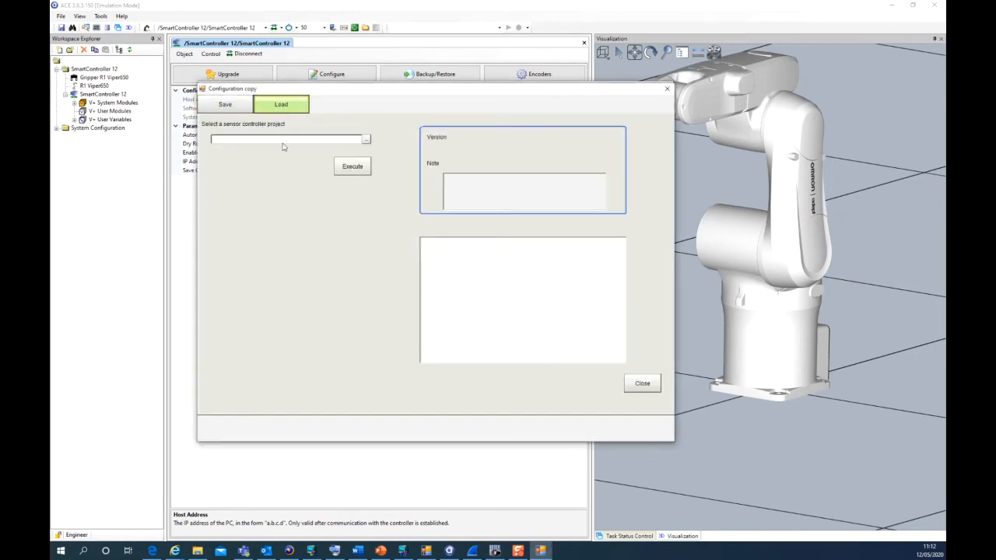
mouse_move(282, 172)
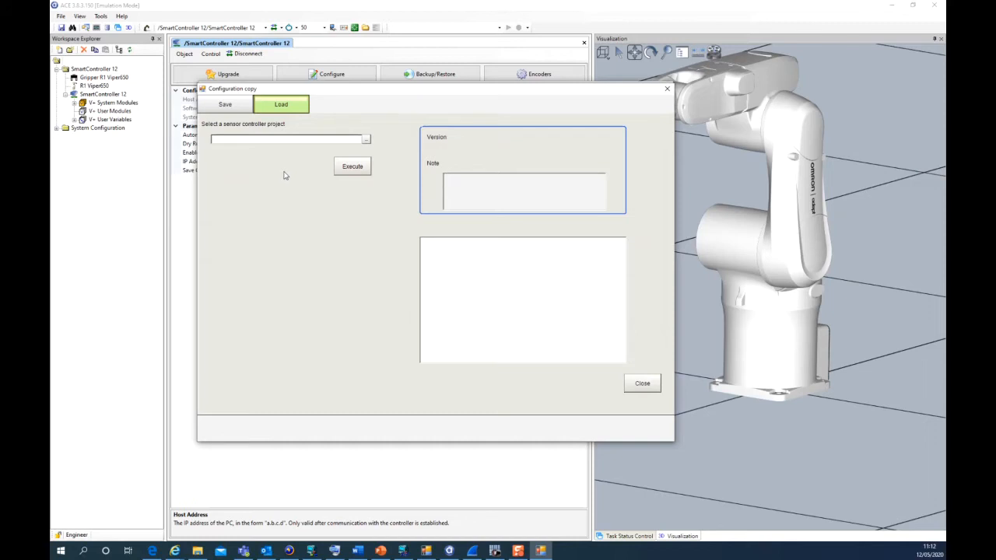
left_click(365, 138)
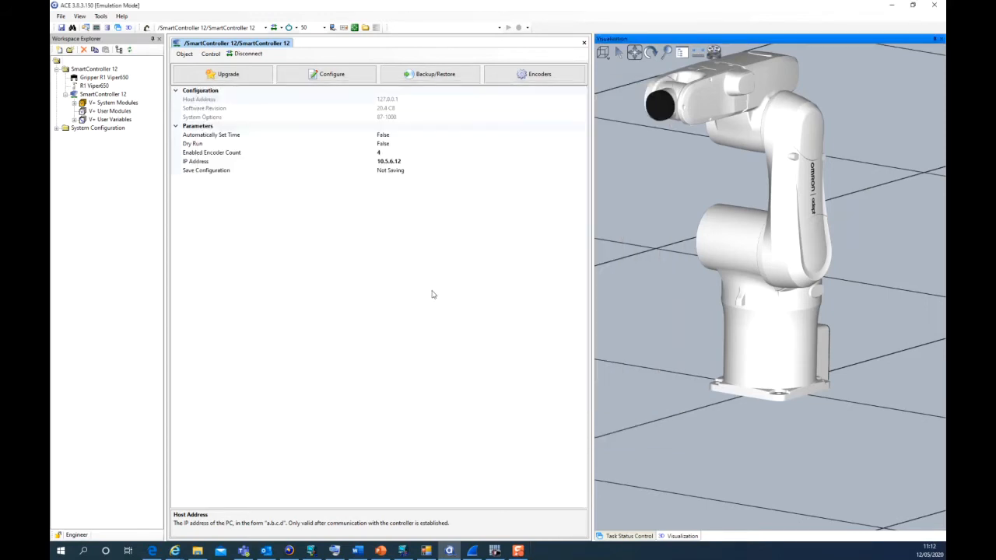
mouse_move(323, 282)
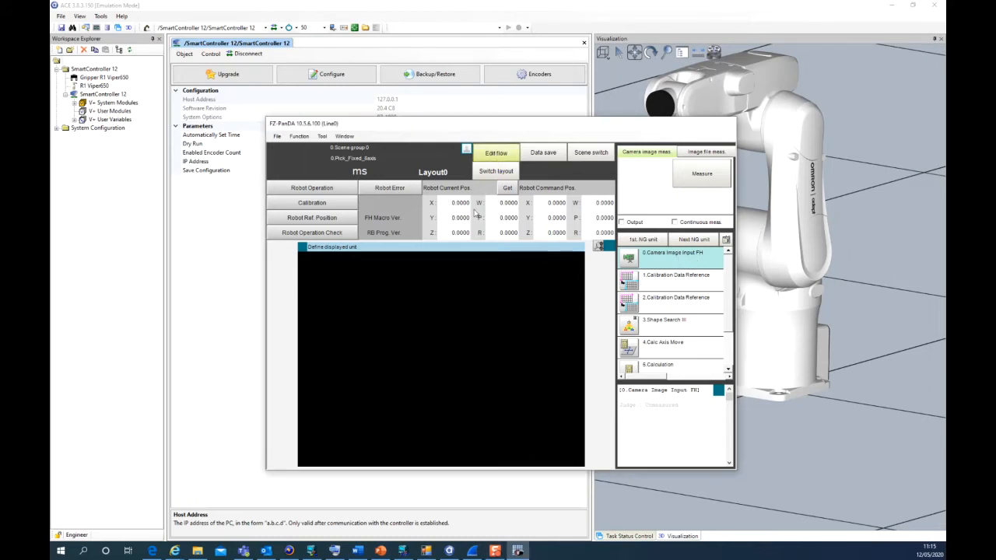
- In the flow editor, insert Camera Image Input FHV and delete Camera Image Input FH
left_click(495, 152)
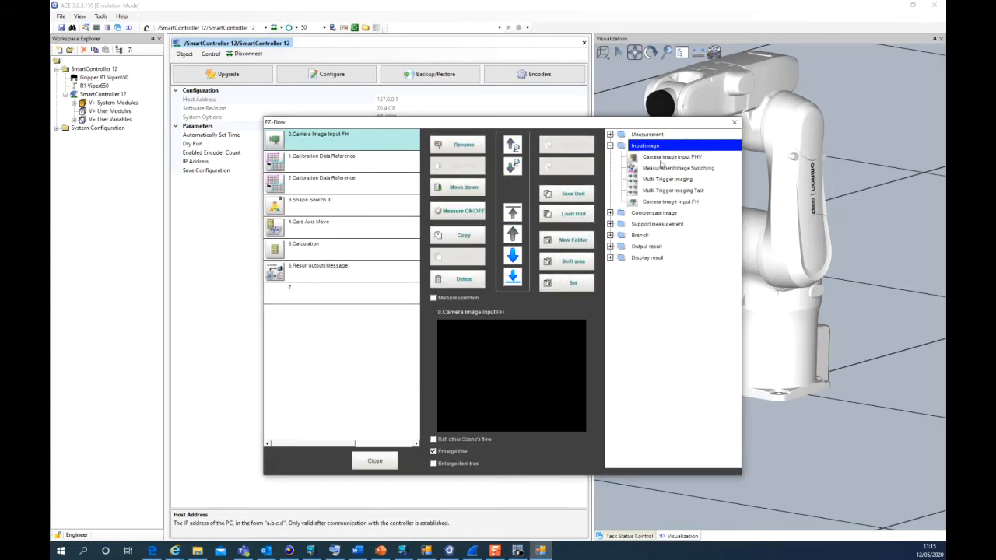
left_click(573, 166)
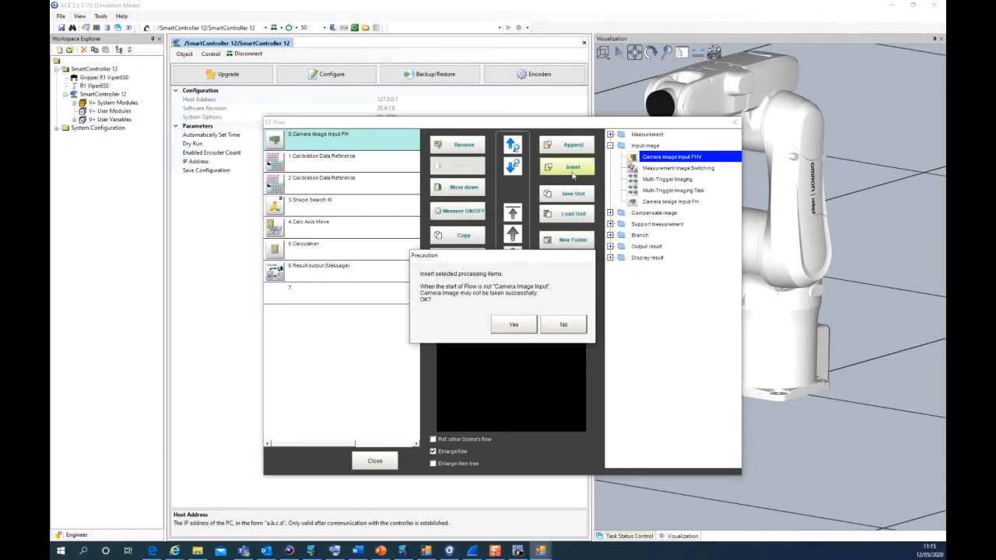
left_click(513, 325)
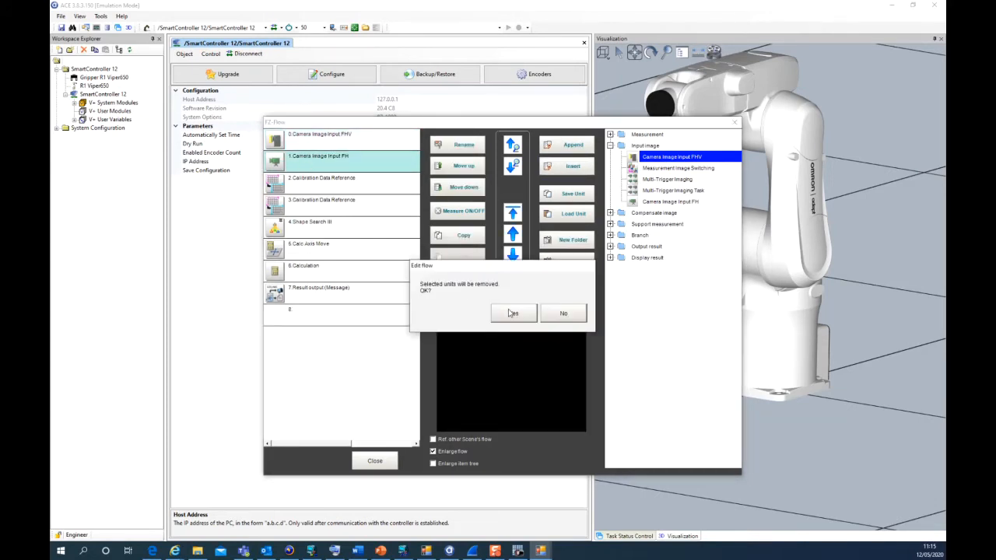
left_click(513, 313)
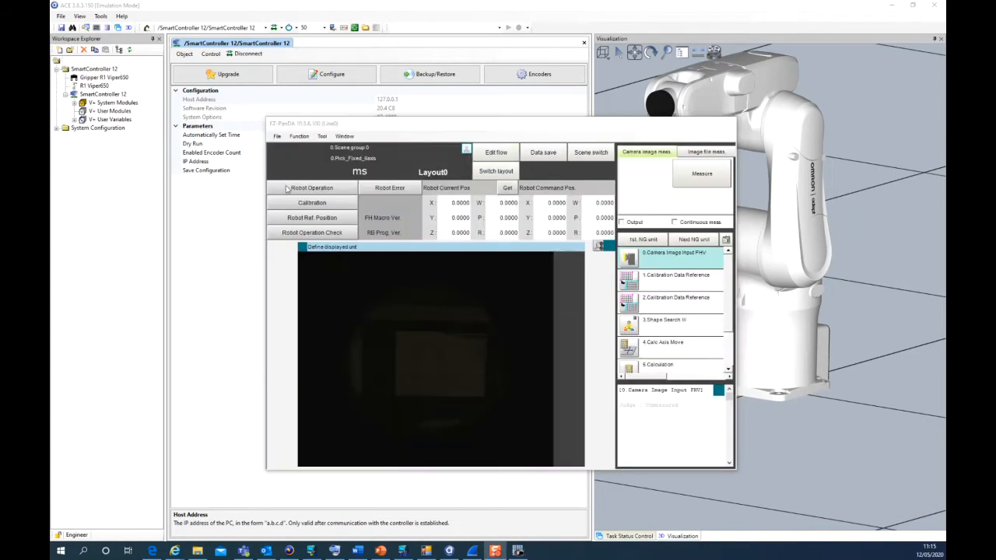
mouse_move(357, 187)
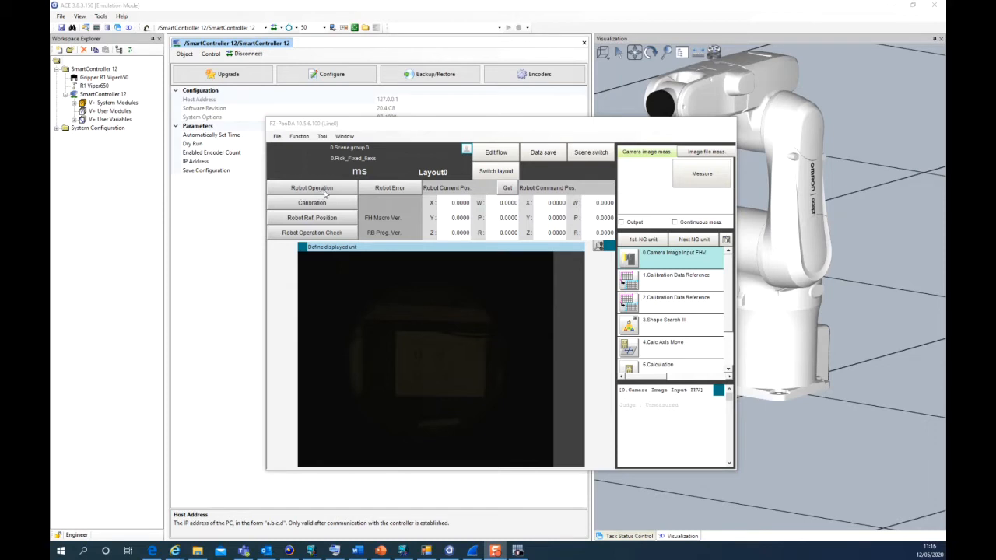
mouse_move(379, 204)
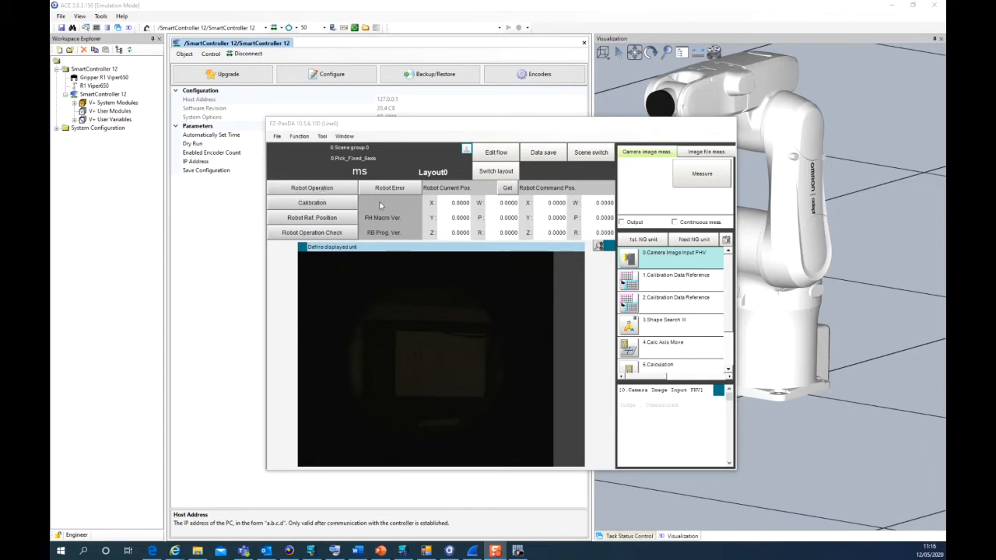
mouse_move(389, 10)
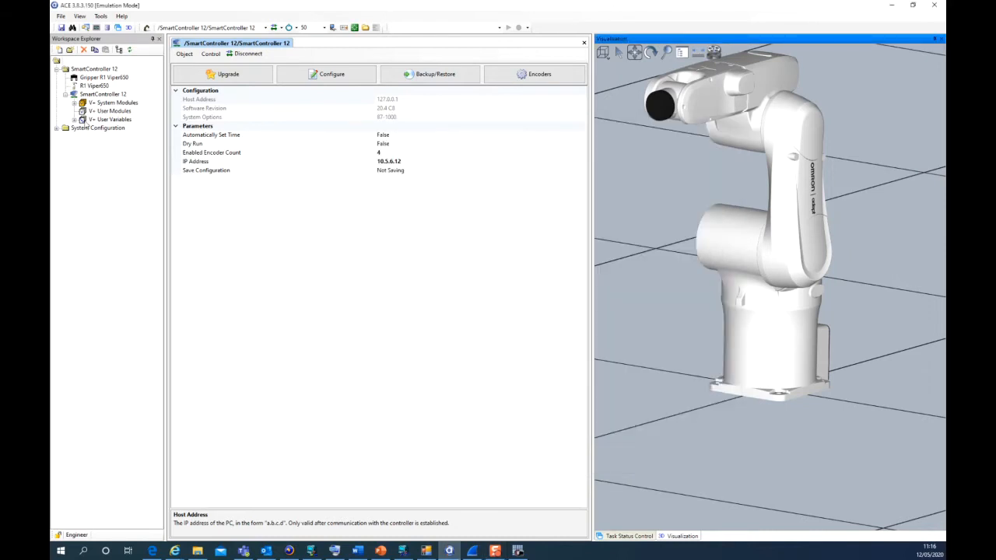
- Start Load from V+ File on V+ User Modules and browse into the ROBOT CONNECTION folder
left_click(116, 111)
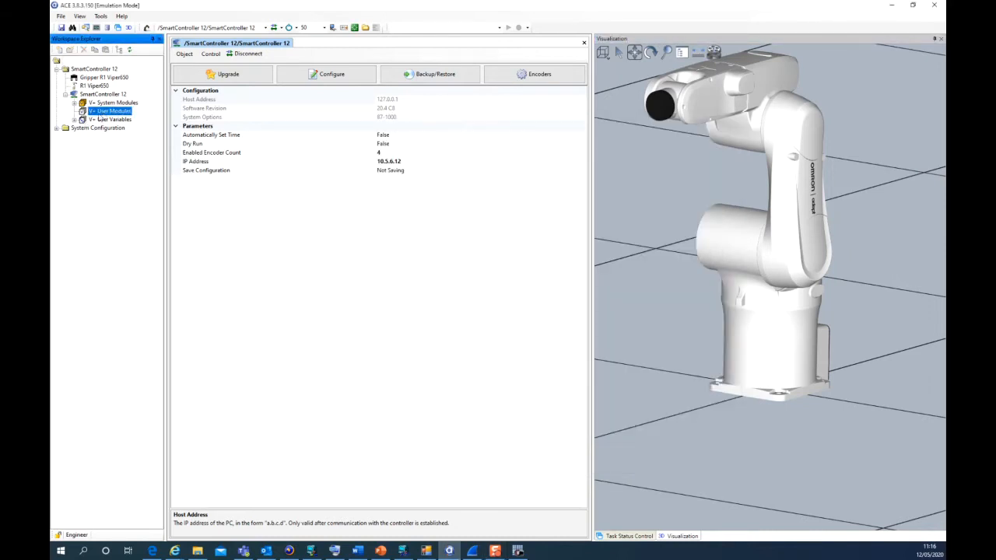
right_click(111, 111)
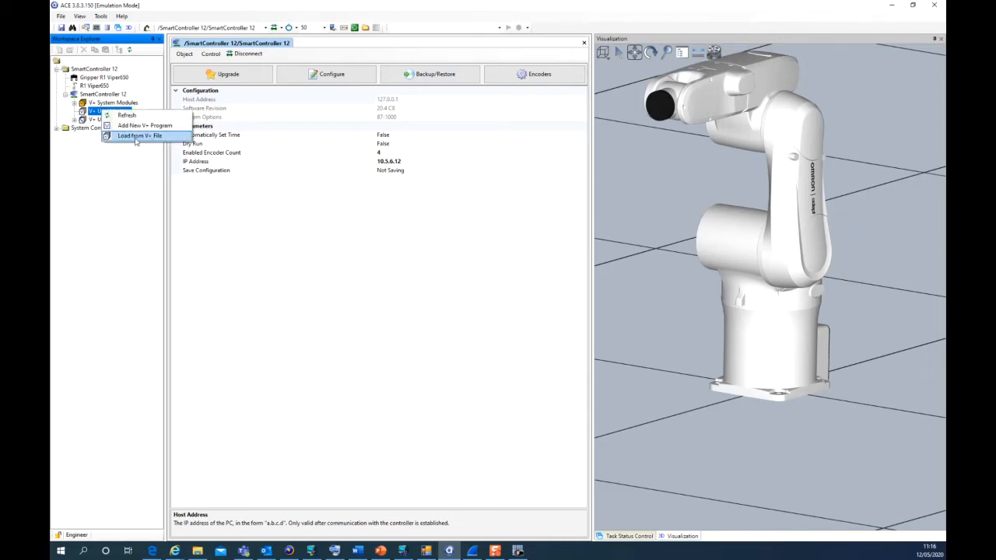
left_click(140, 136)
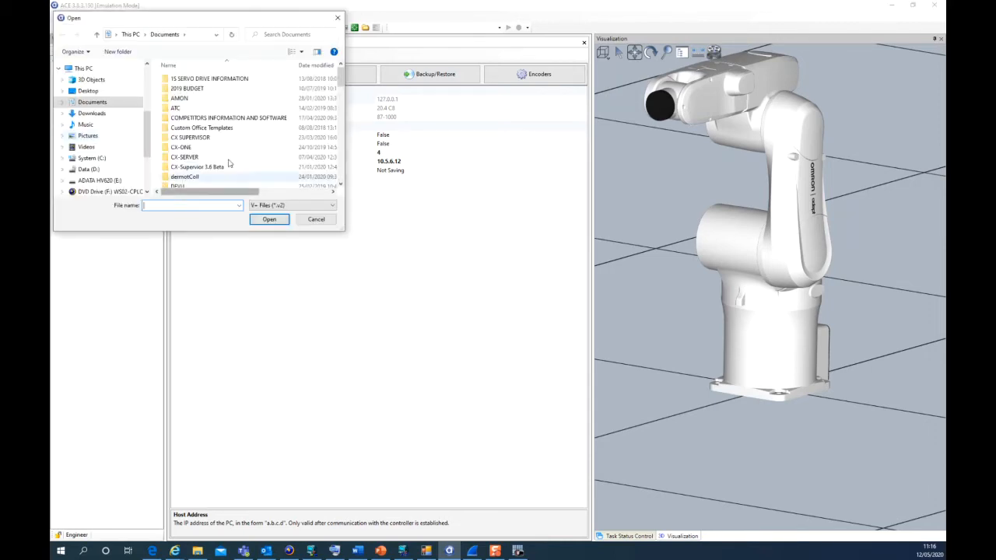
scroll("down", 3)
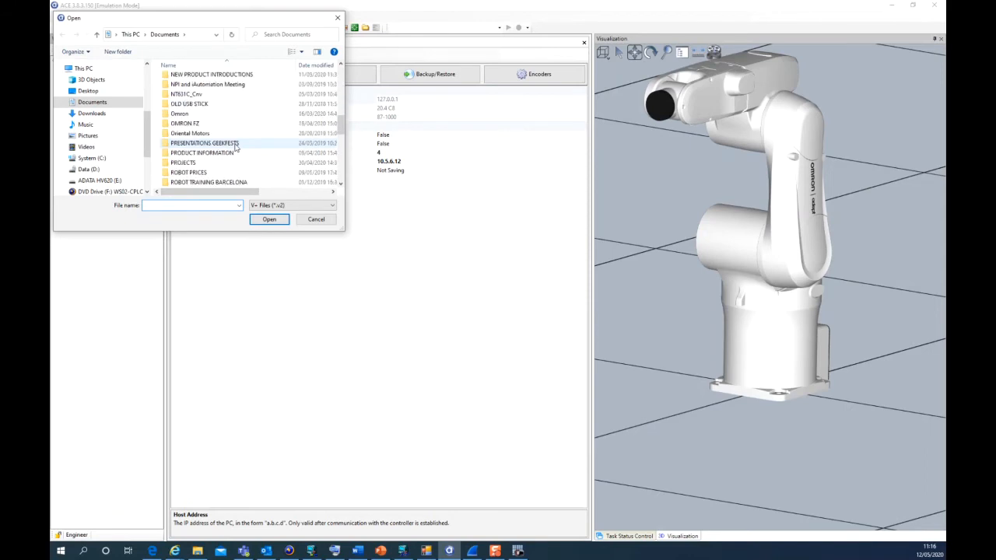
double_click(201, 152)
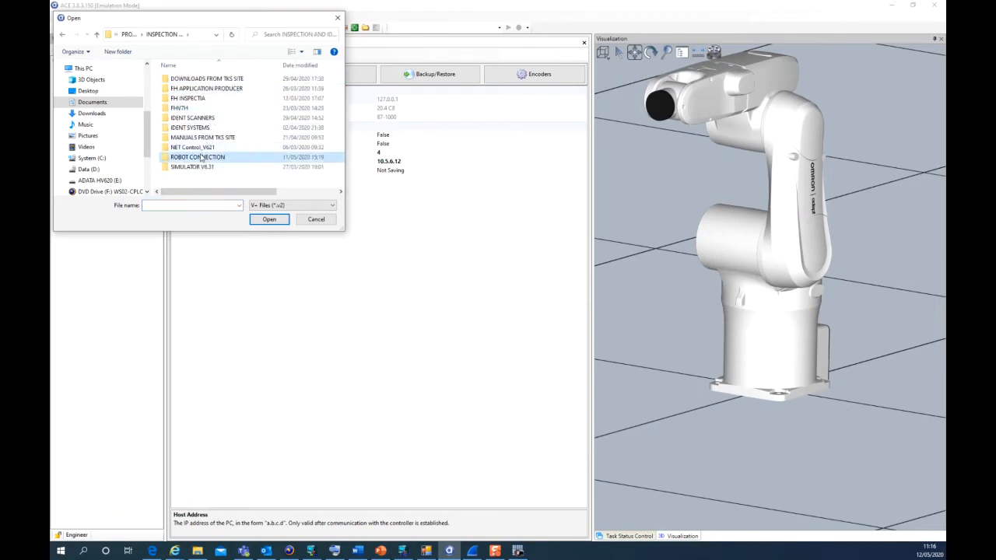
double_click(197, 157)
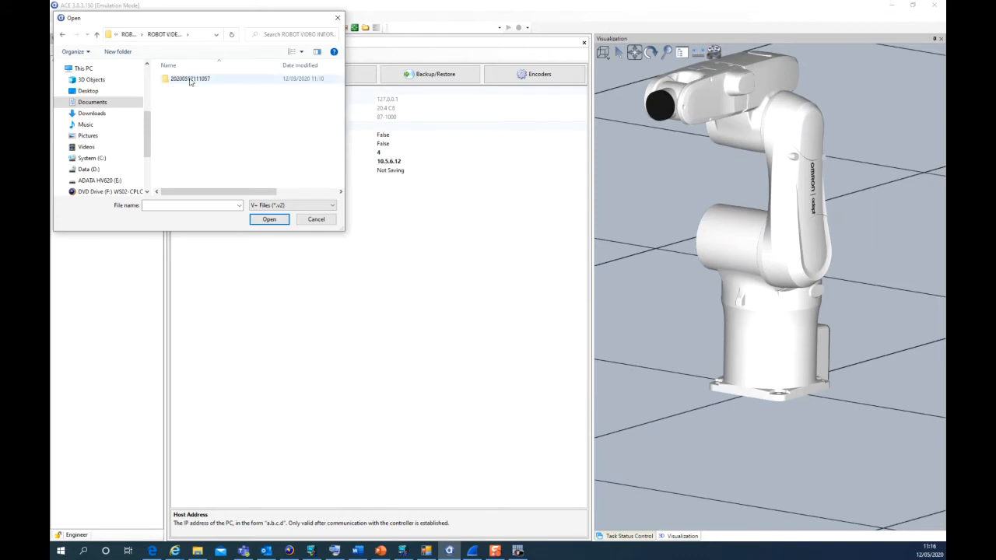
mouse_move(190, 79)
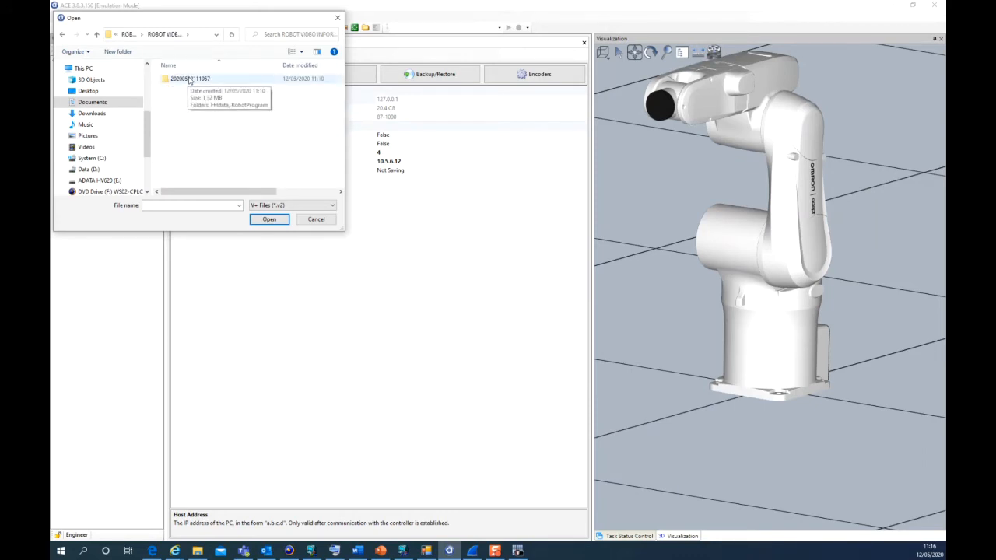
- Load the library and sample .v2 files from RobotProgram and expand the sample module
double_click(190, 78)
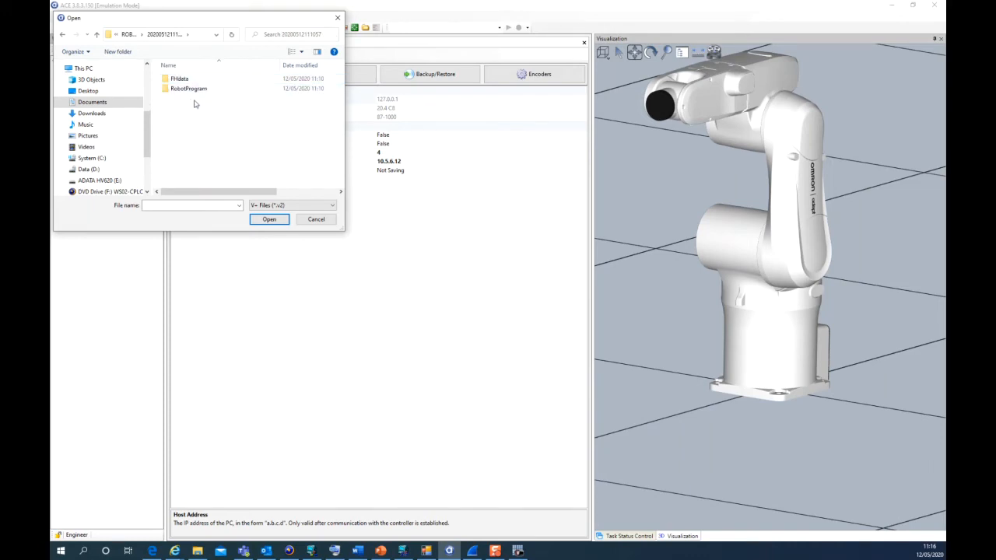
left_click(189, 88)
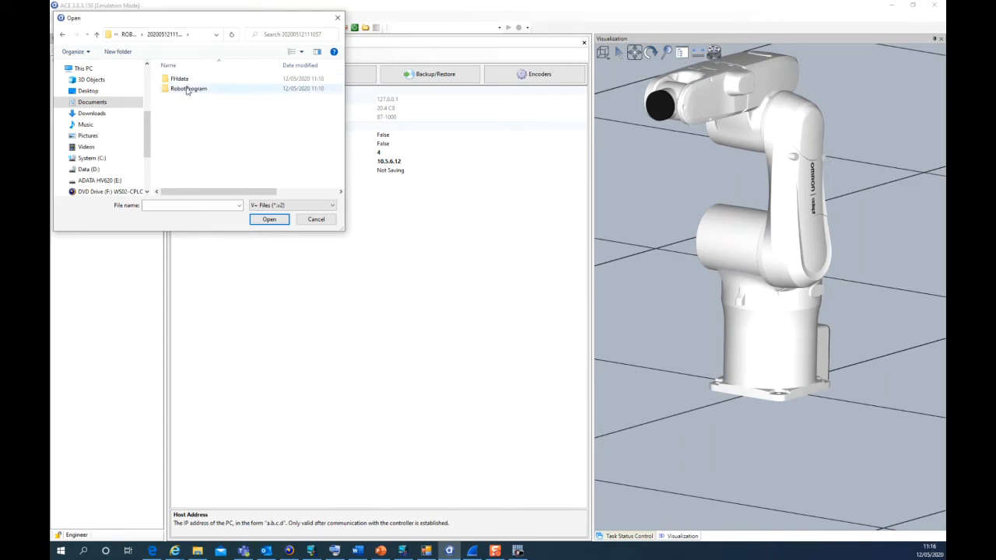
double_click(188, 88)
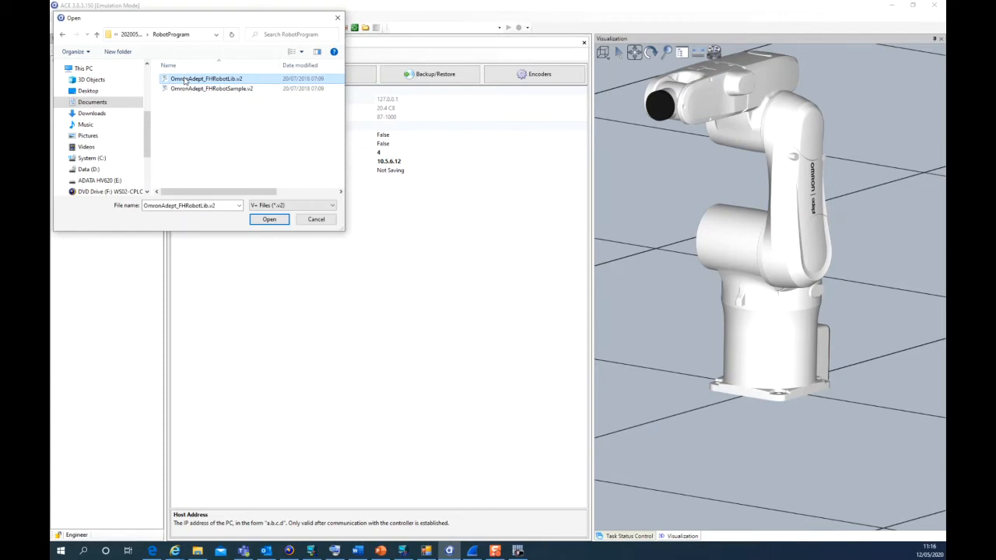
left_click(212, 88)
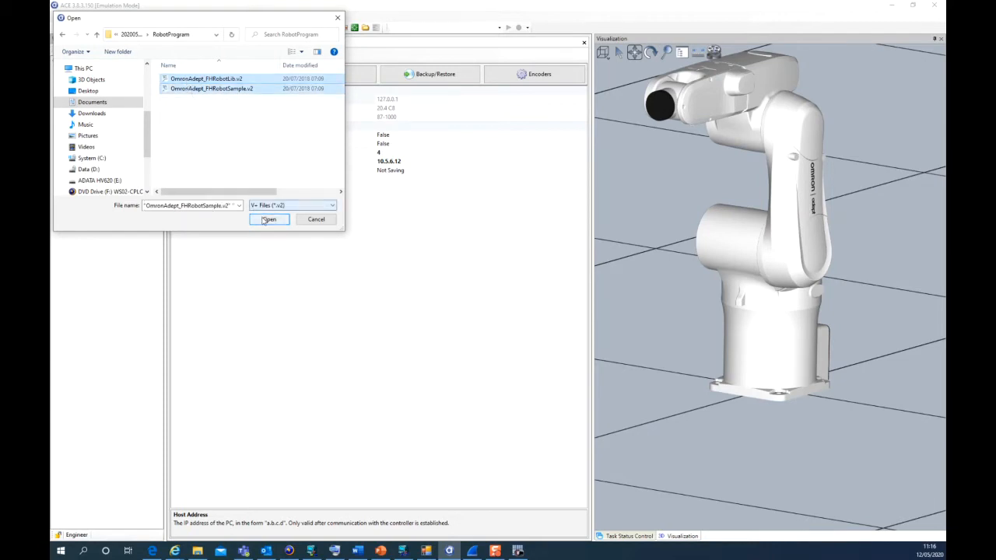
left_click(270, 219)
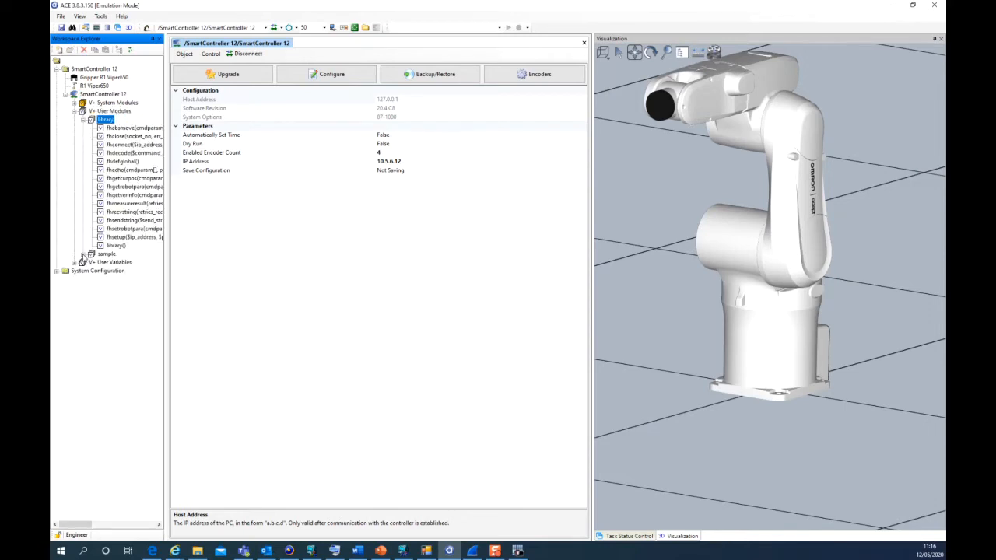
left_click(107, 254)
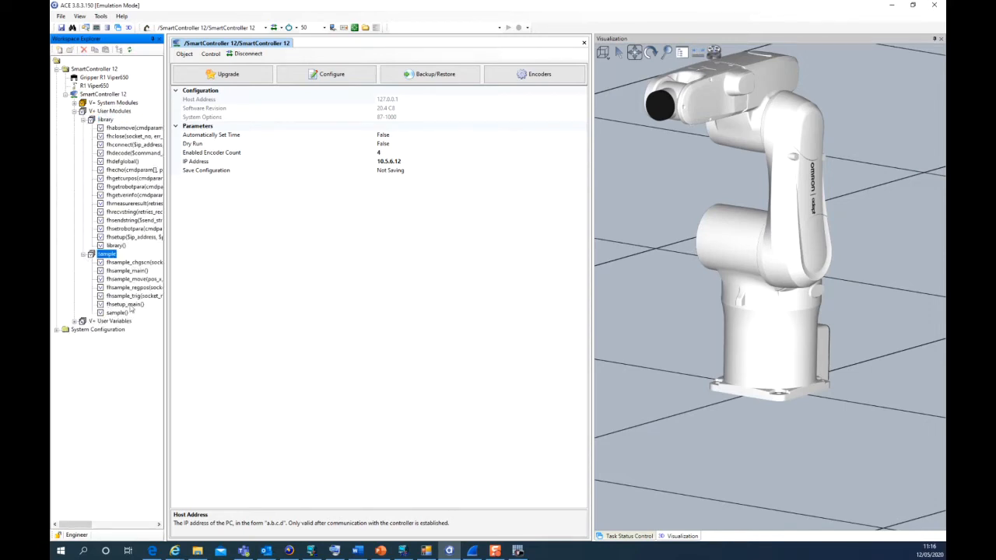
- Open fhsetup_main from the sample module, showing IP 10.5.6.100 and port 9876
double_click(124, 304)
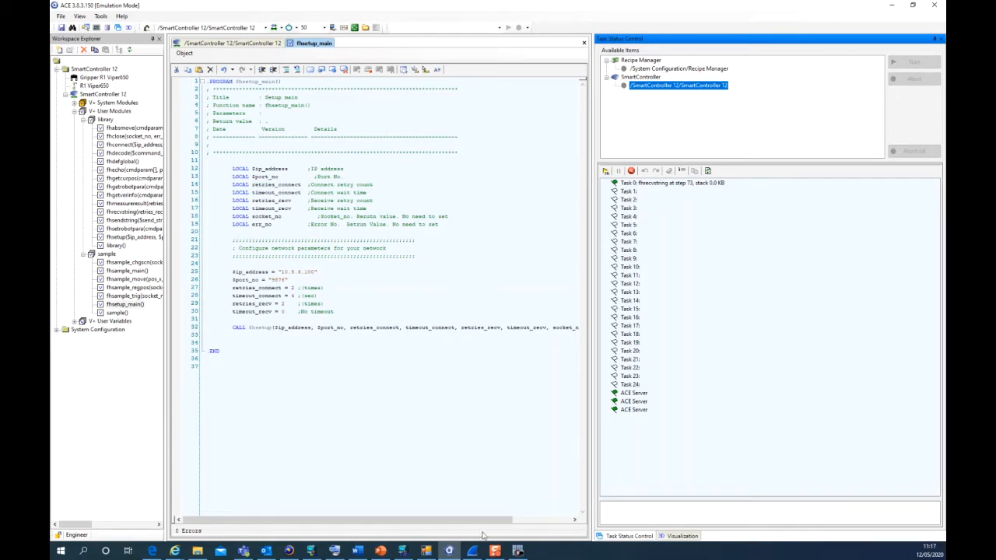
mouse_move(472, 550)
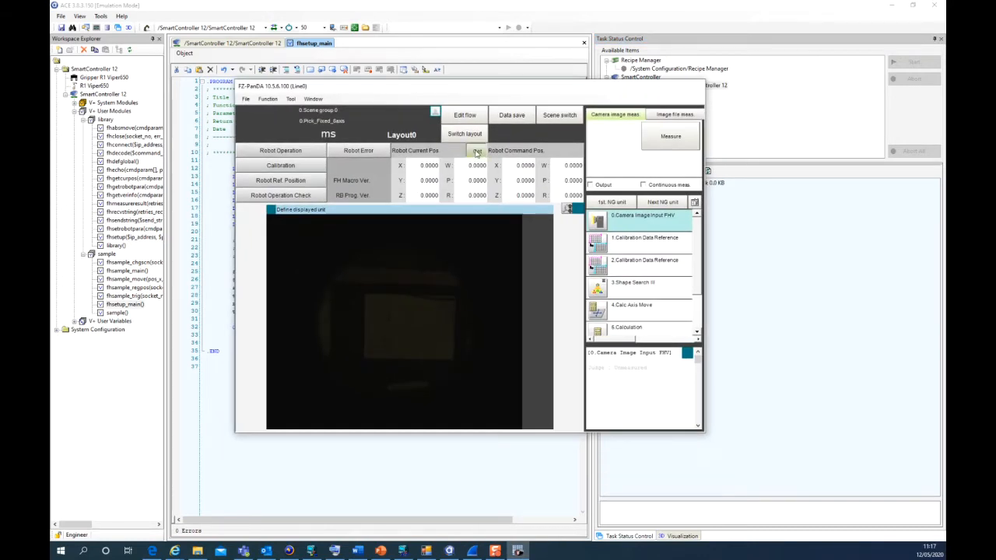
- Read the robot's current position, then set jog distance 50 mm, rotation 10°, speed 30%
left_click(476, 150)
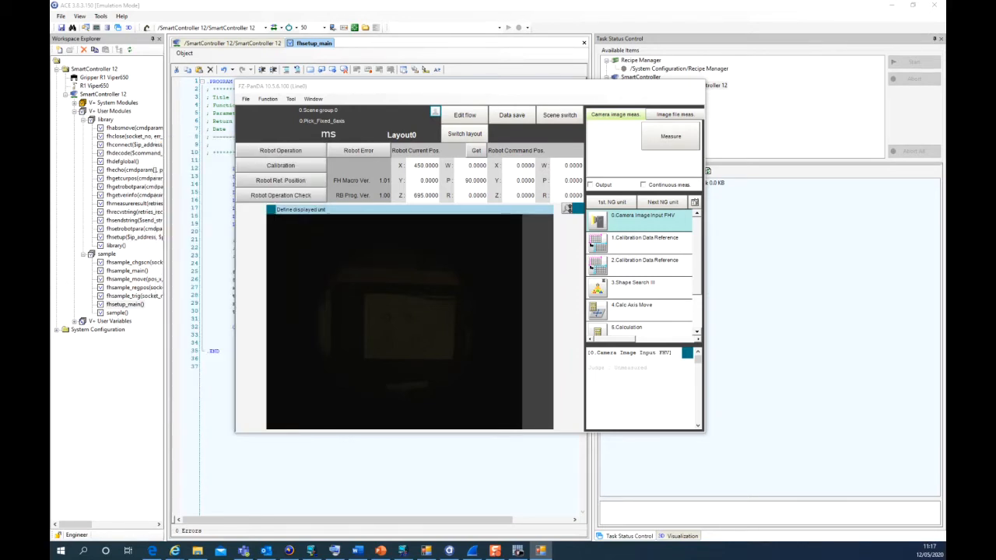
left_click(281, 150)
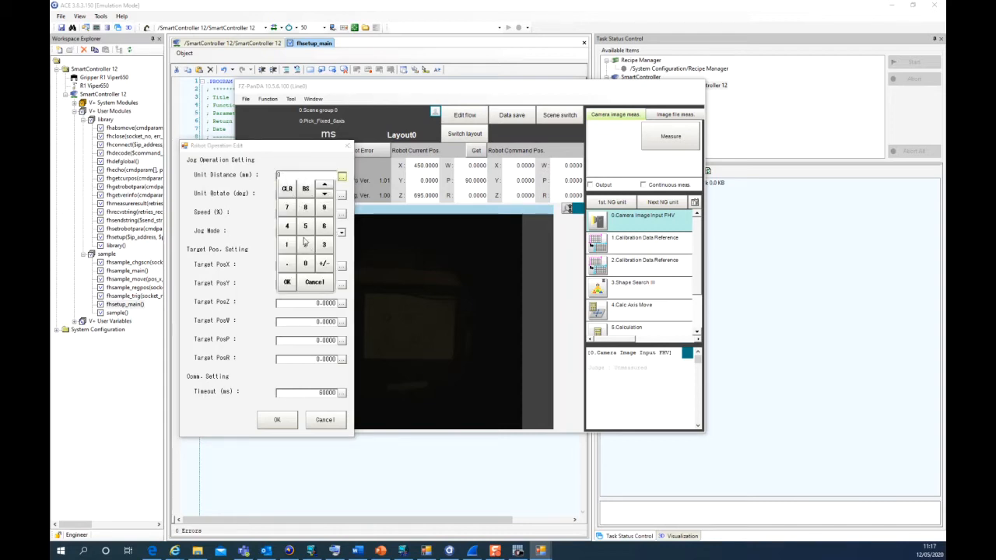
left_click(287, 282)
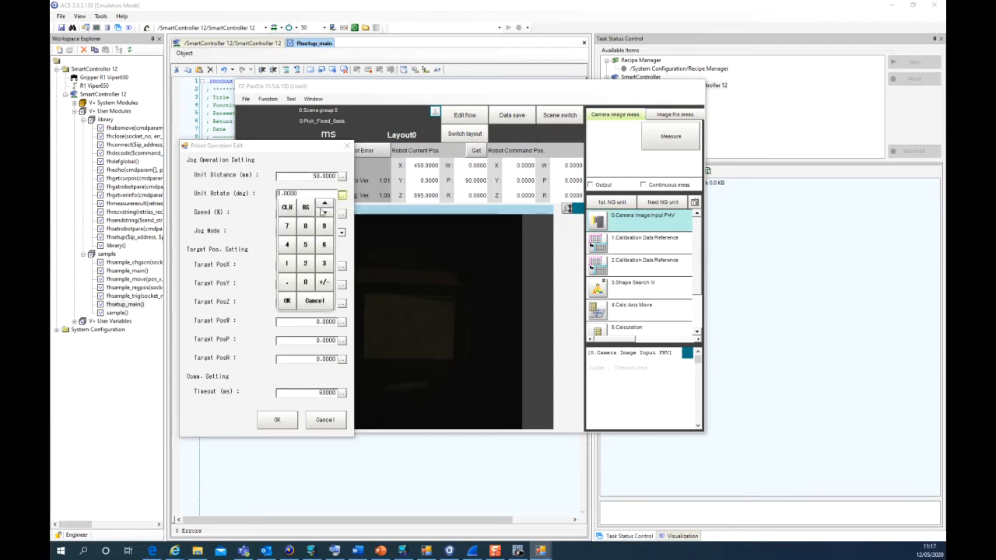
left_click(286, 263)
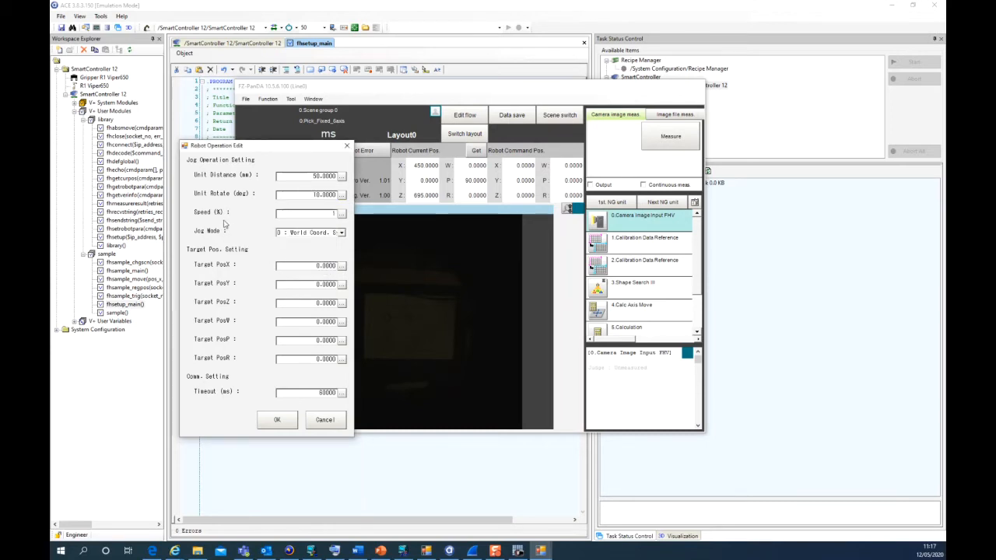
left_click(307, 213)
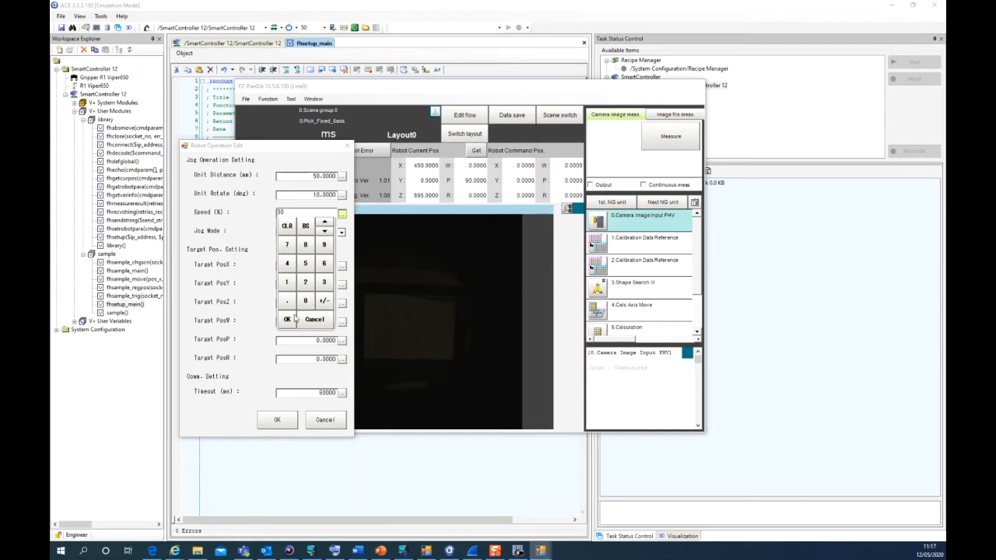
left_click(286, 319)
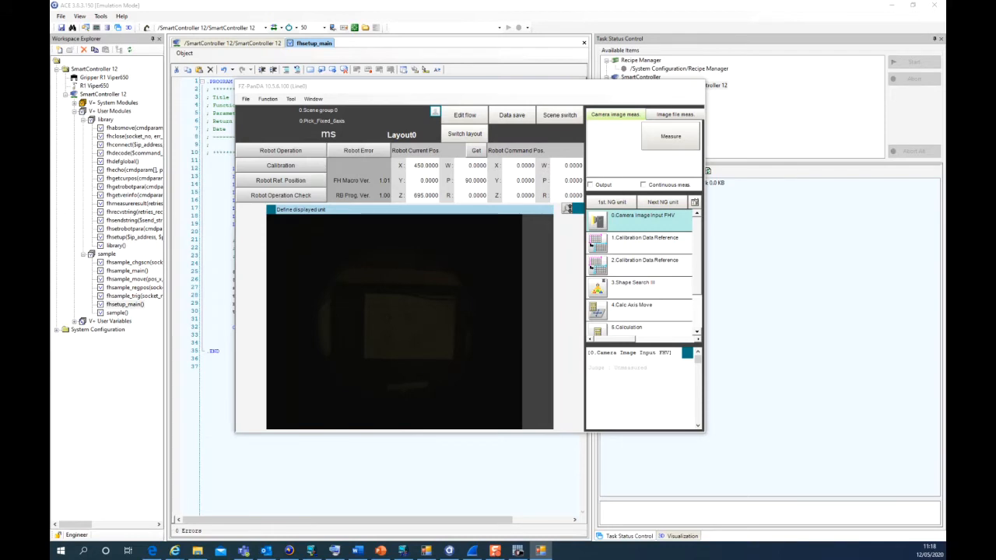
- Jog the robot 50 mm in -Y, -Z and -X to reach X 400, Y -50, Z 645
left_click(280, 150)
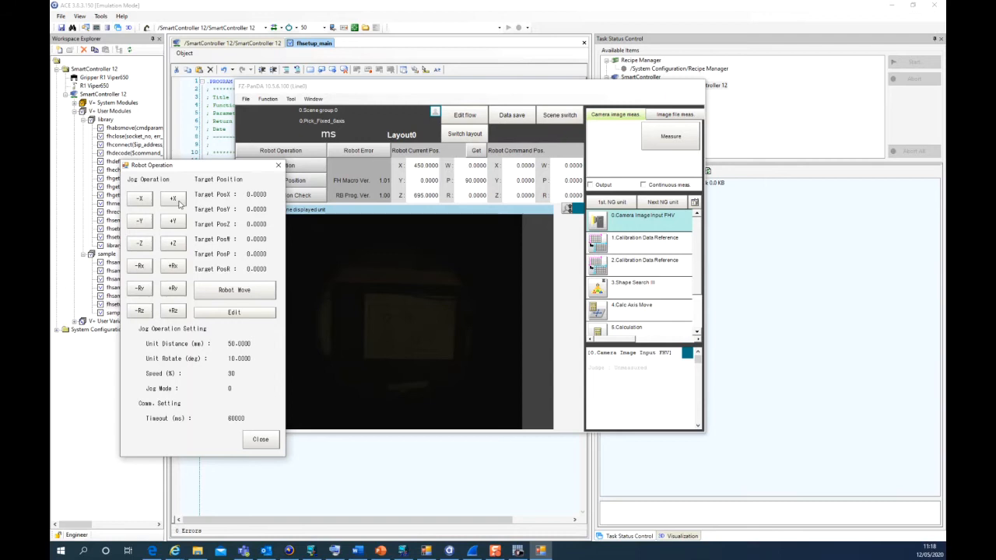
mouse_move(173, 201)
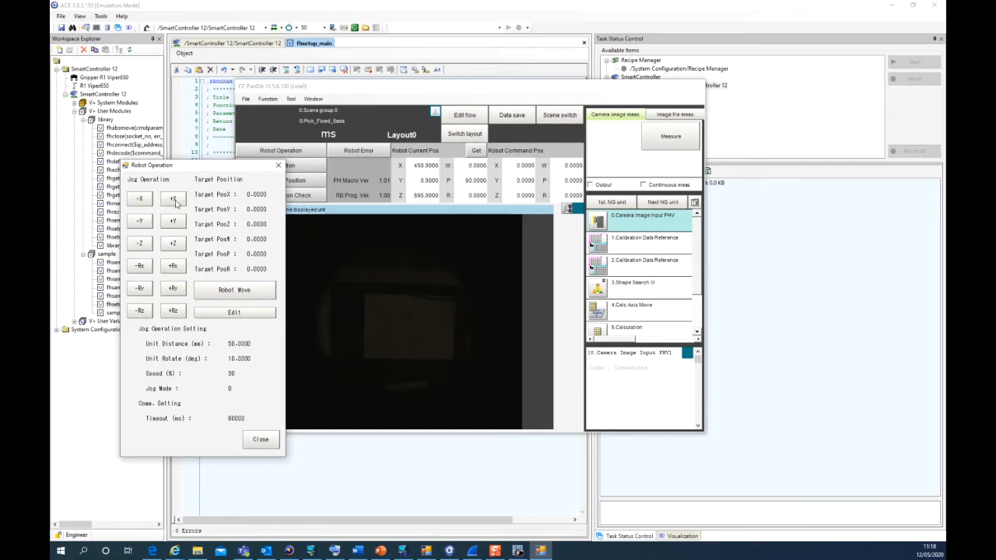
mouse_move(179, 212)
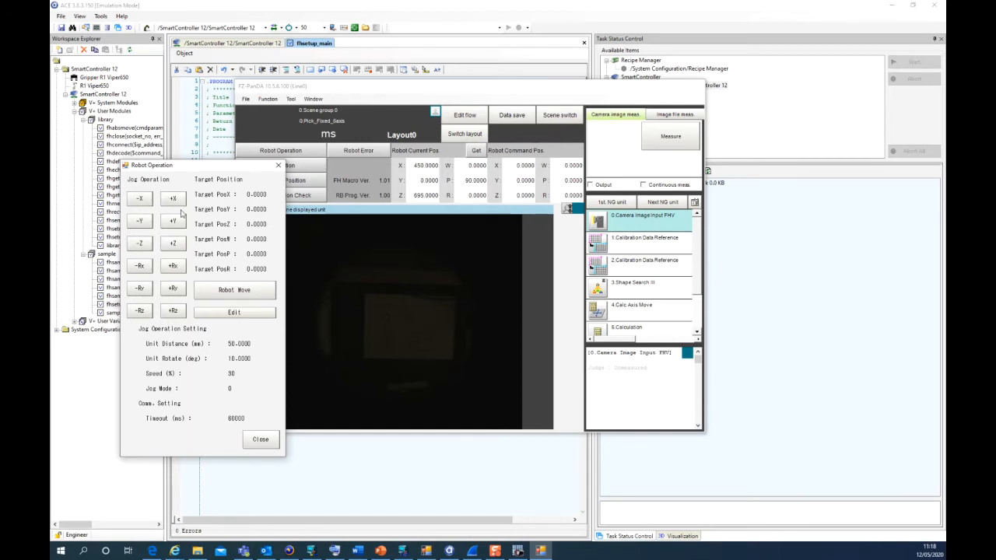
mouse_move(463, 293)
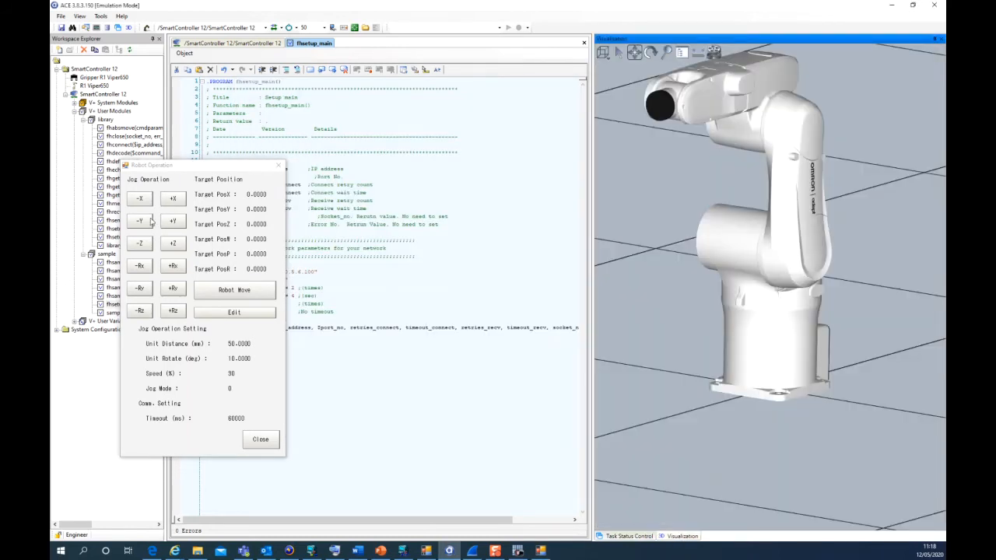
left_click(140, 221)
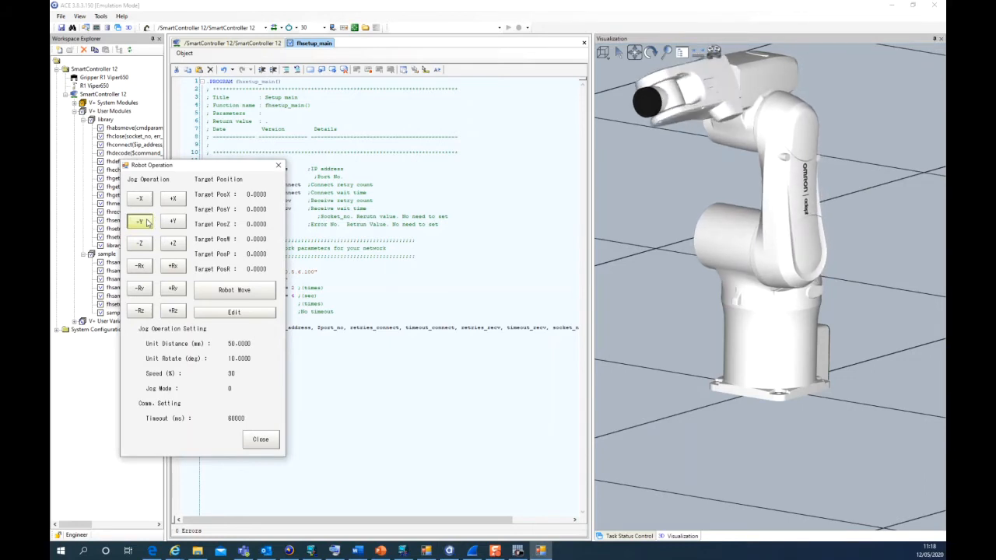
left_click(139, 243)
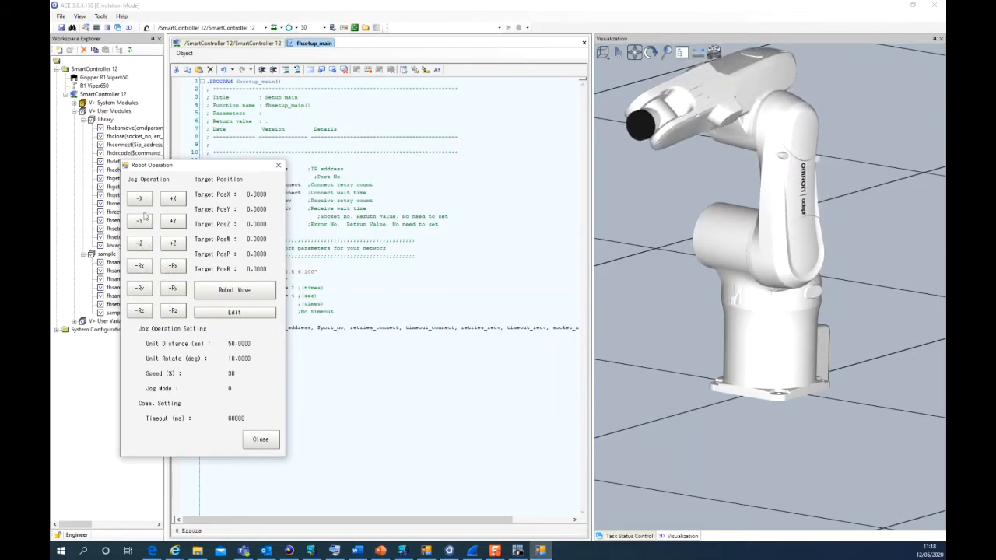
left_click(173, 199)
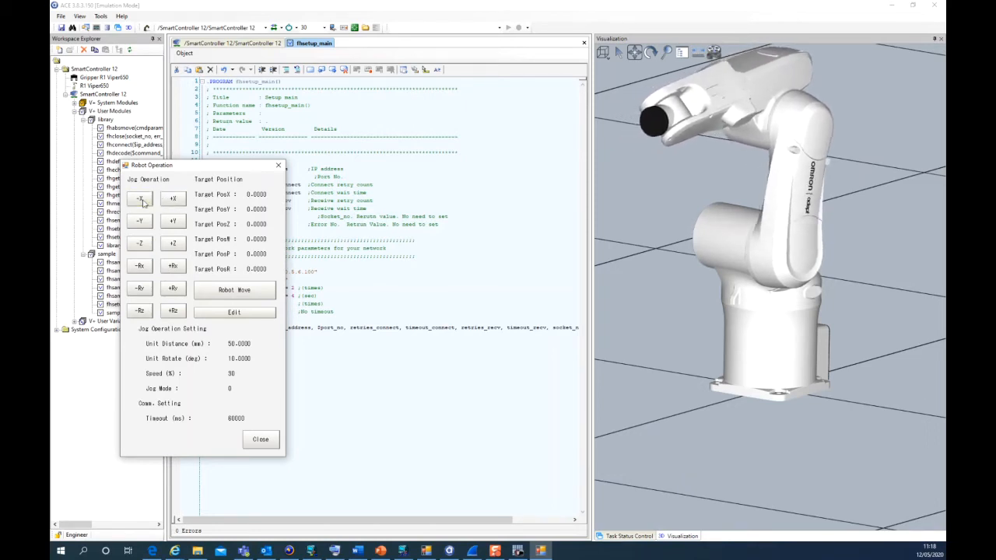
left_click(260, 438)
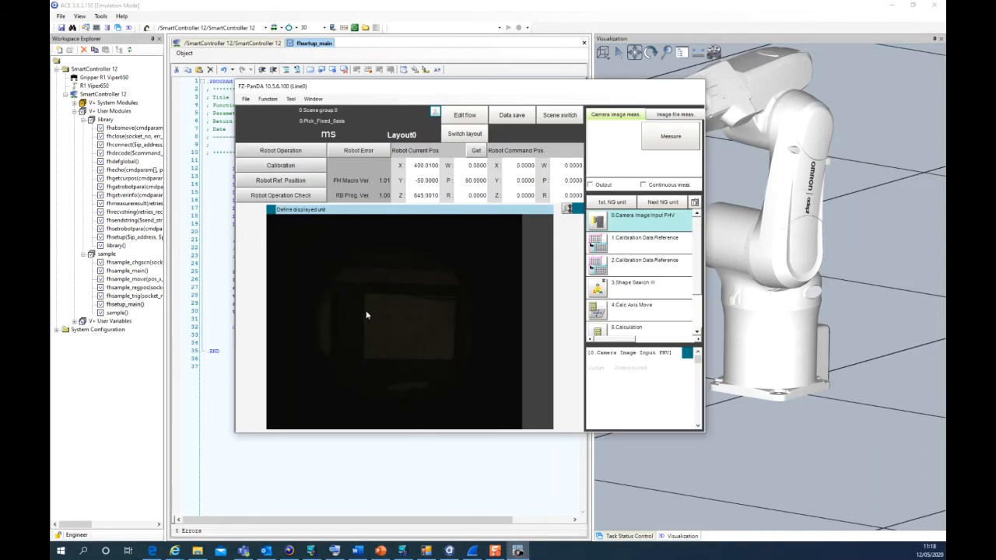
mouse_move(315, 206)
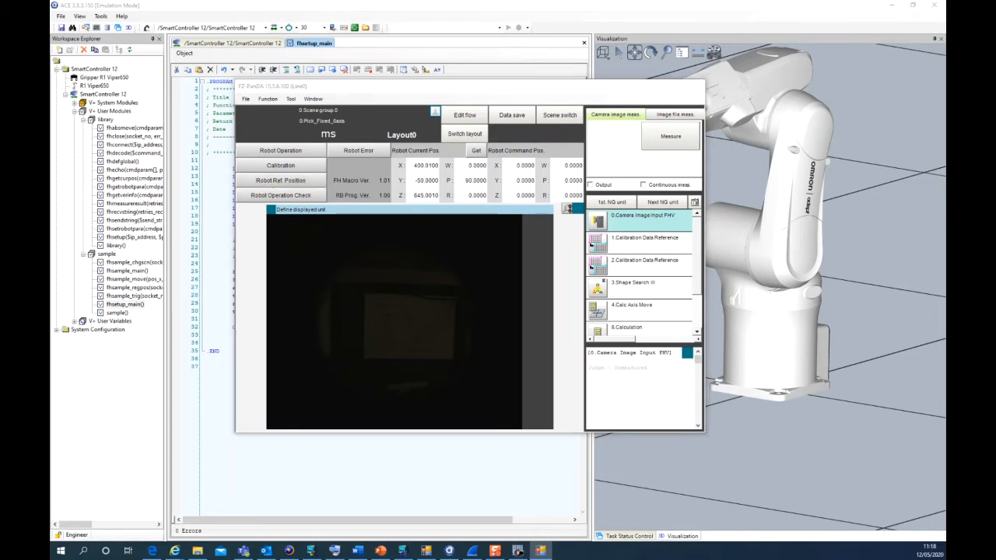
left_click(280, 180)
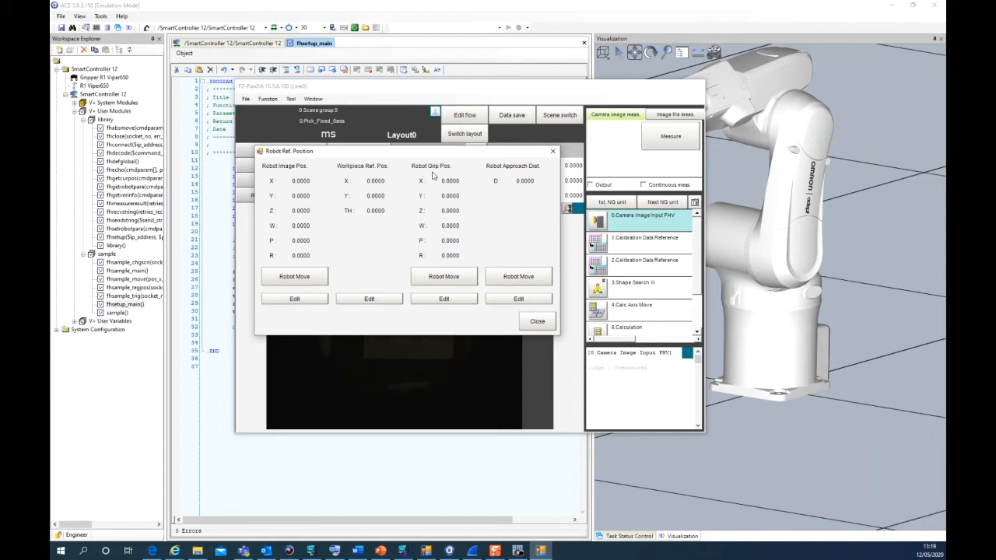
mouse_move(522, 175)
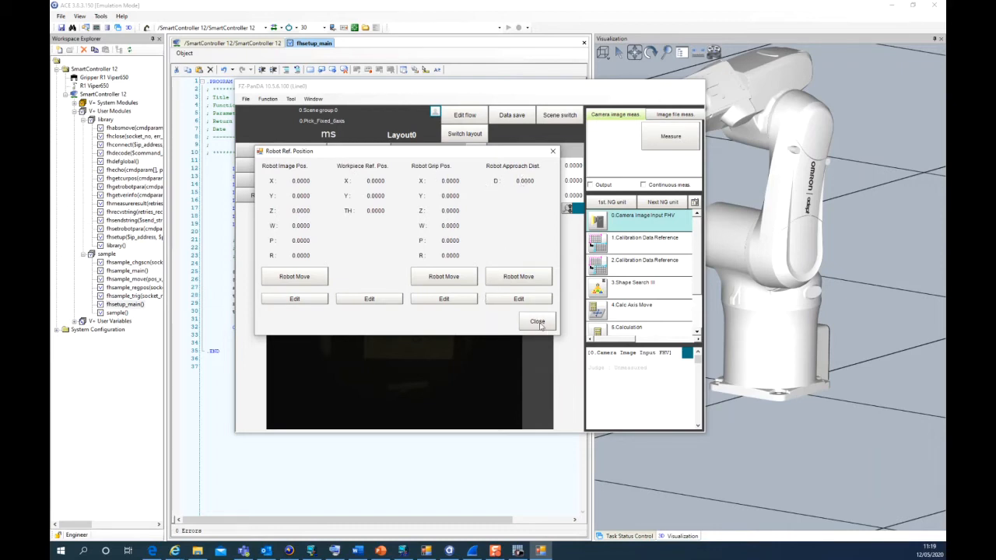
left_click(537, 321)
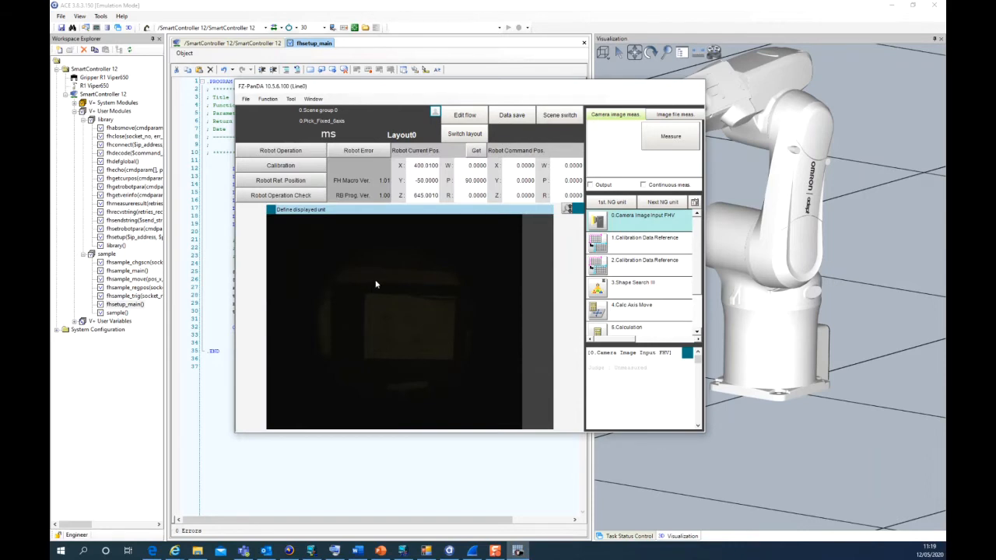
mouse_move(371, 288)
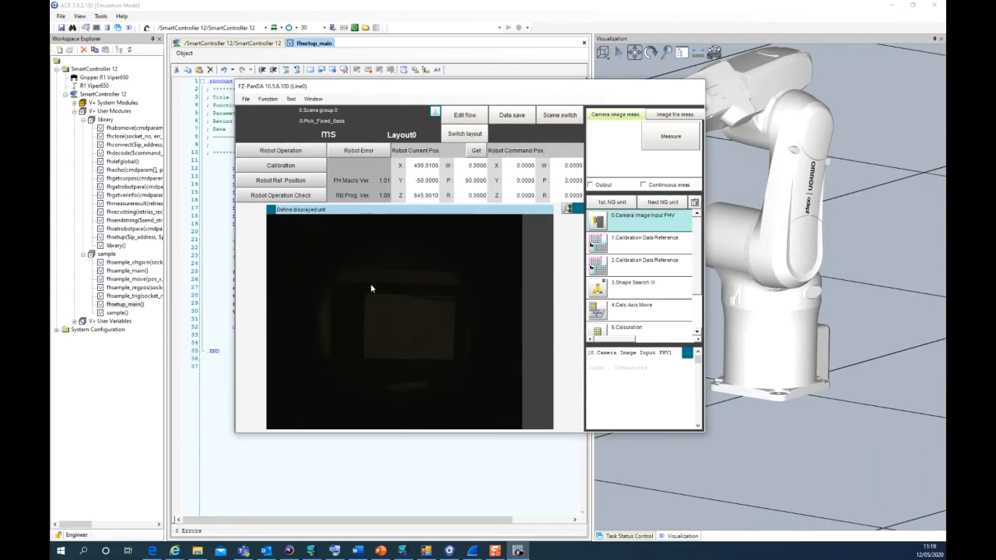
mouse_move(363, 281)
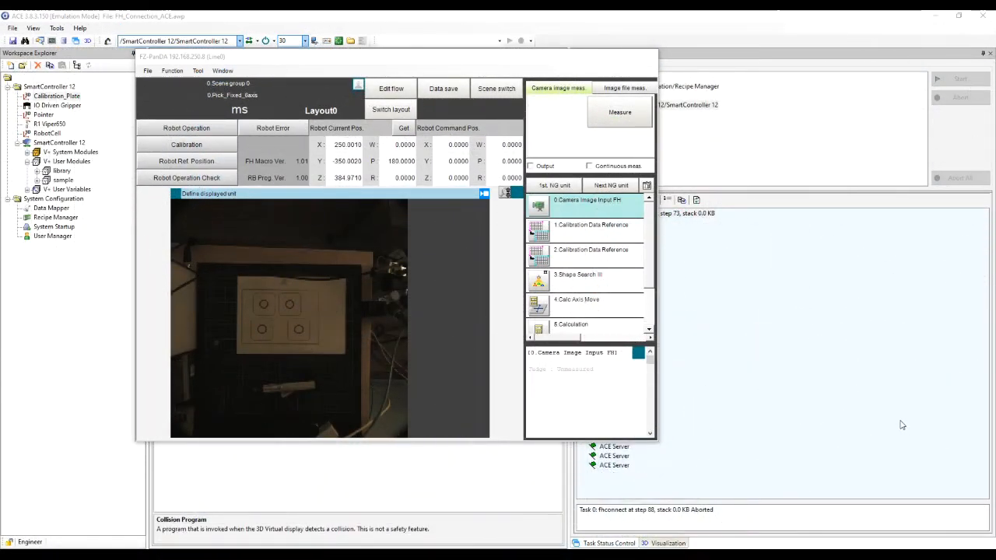
mouse_move(516, 376)
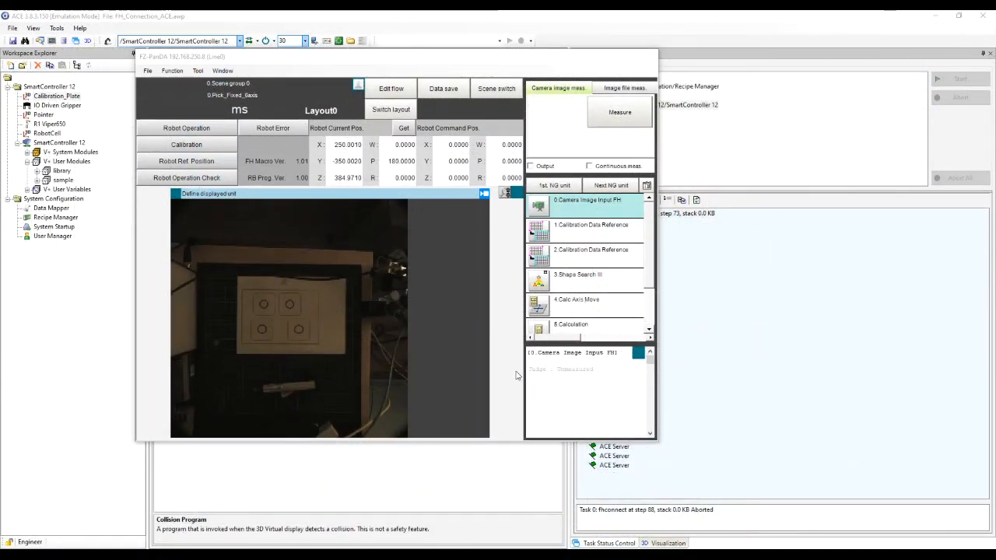
- Open Scene switch and list the available scenes, such as Pick_Fixed_6axis and Place_Fixed_6axis
left_click(496, 88)
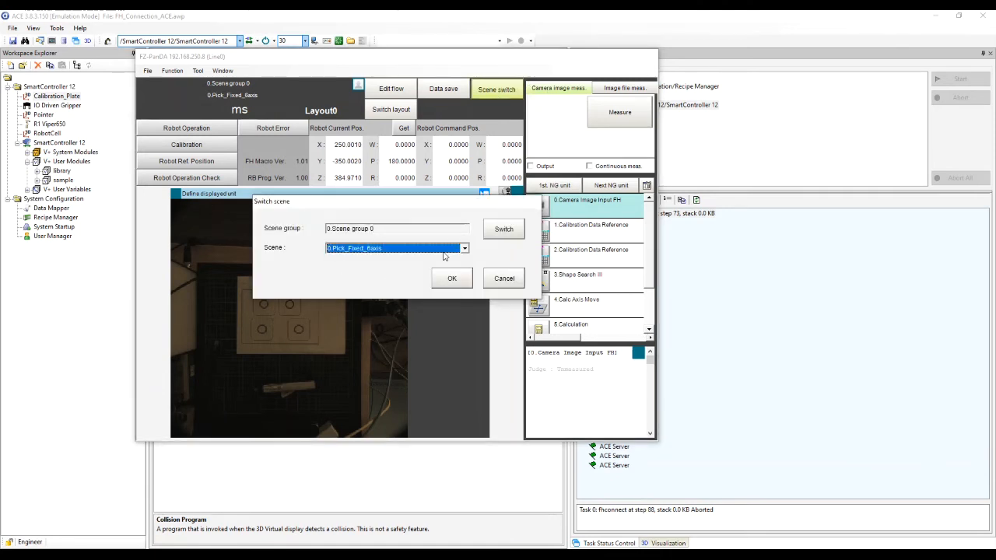
left_click(465, 247)
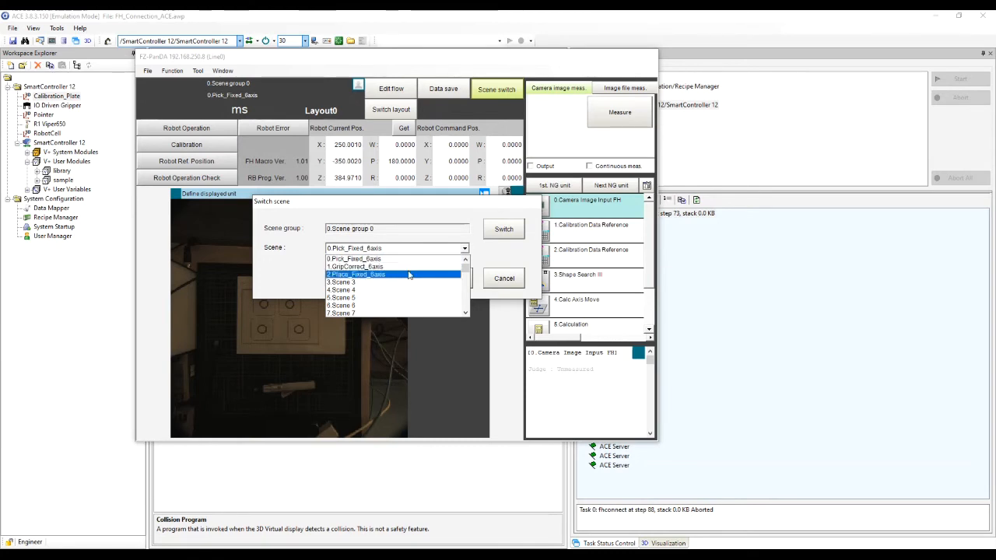
scroll("down", 3)
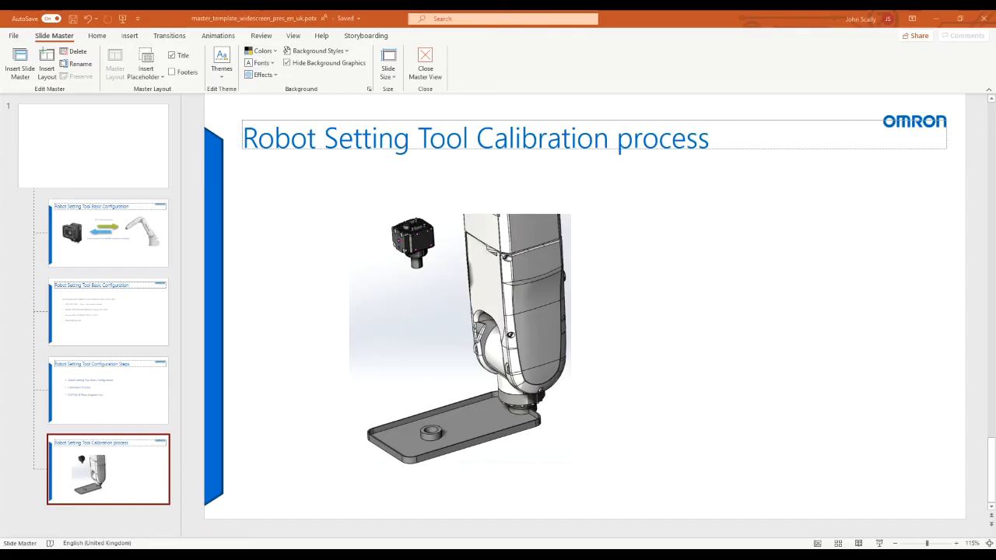
mouse_move(519, 422)
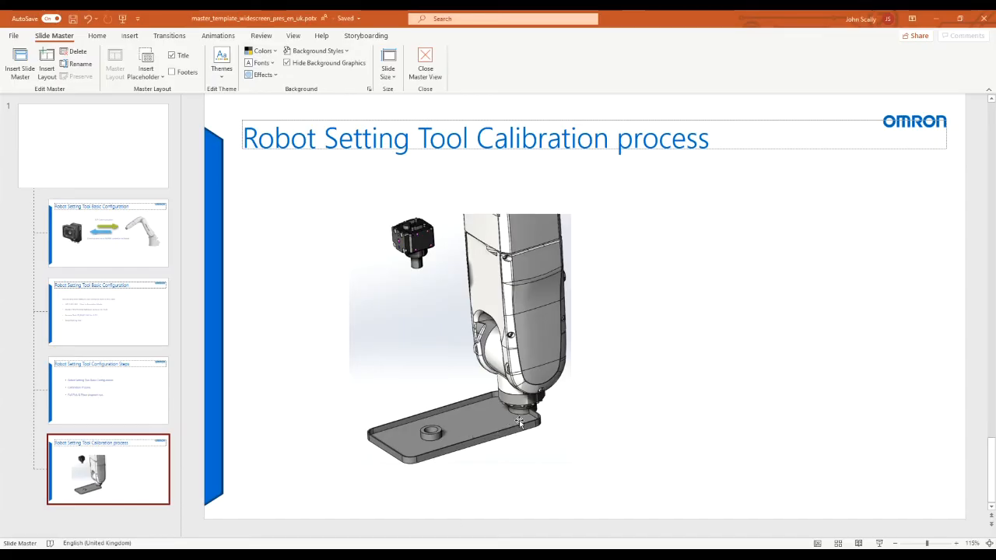
mouse_move(449, 312)
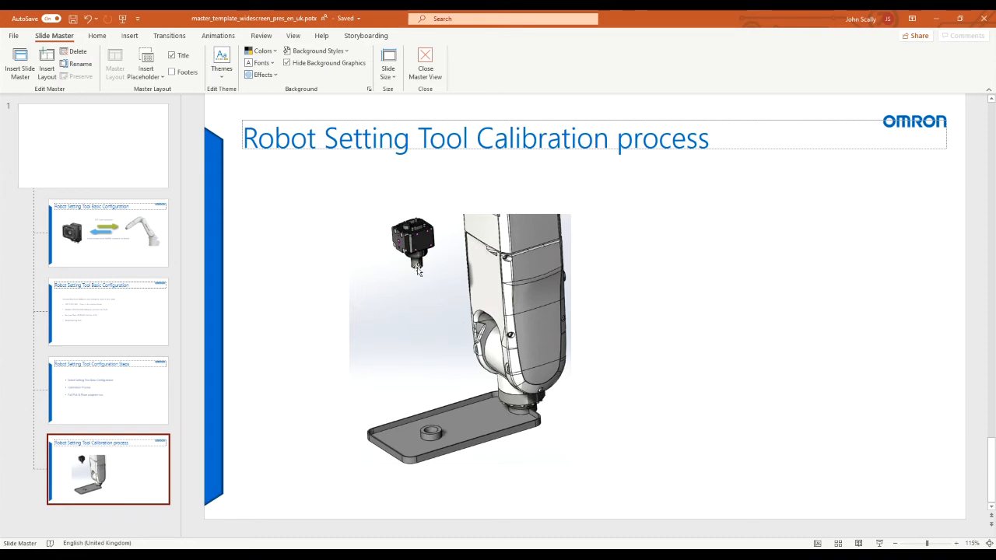
mouse_move(423, 387)
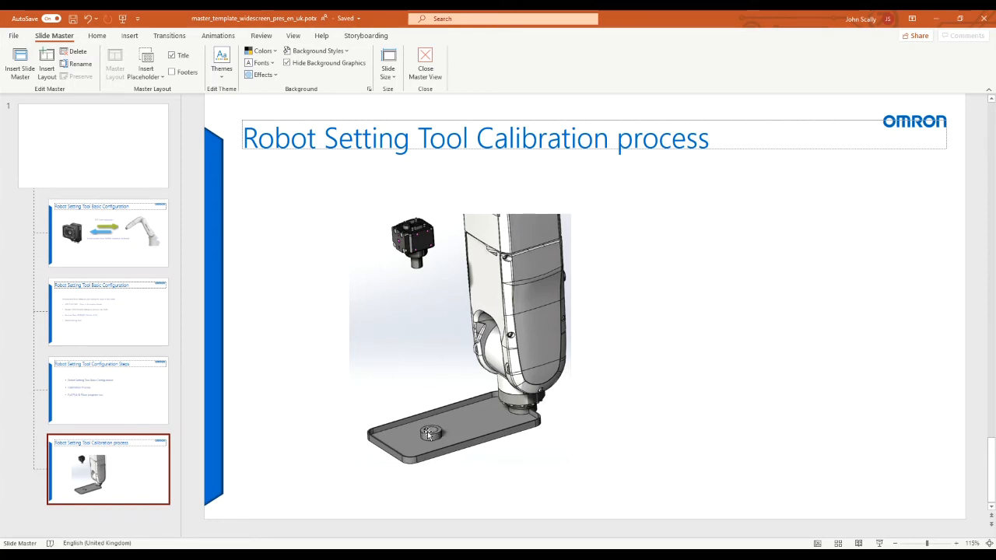
mouse_move(427, 437)
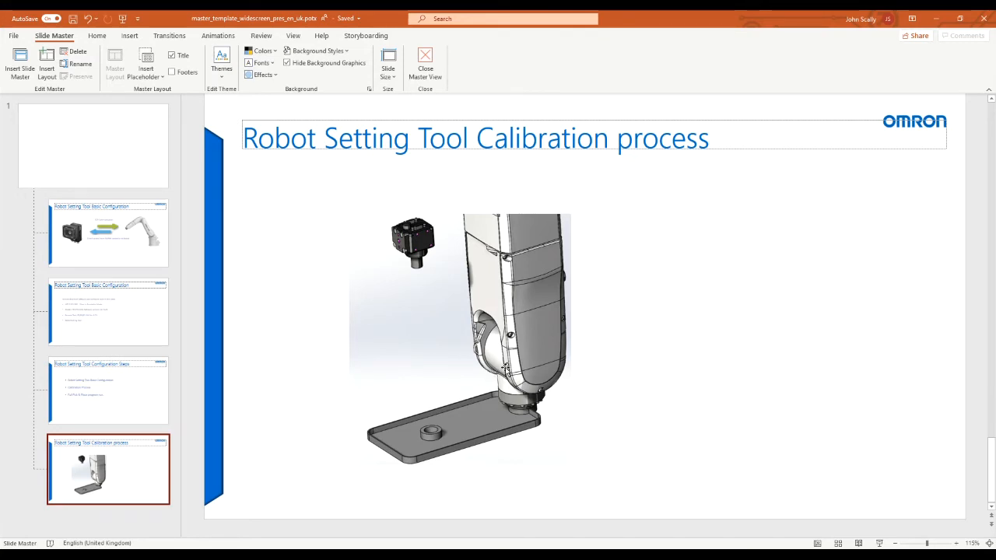
mouse_move(603, 401)
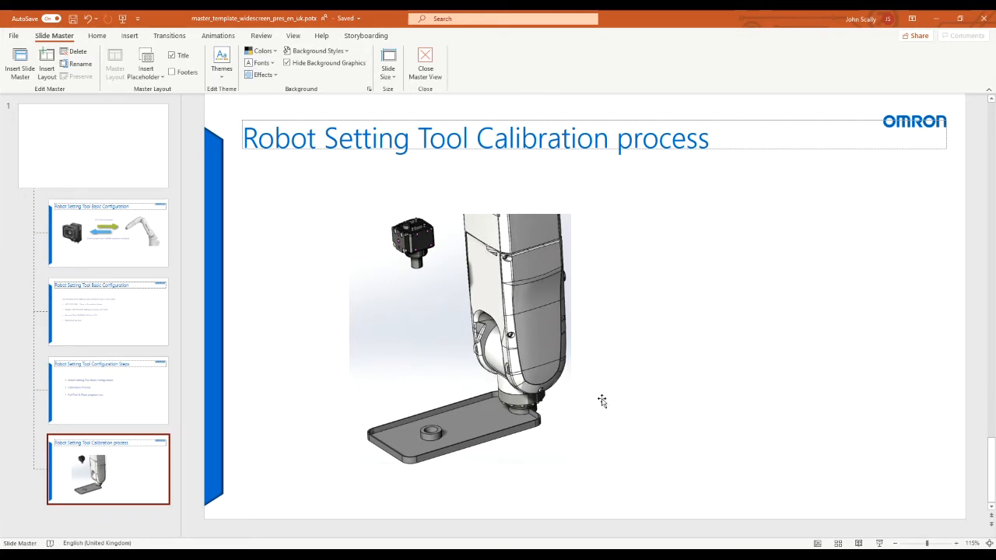
mouse_move(613, 419)
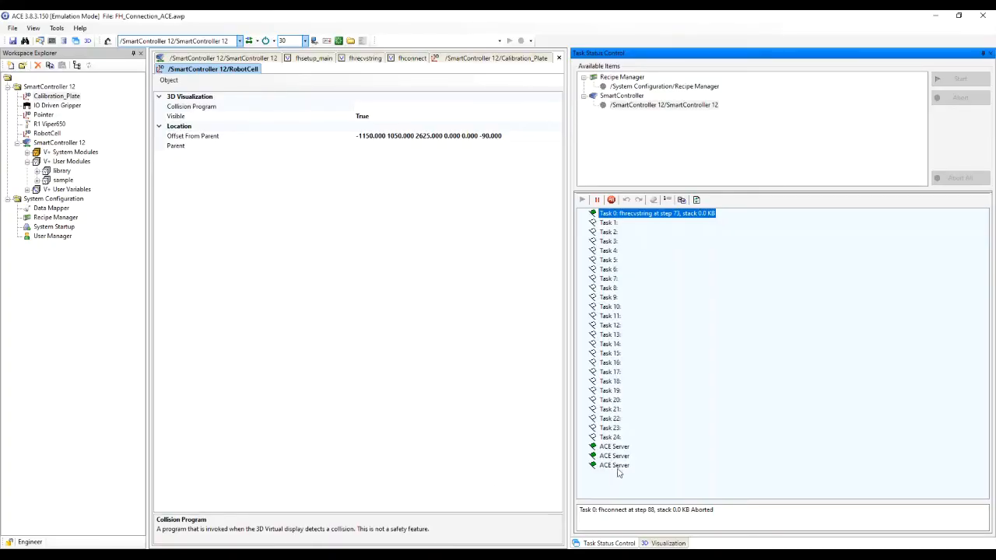
- Show the 3D Visualization view framing the pointer tool above the part fixtures
left_click(663, 543)
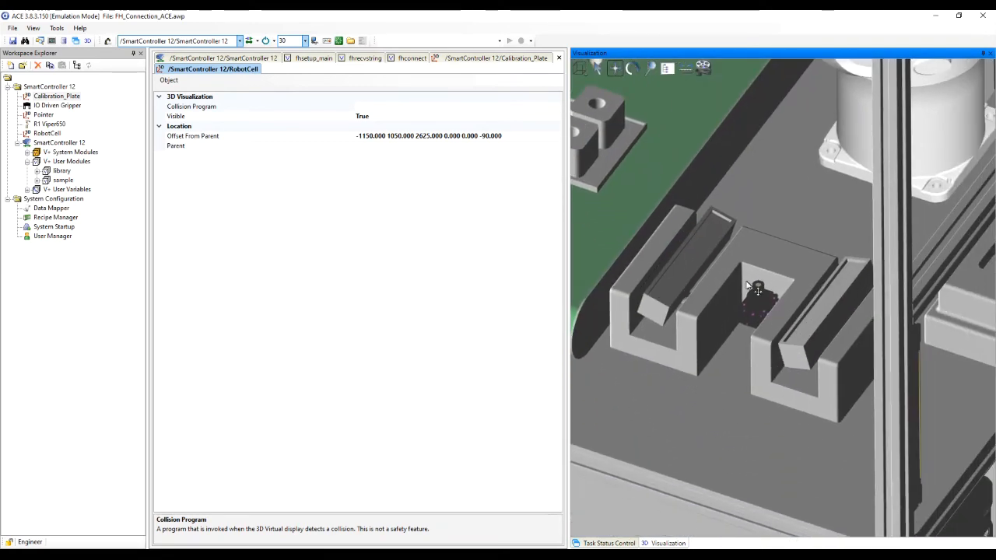
left_click_drag(746, 287, 872, 265)
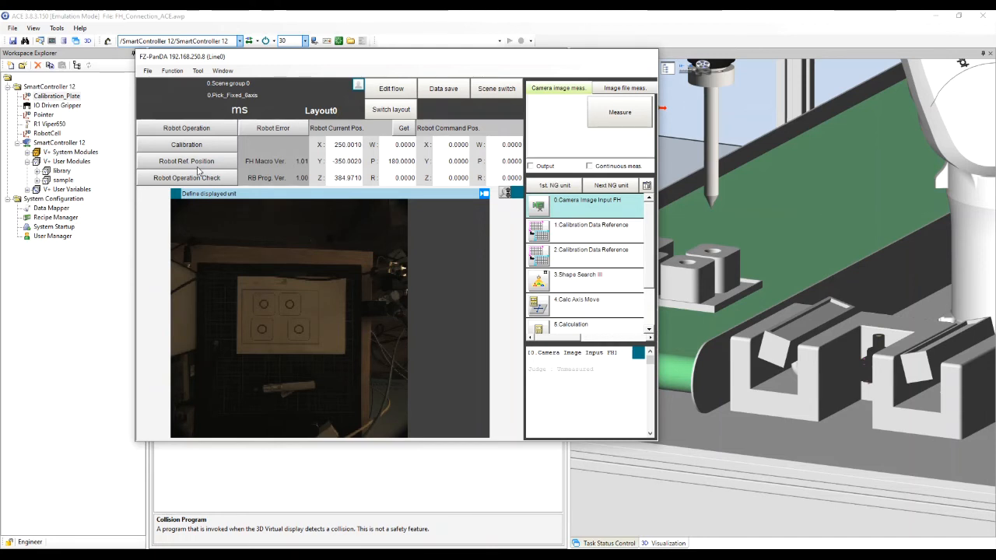
- Move the emulated Viper to grip position X 250/Y −350, then approach Z 385, and close
left_click(186, 161)
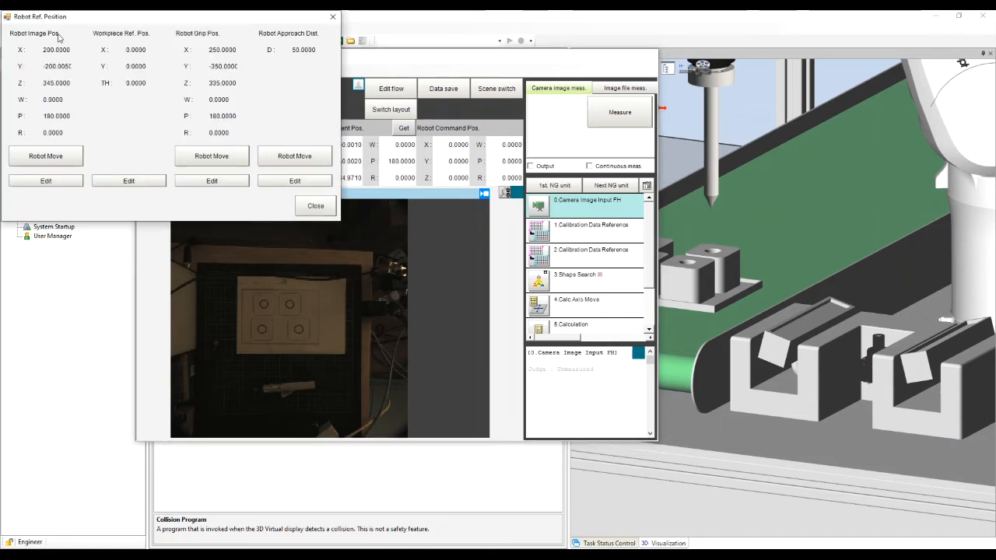
mouse_move(766, 288)
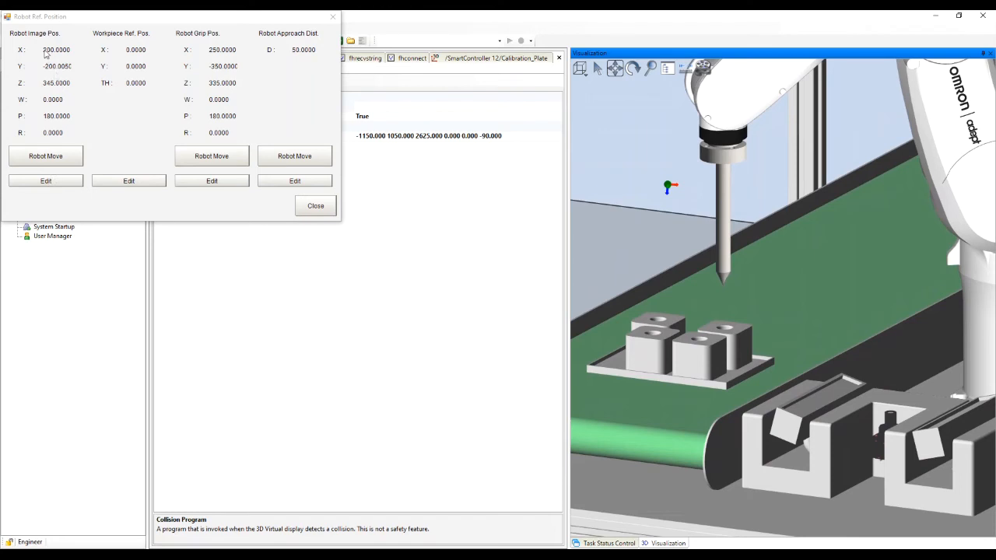
mouse_move(189, 47)
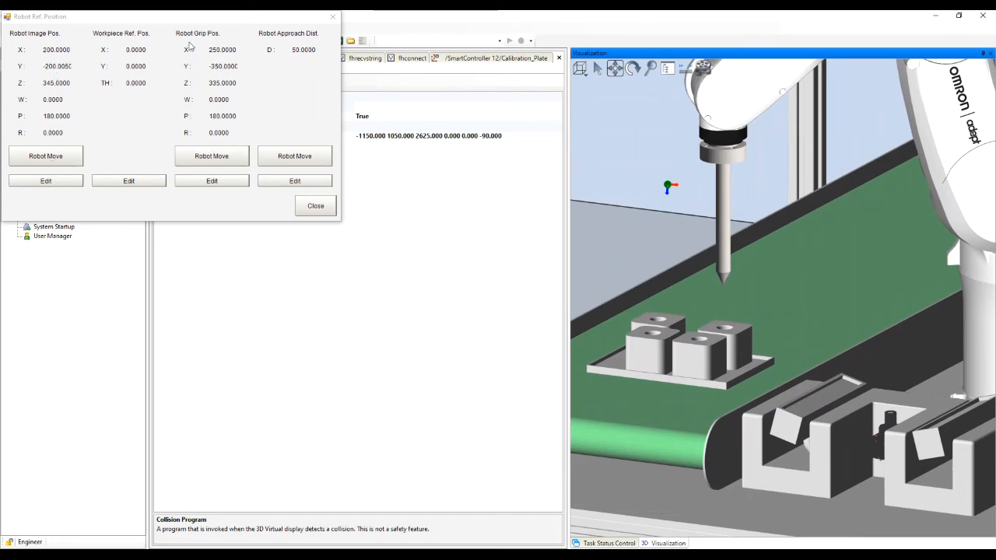
mouse_move(278, 103)
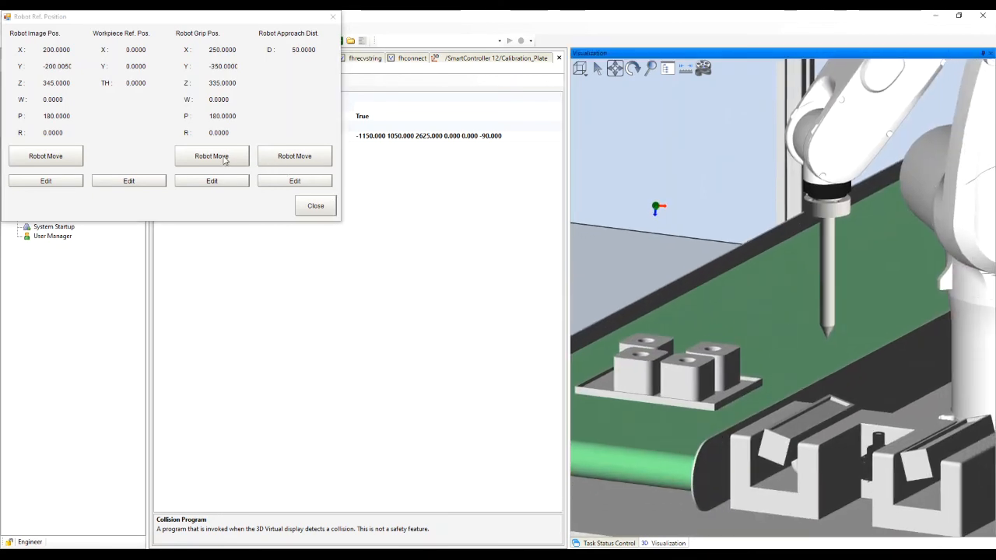
left_click(211, 157)
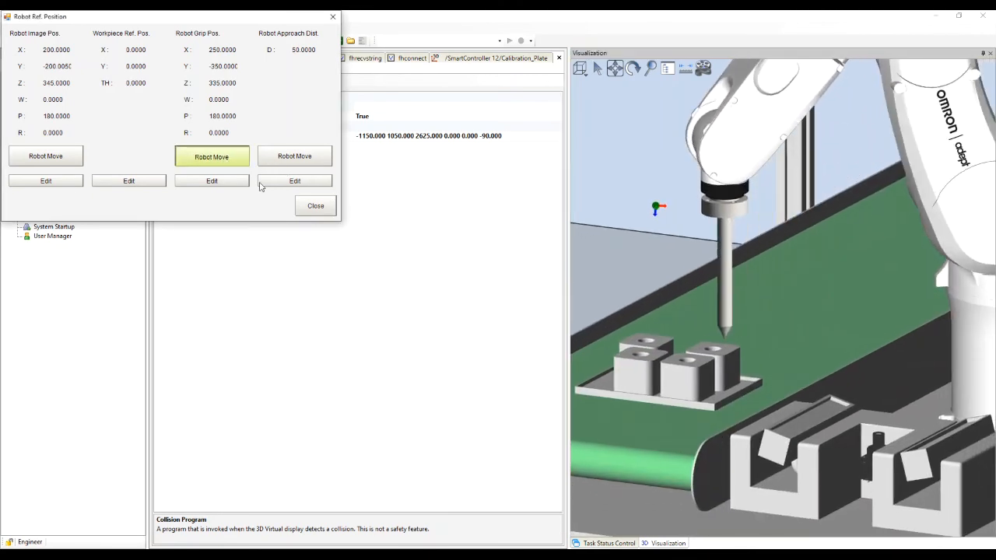
left_click(294, 156)
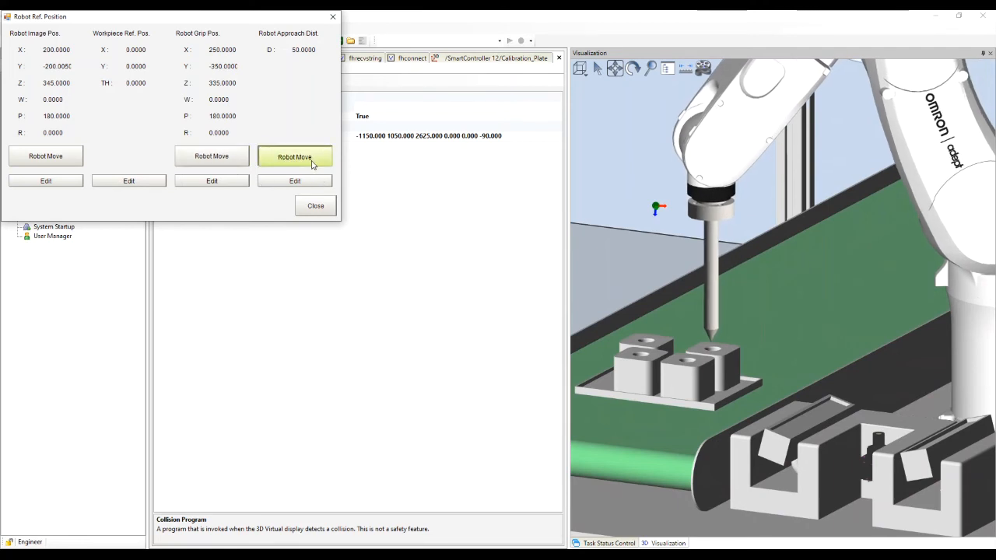
left_click(294, 156)
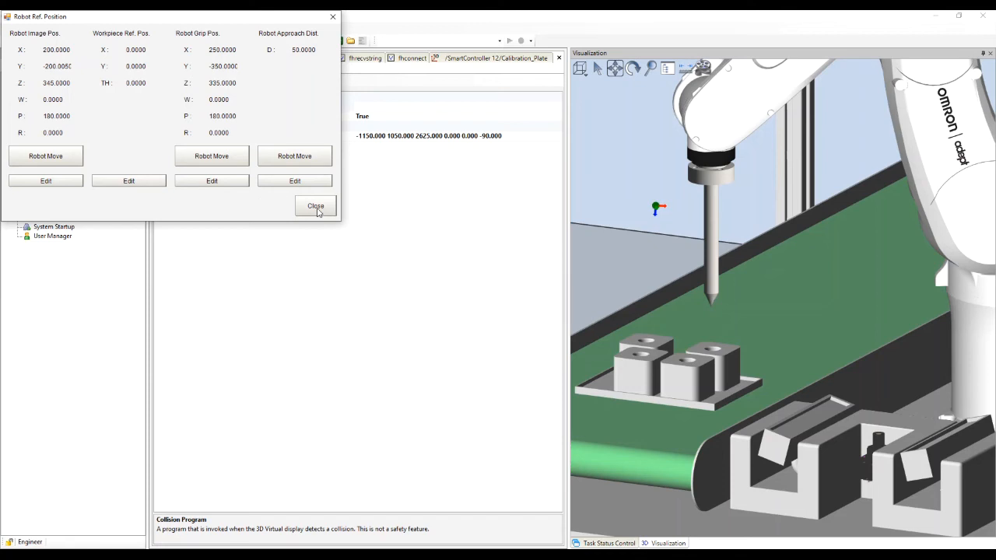
left_click(315, 207)
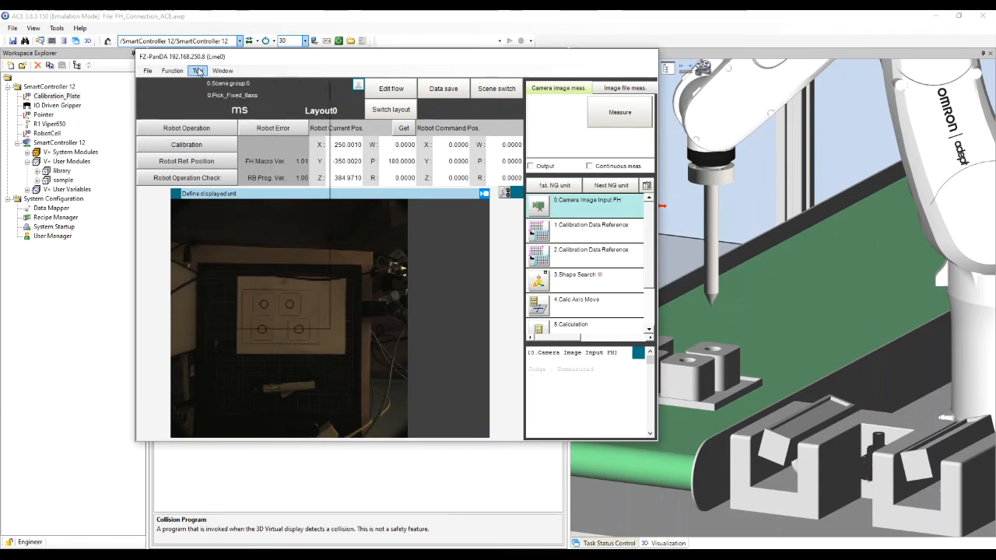
- Open the Communication Command Macro list starting at CMD0000 from the Tool menu
left_click(197, 71)
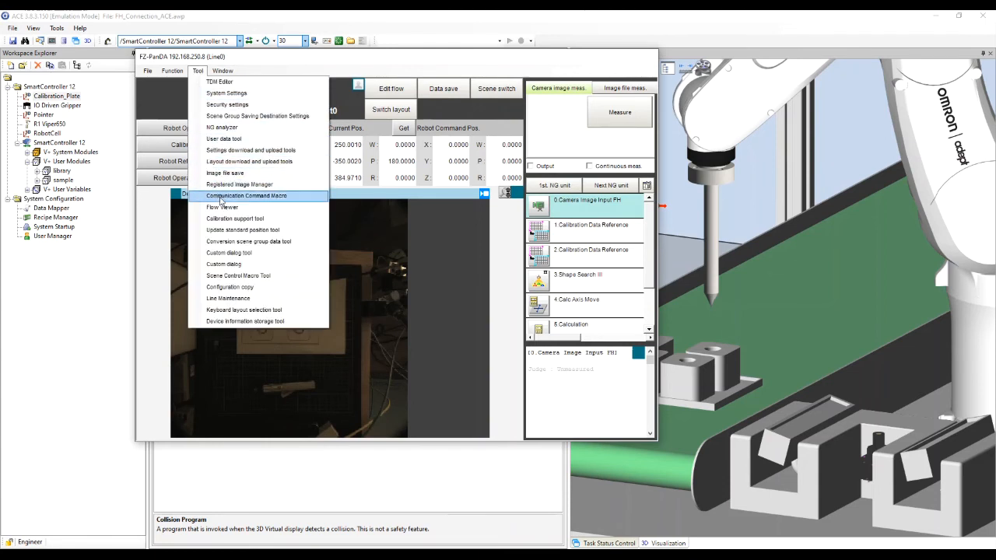
left_click(246, 195)
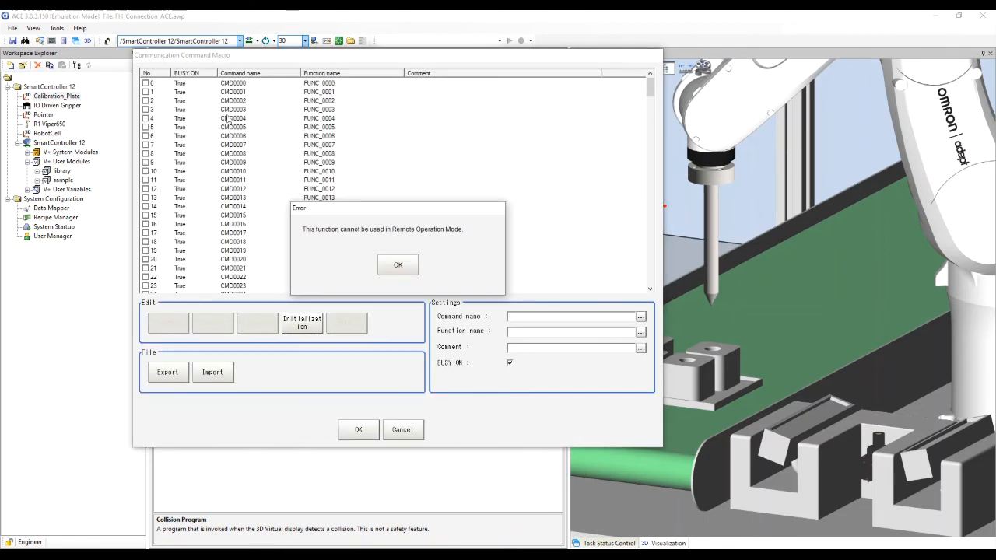
mouse_move(229, 161)
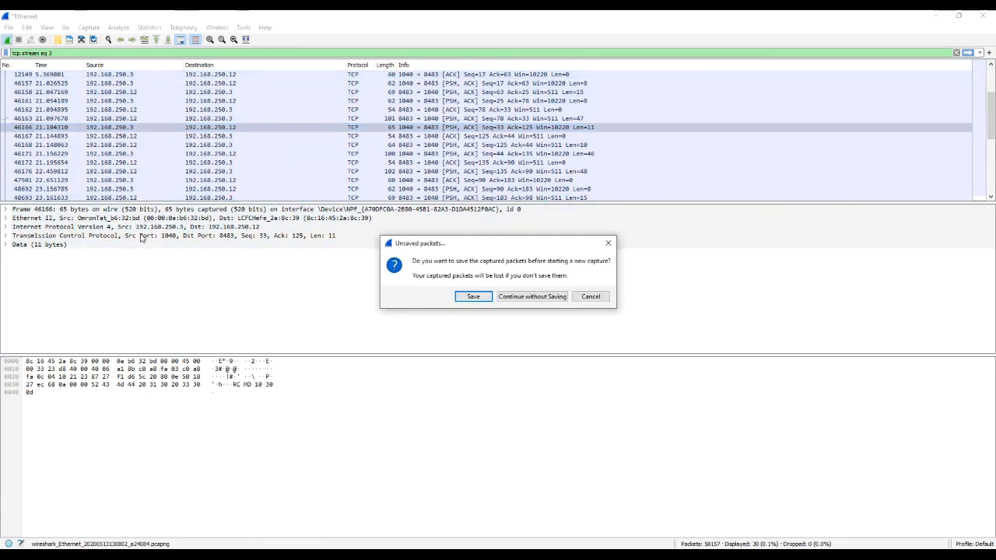
- Start a fresh capture without saving, then move the robot to image and grip positions
left_click(531, 296)
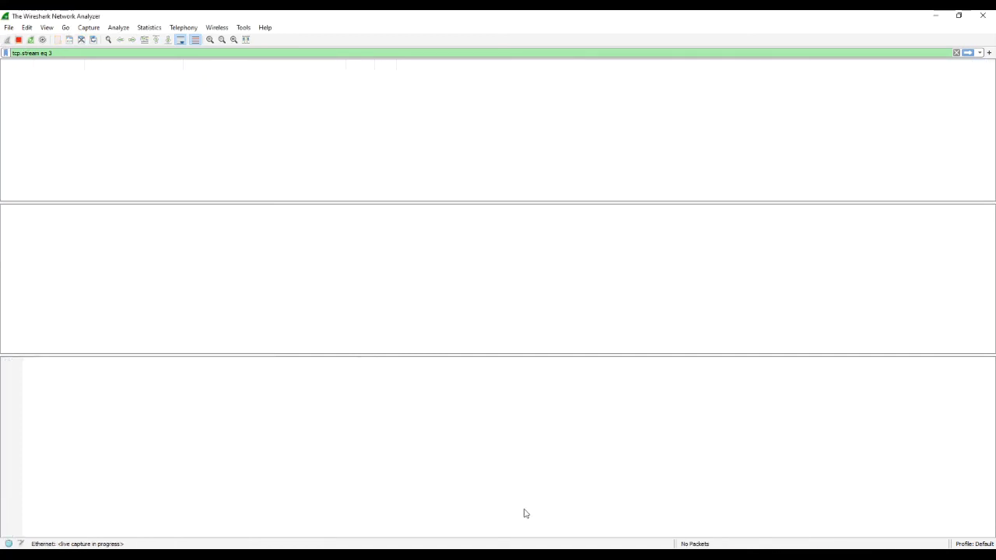
left_click(19, 39)
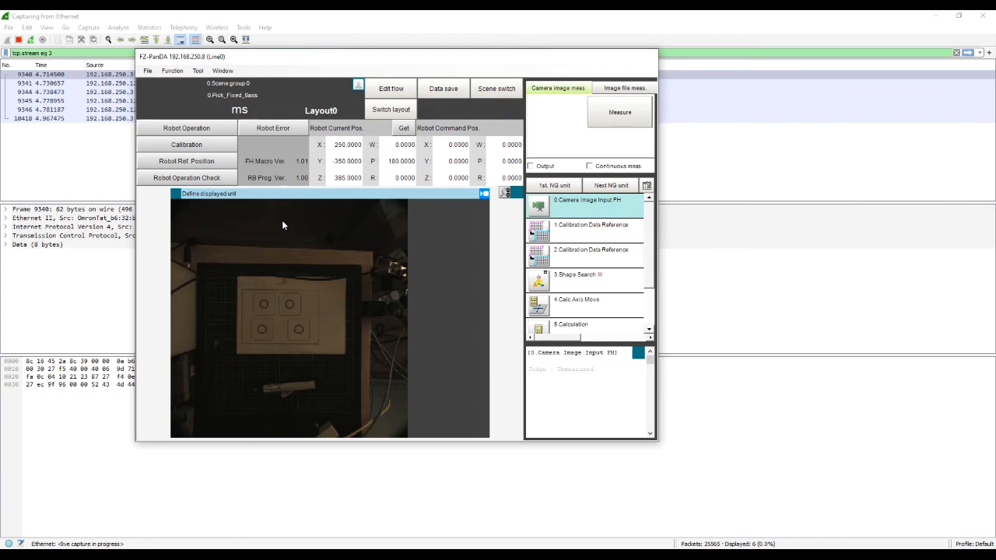
left_click(186, 161)
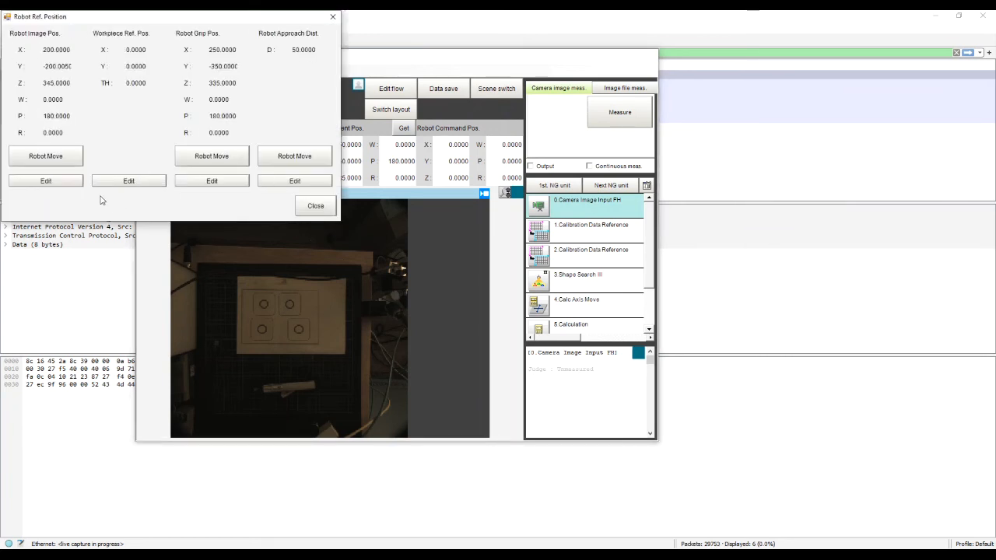
mouse_move(563, 490)
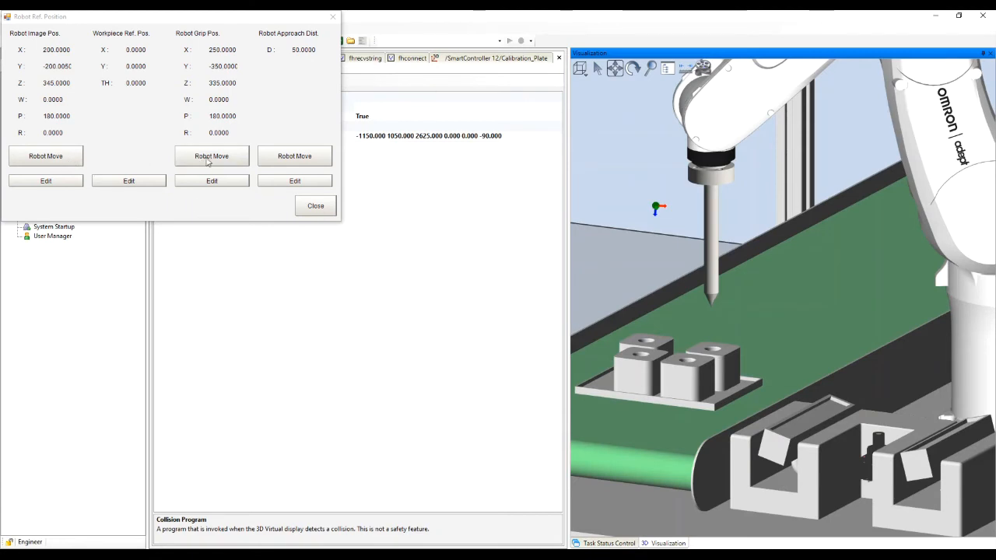
left_click(45, 157)
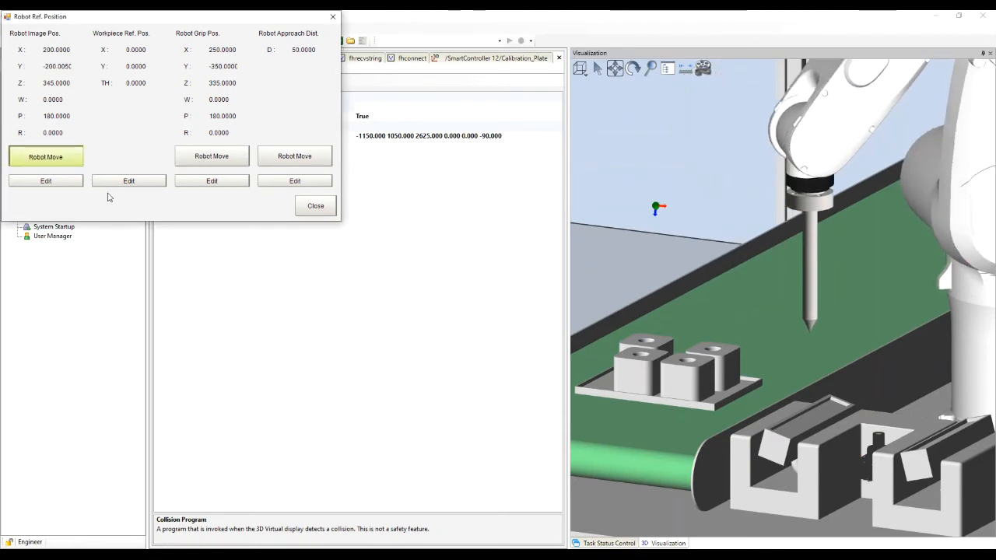
left_click(212, 156)
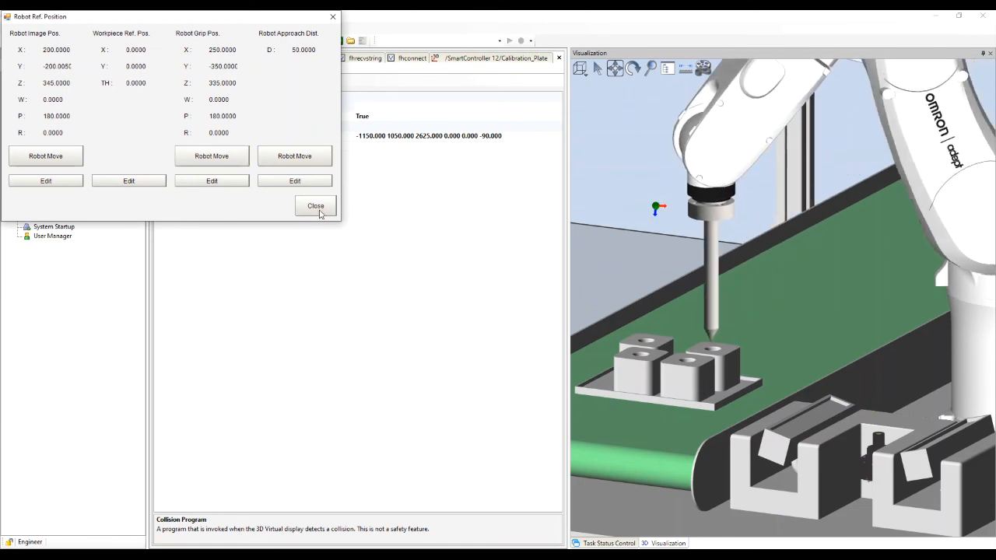
left_click(315, 206)
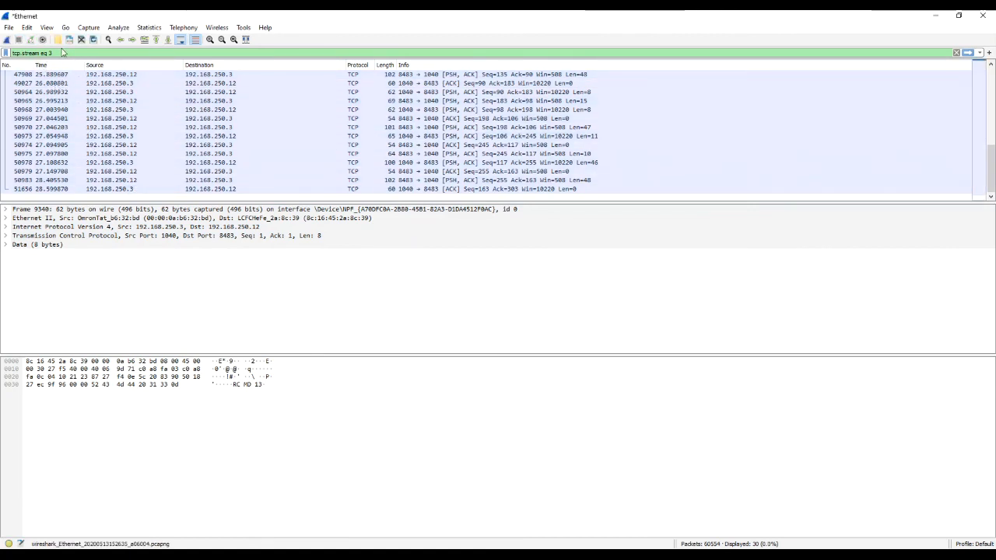
- Filter on ip.addr == 192.168.250.3 and follow the robot's RCMD TCP stream
triple_click(35, 52)
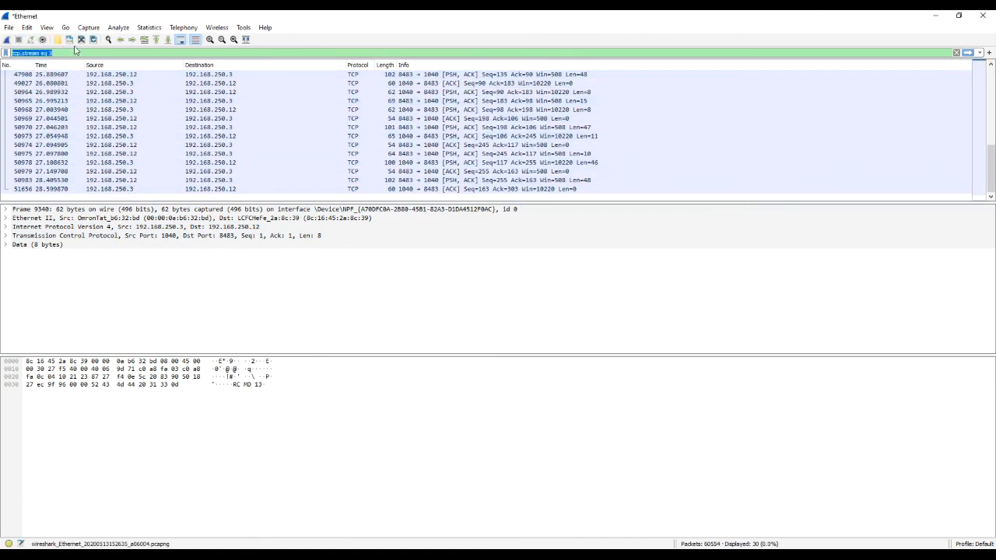
type("ip.A")
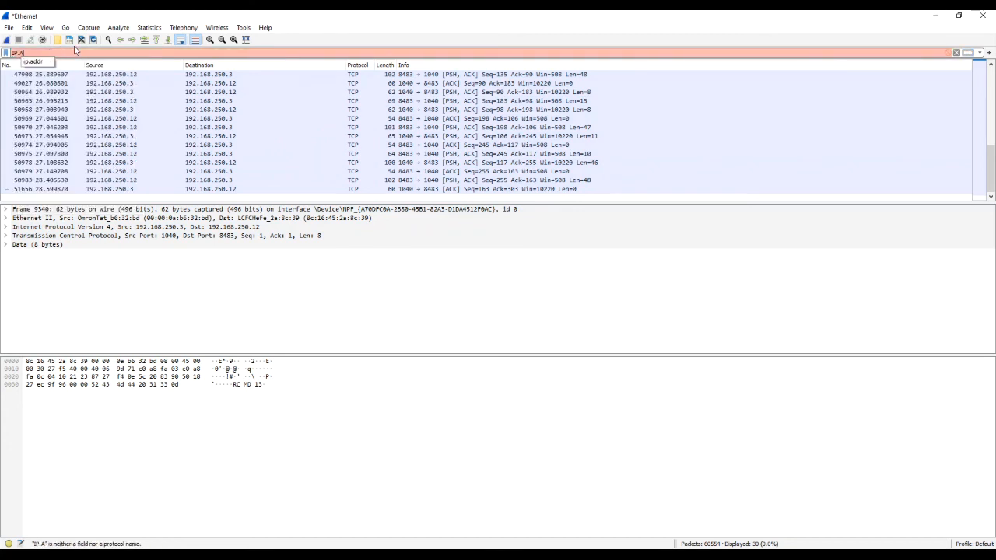
type("ip.addr == 192.168.250.3")
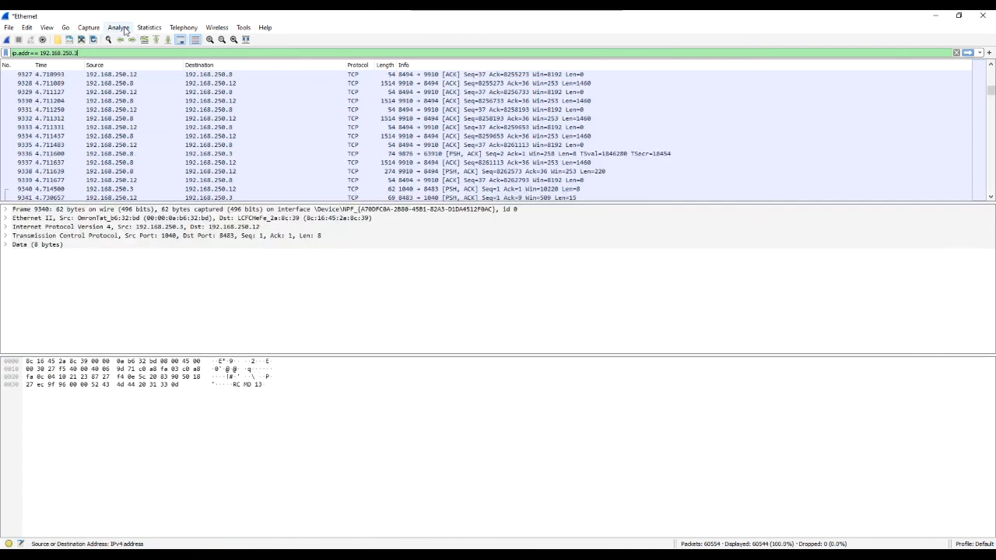
left_click(117, 27)
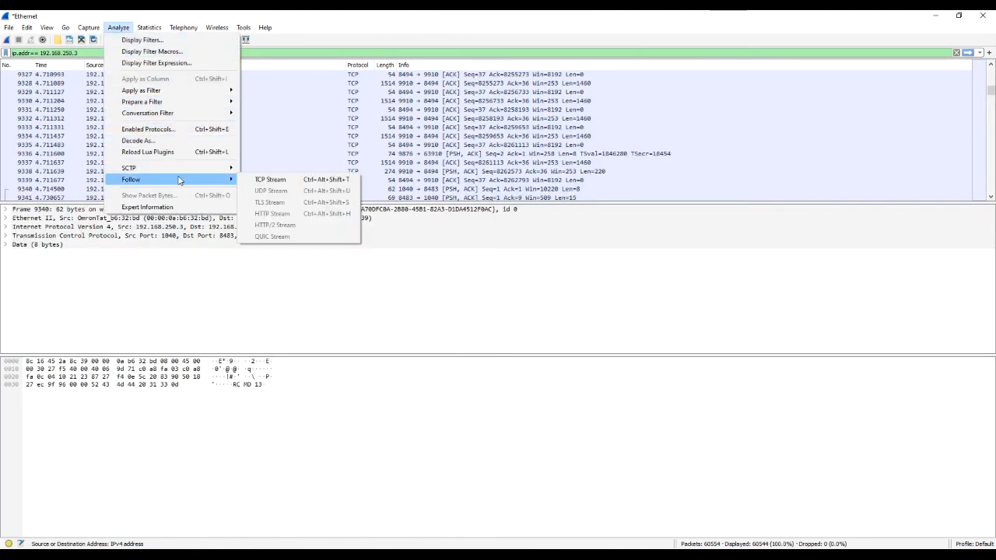
left_click(270, 179)
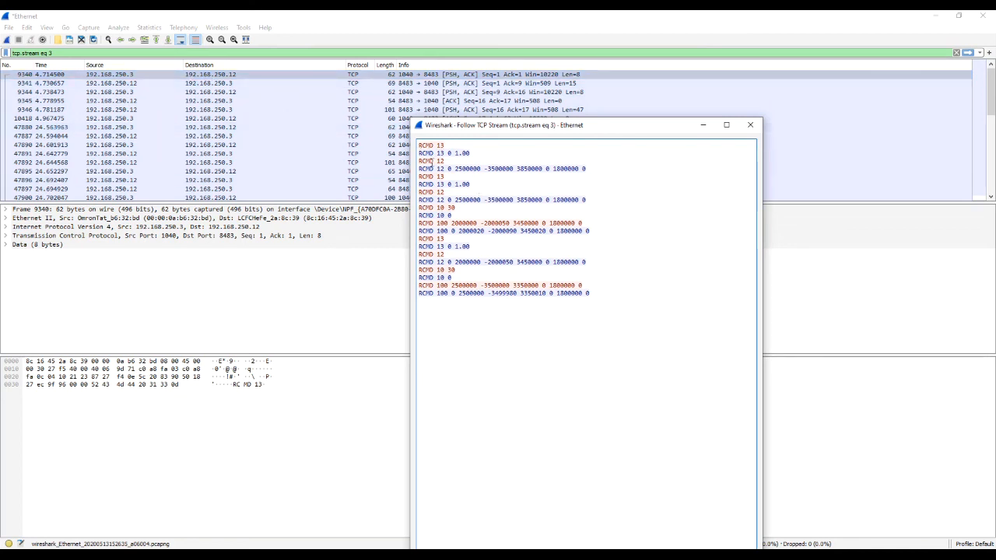
double_click(439, 145)
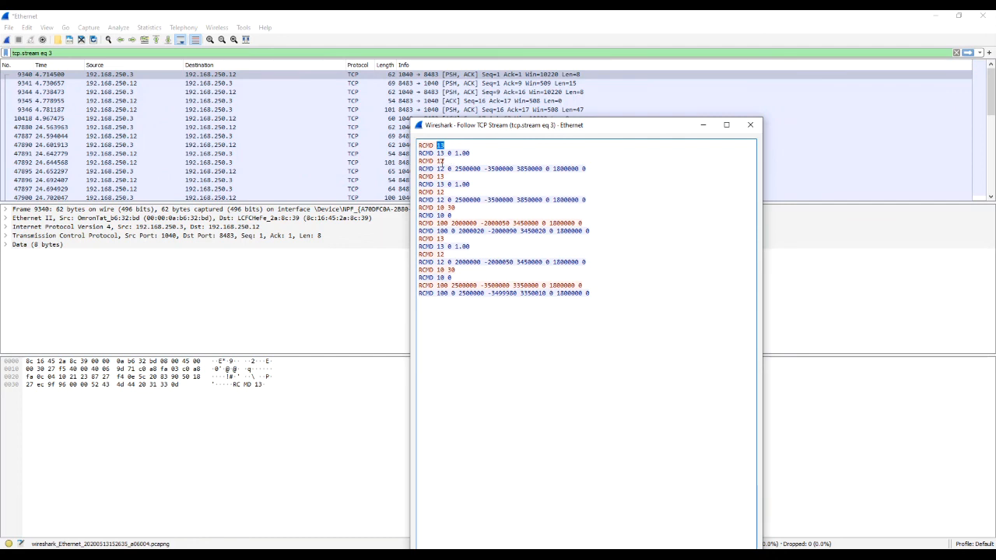
left_click(210, 92)
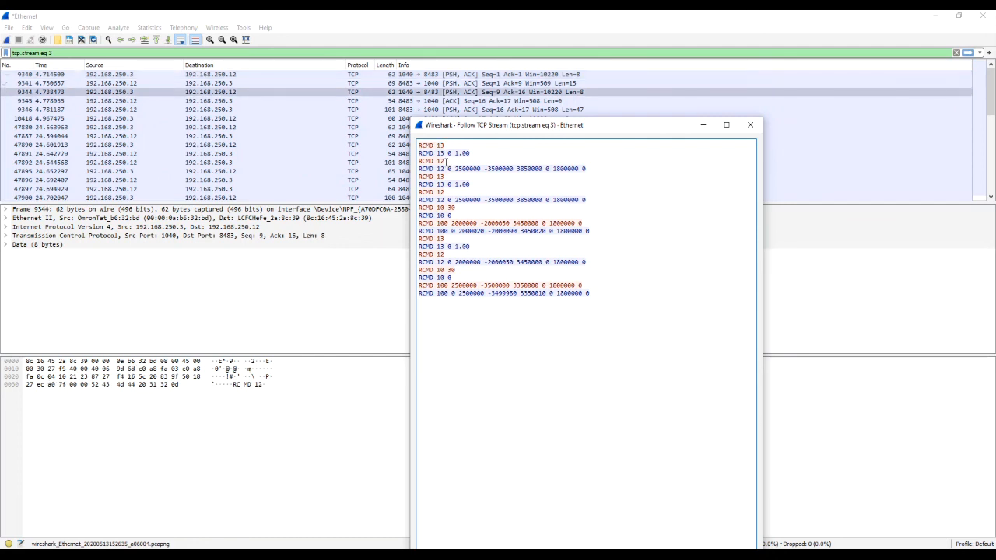
double_click(439, 161)
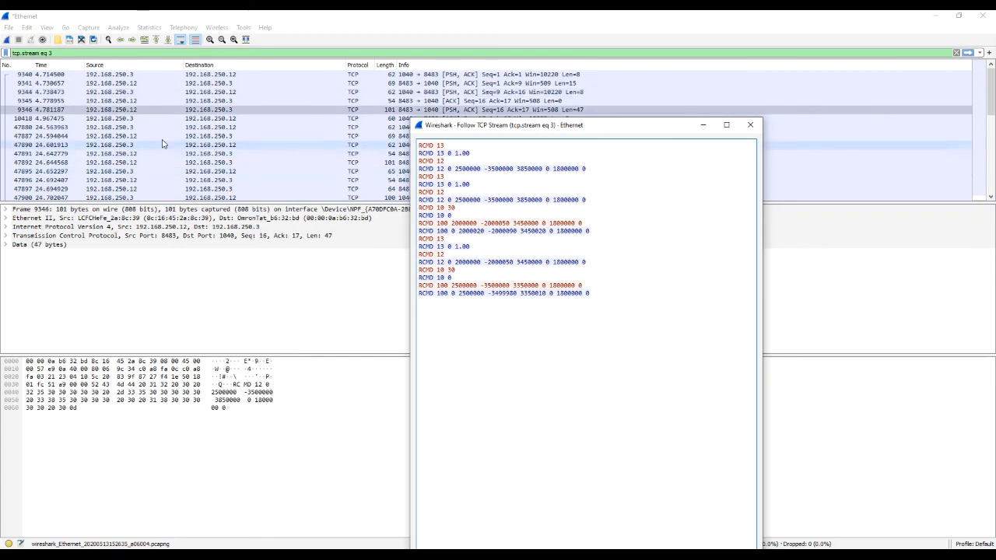
left_click(137, 118)
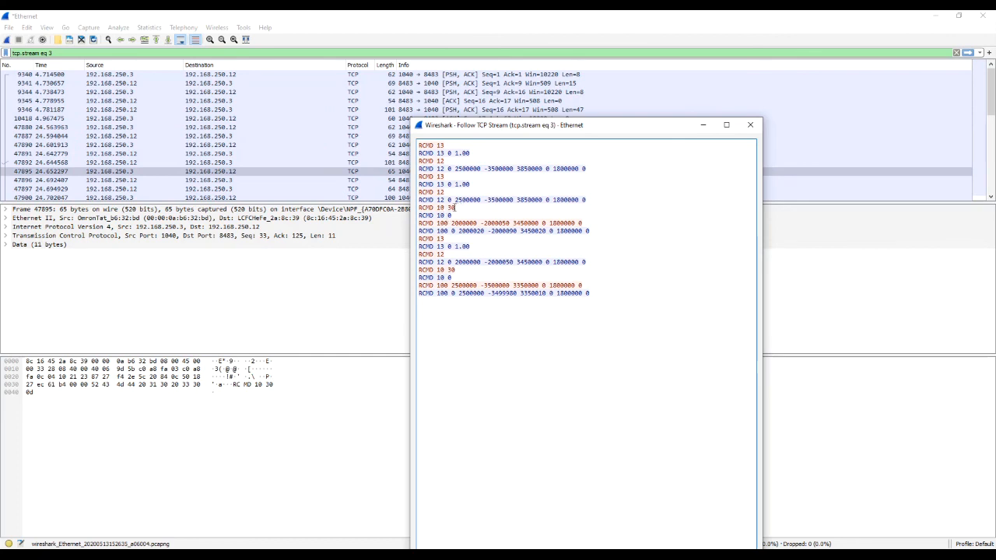
double_click(451, 208)
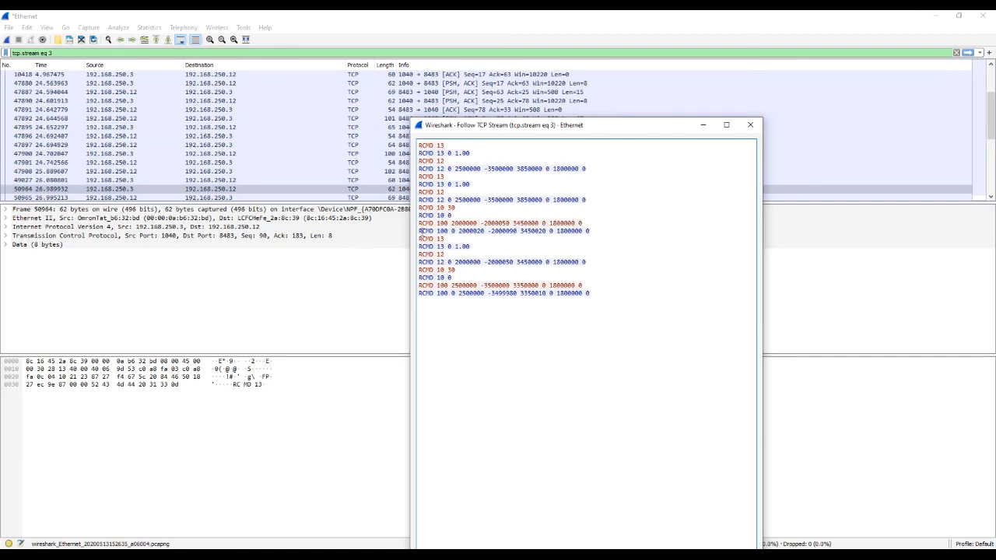
left_click(234, 171)
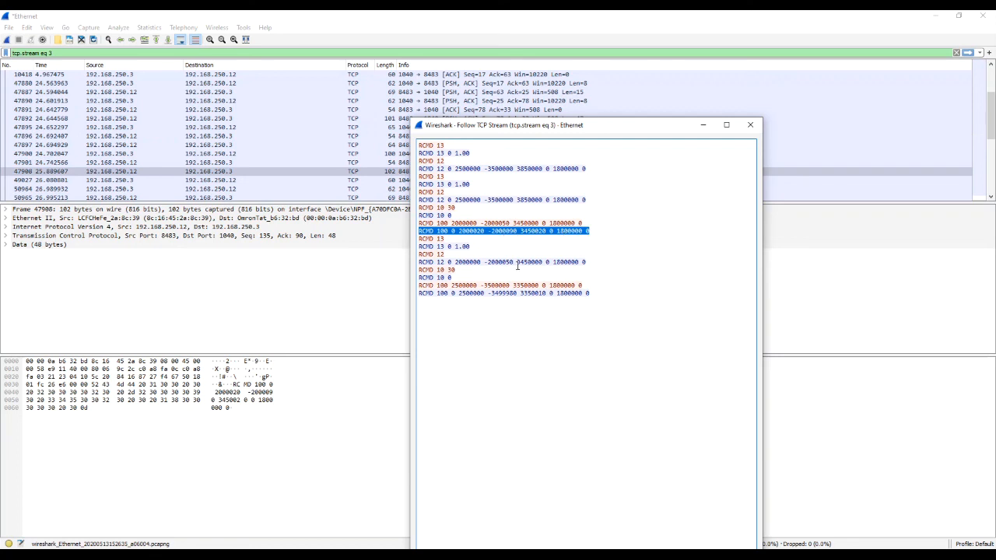
mouse_move(516, 266)
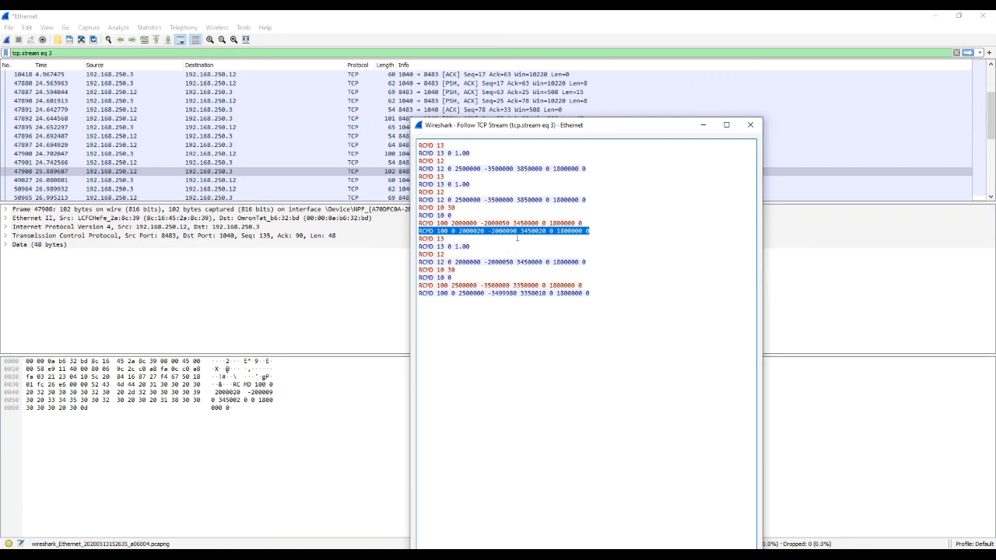
left_click(749, 124)
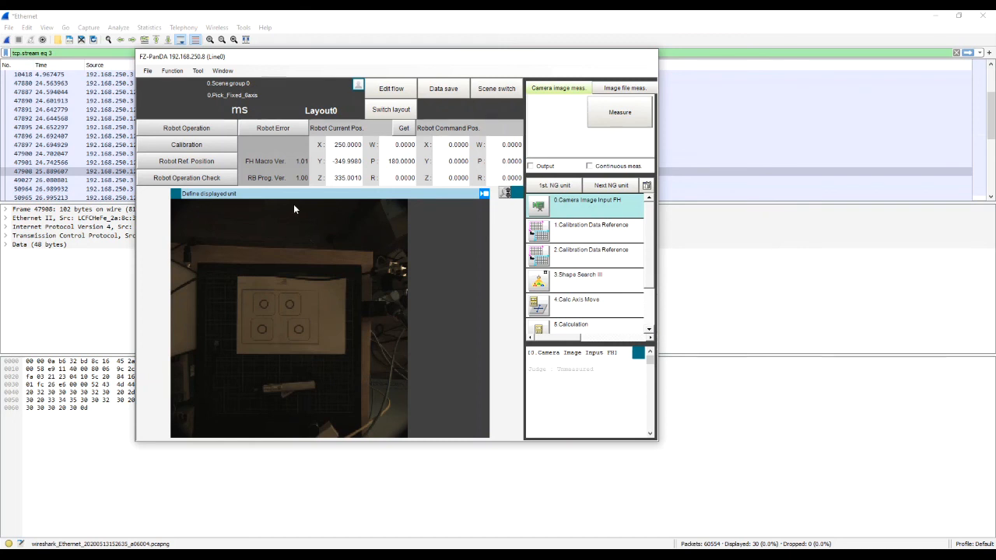
mouse_move(316, 244)
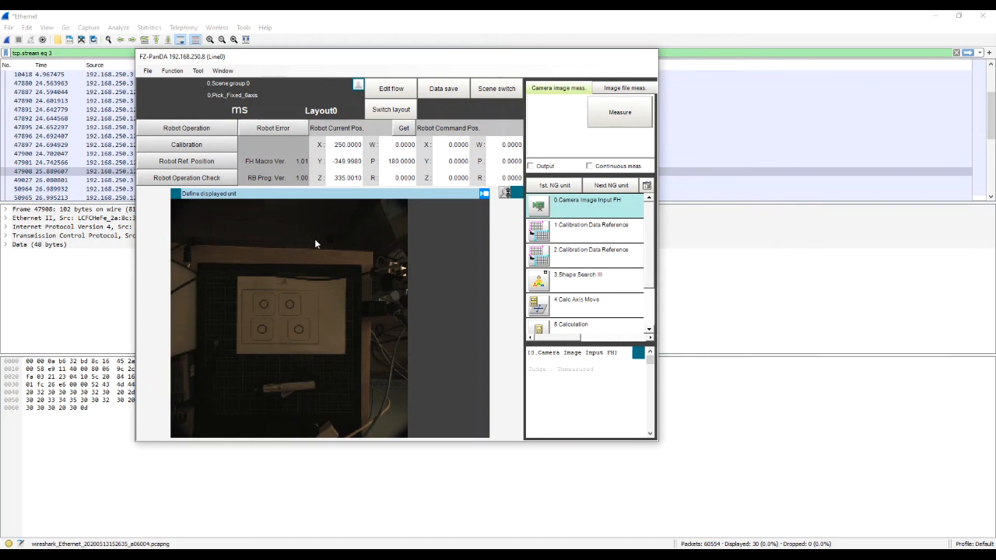